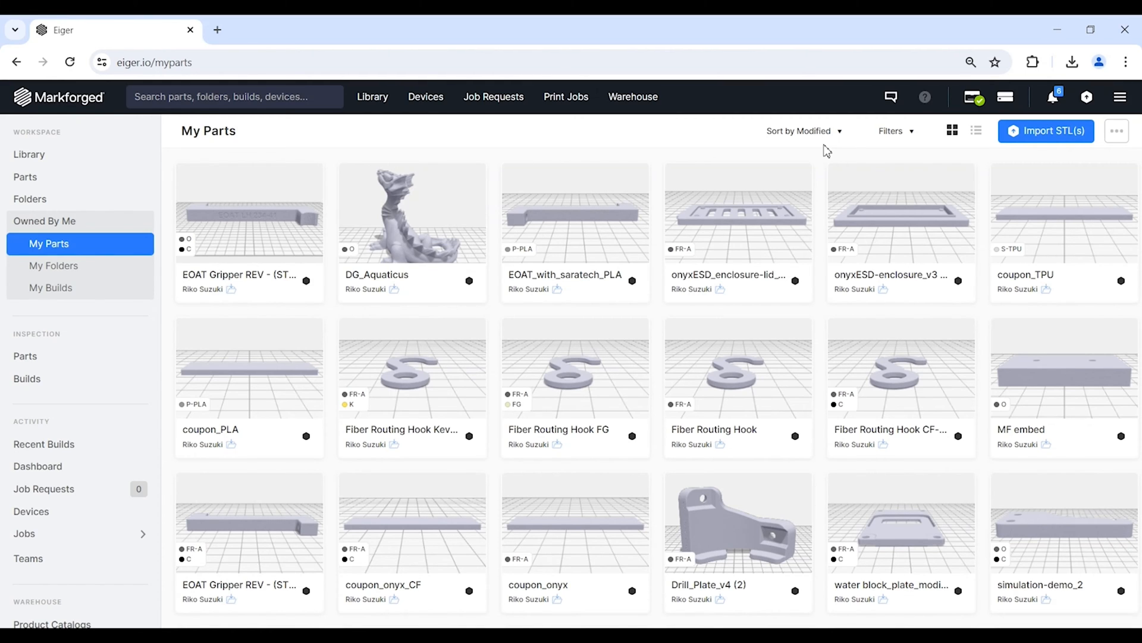
mouse_move(807, 162)
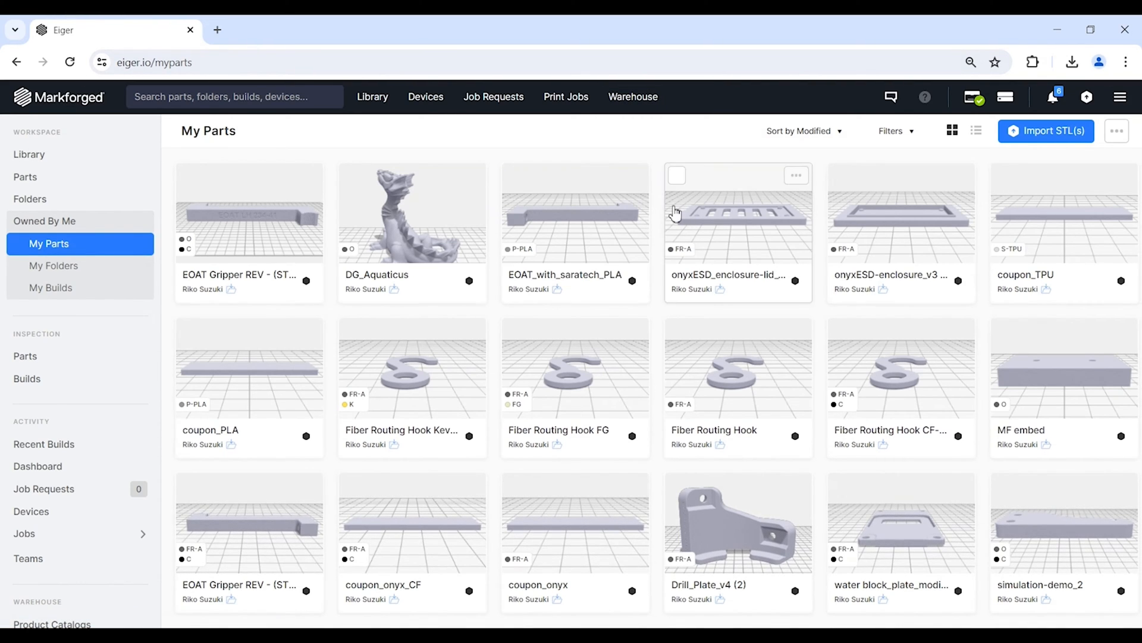
mouse_move(1014, 154)
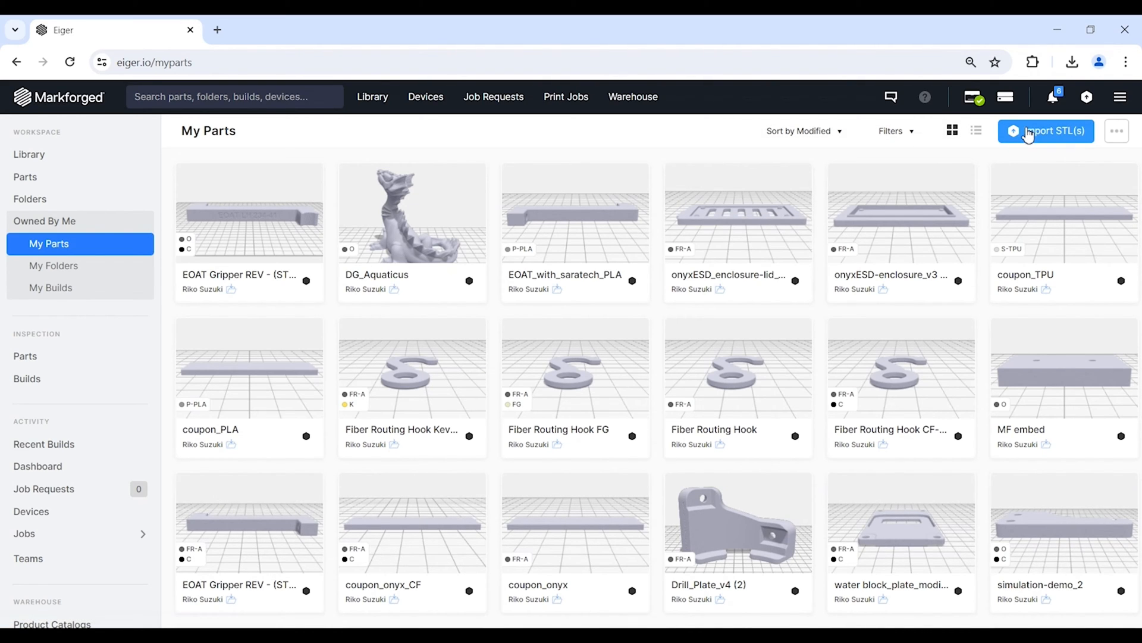
mouse_move(1029, 136)
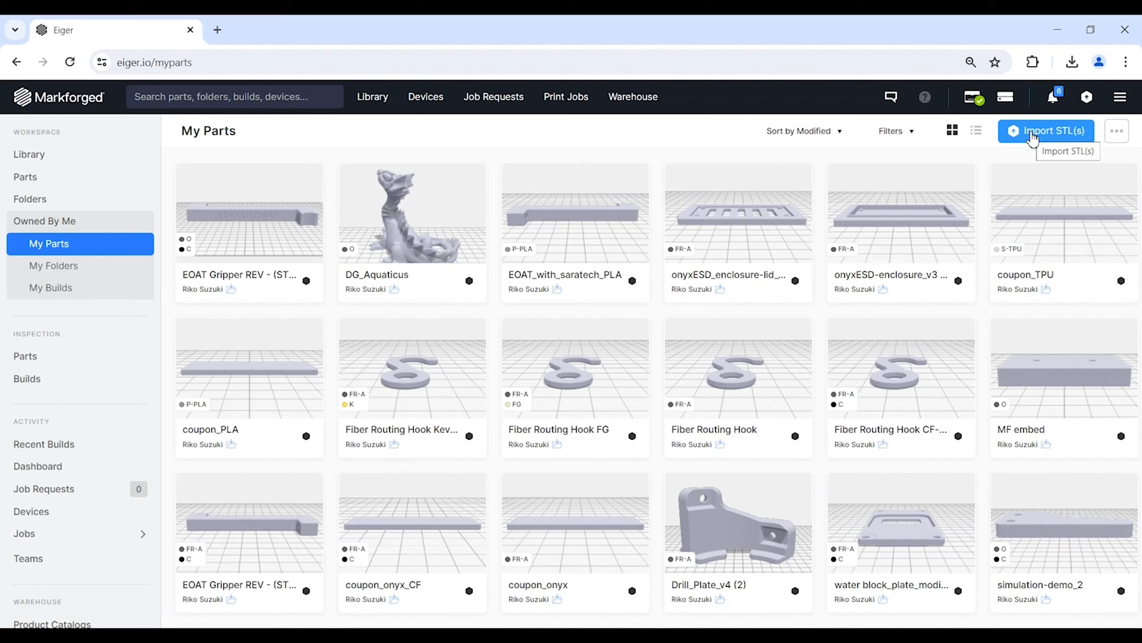
- Choose the EOAT Gripper REV STL file from the computer for import into the Library
left_click(1046, 131)
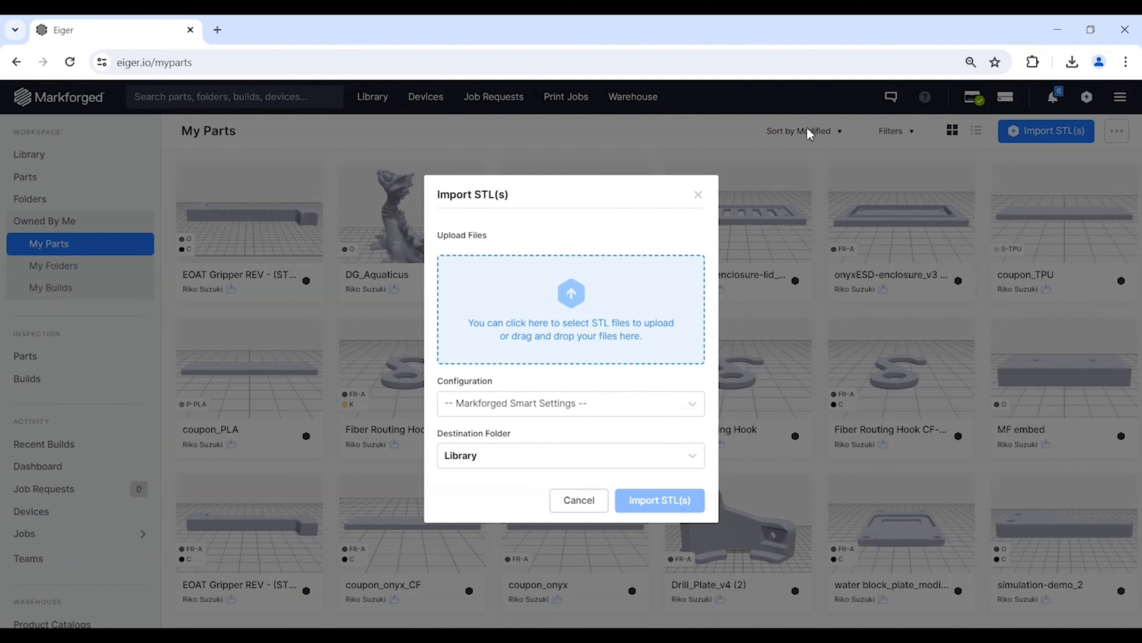
mouse_move(631, 295)
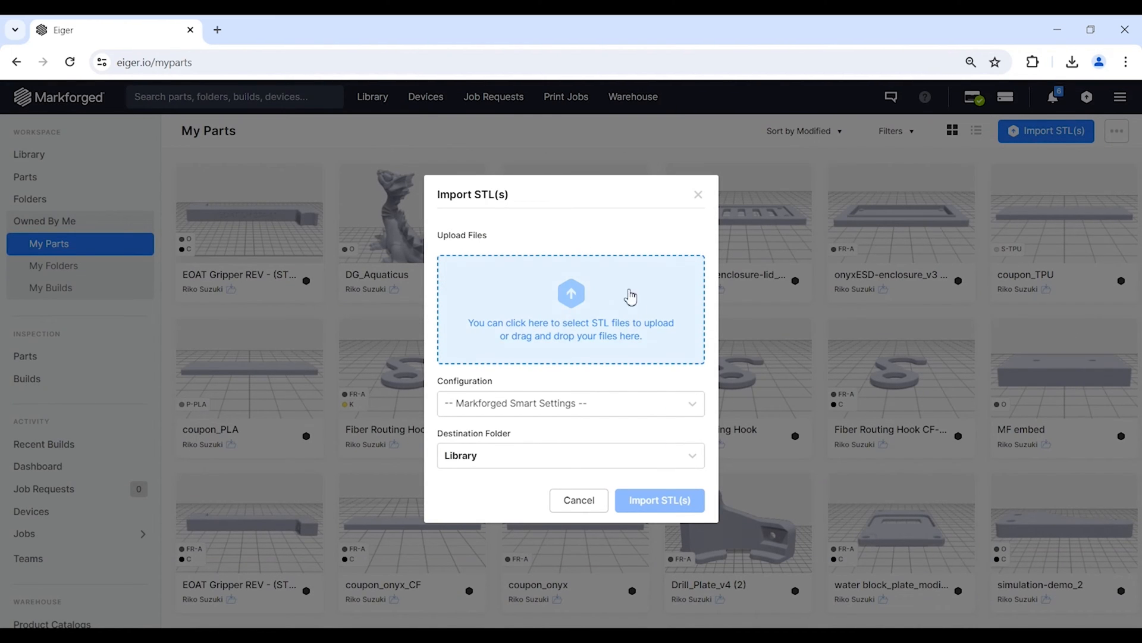
left_click(571, 309)
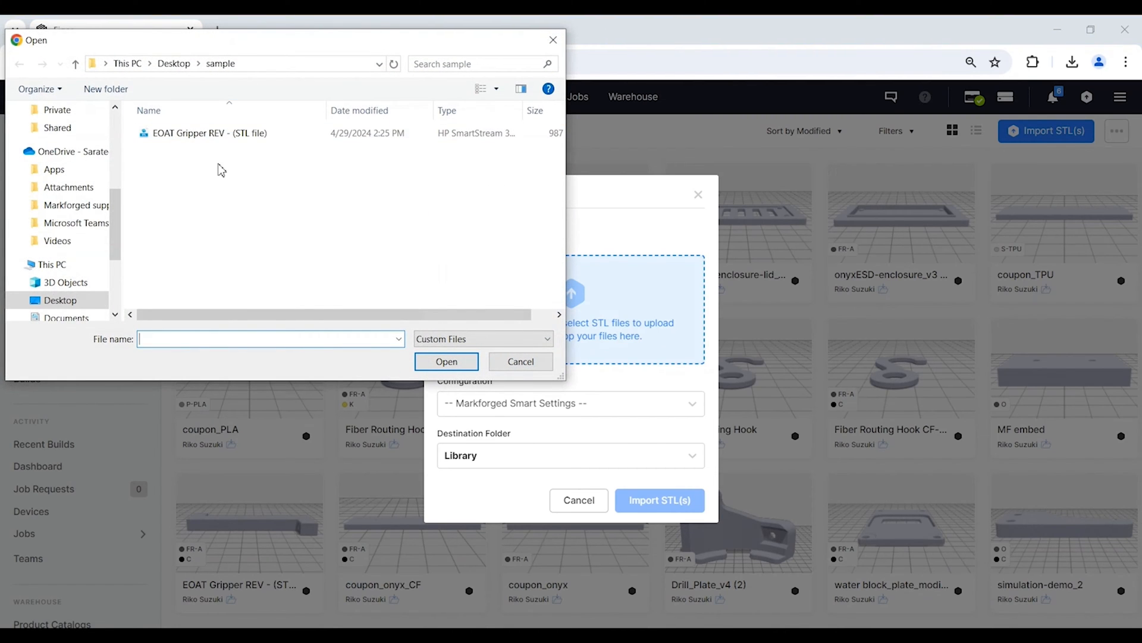
mouse_move(186, 96)
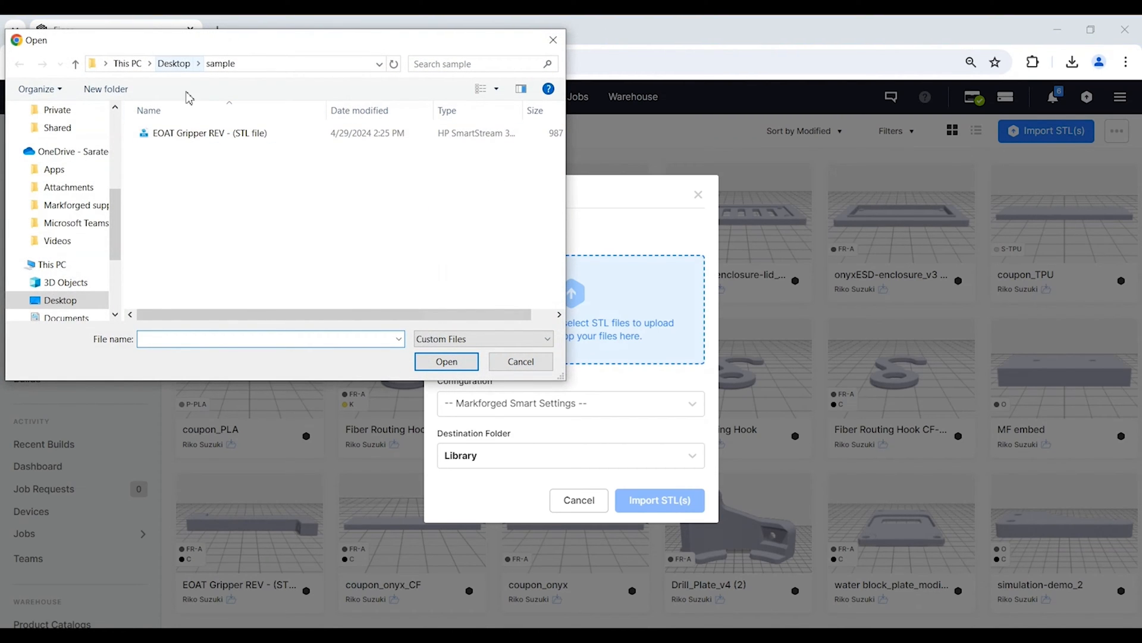
left_click(208, 133)
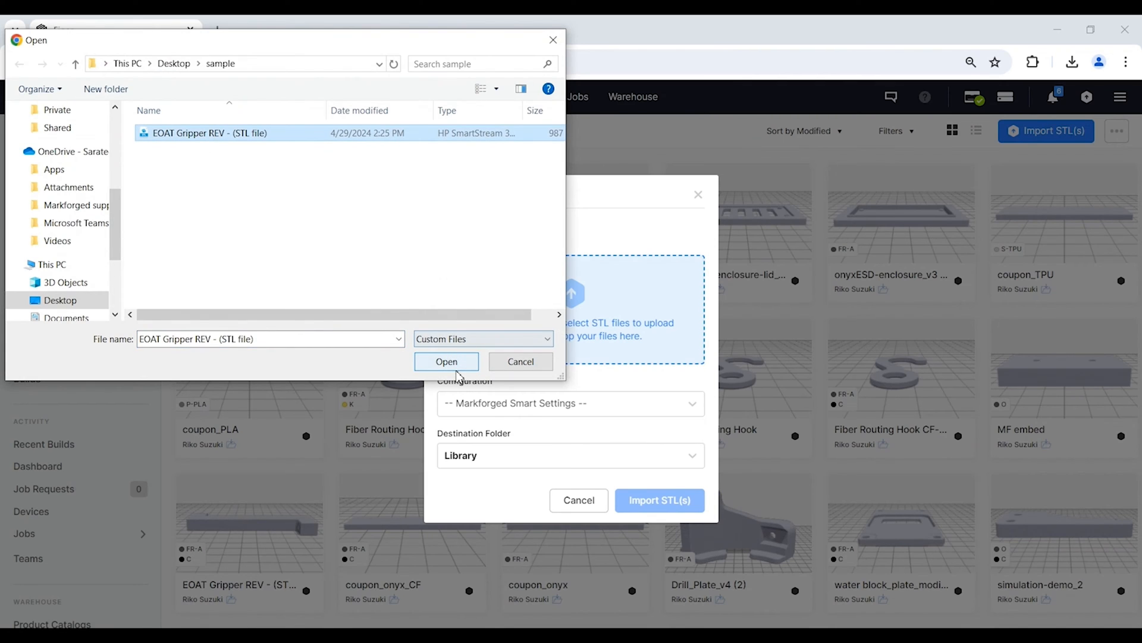
left_click(446, 362)
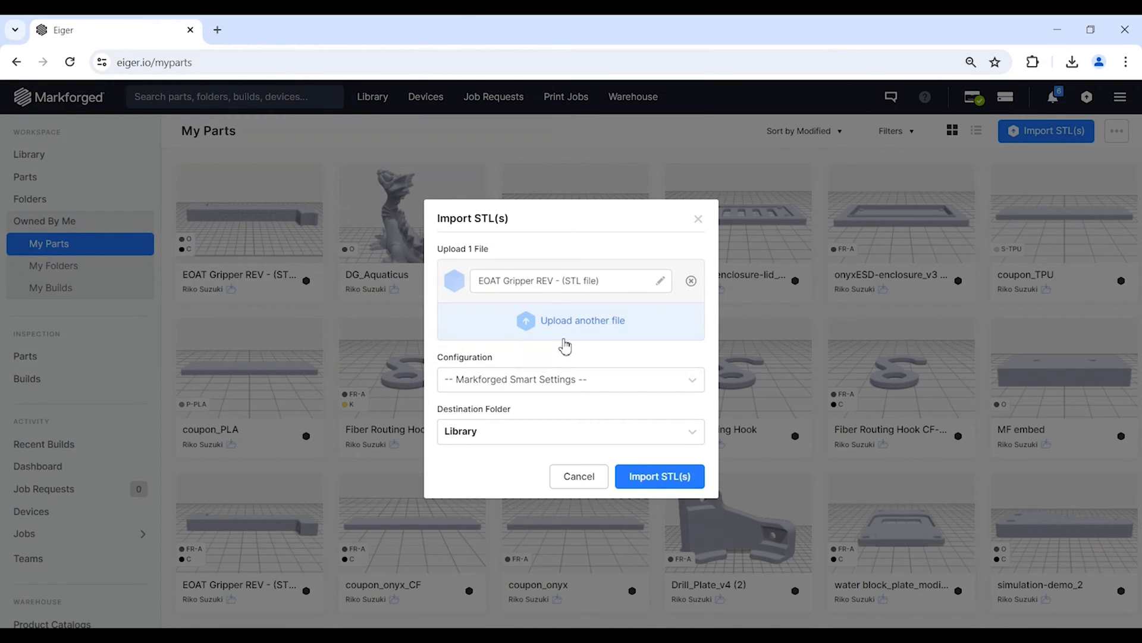
mouse_move(656, 326)
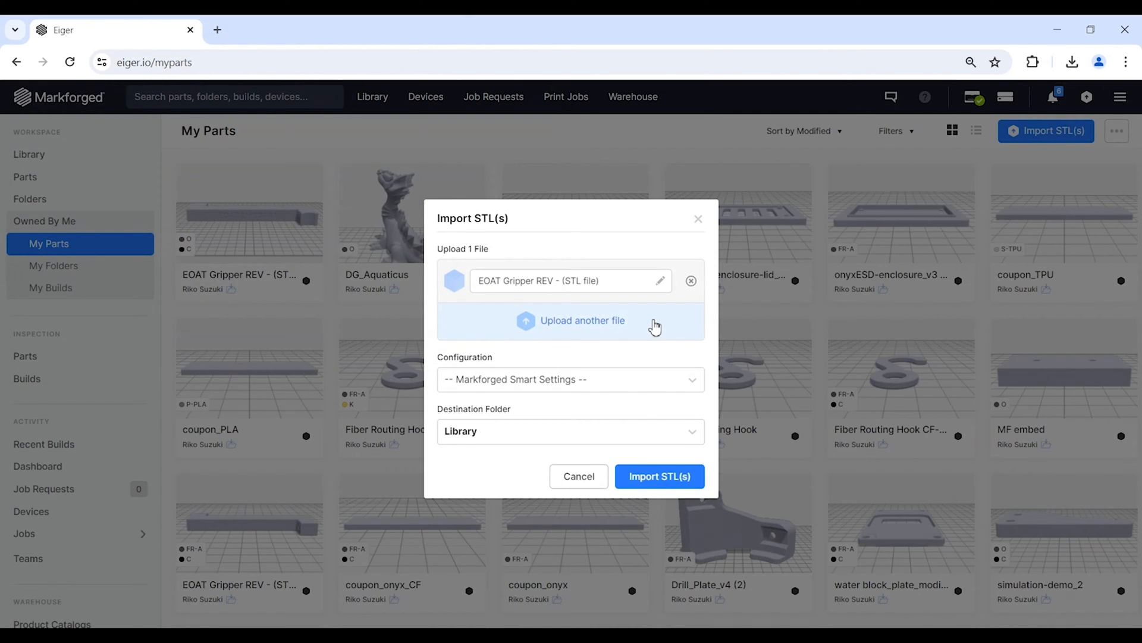
mouse_move(458, 284)
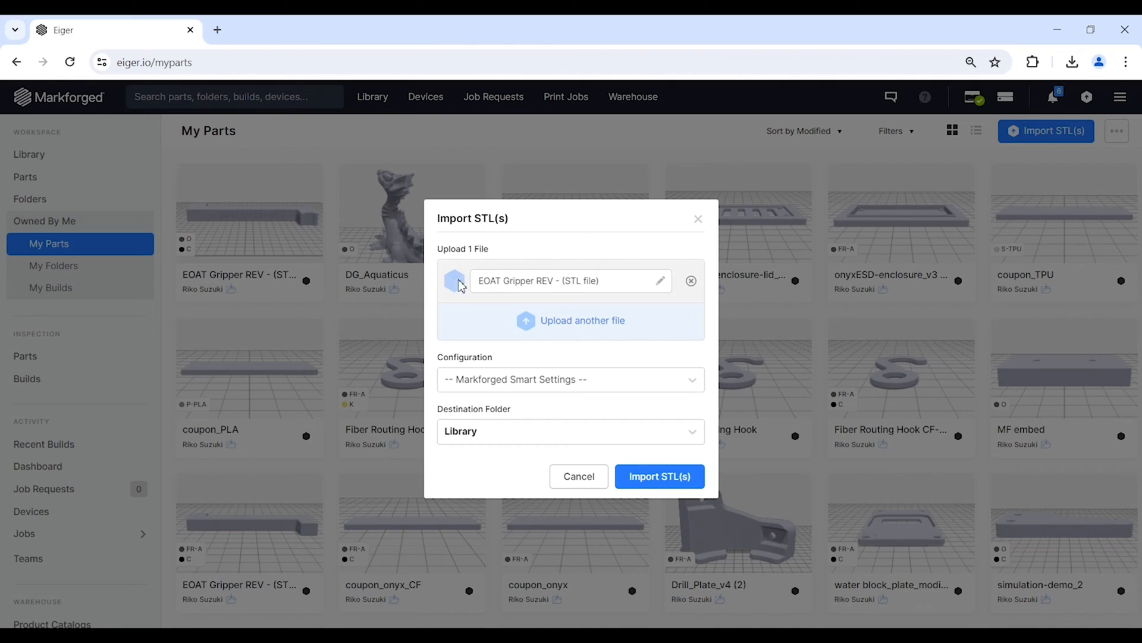
mouse_move(598, 381)
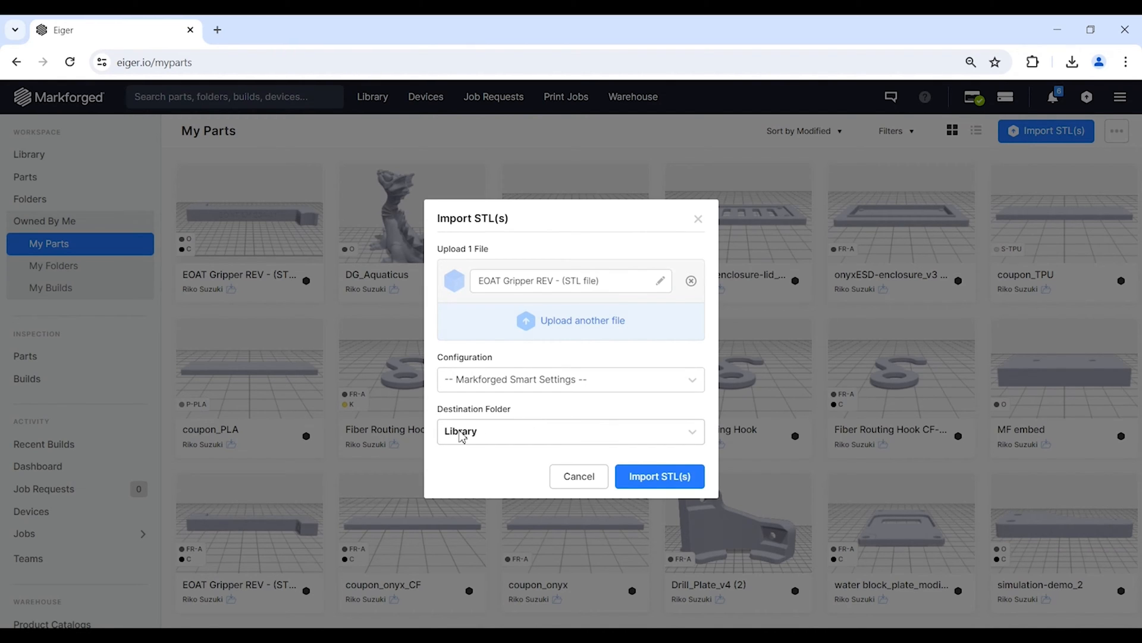
mouse_move(488, 437)
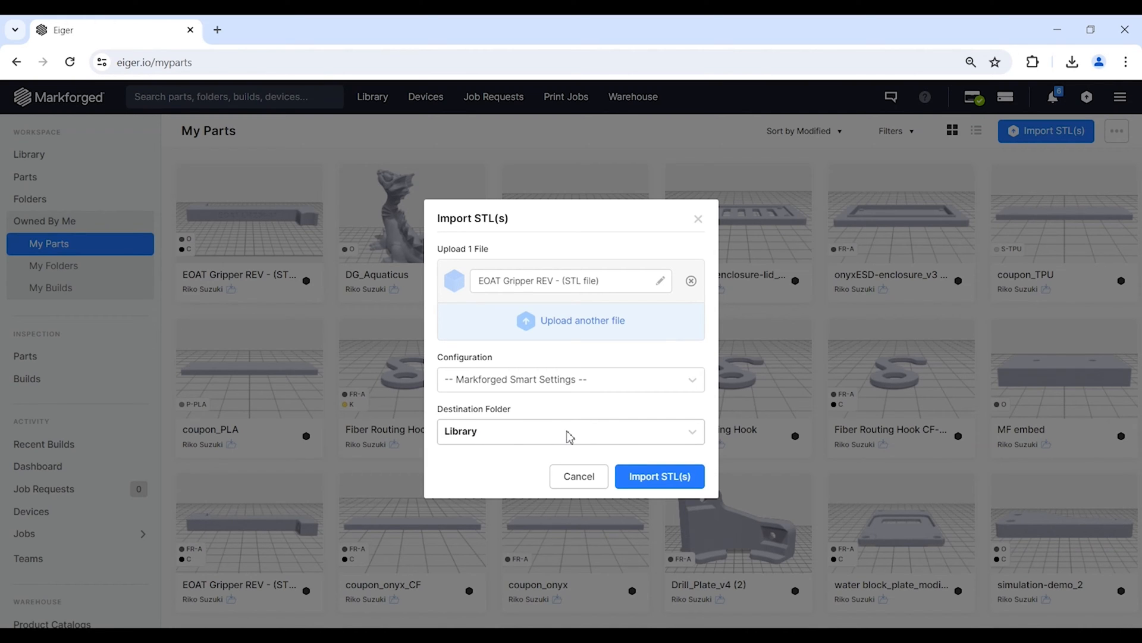
- Import the gripper STL and orbit the part to view its side, end and engraved lettering
left_click(659, 476)
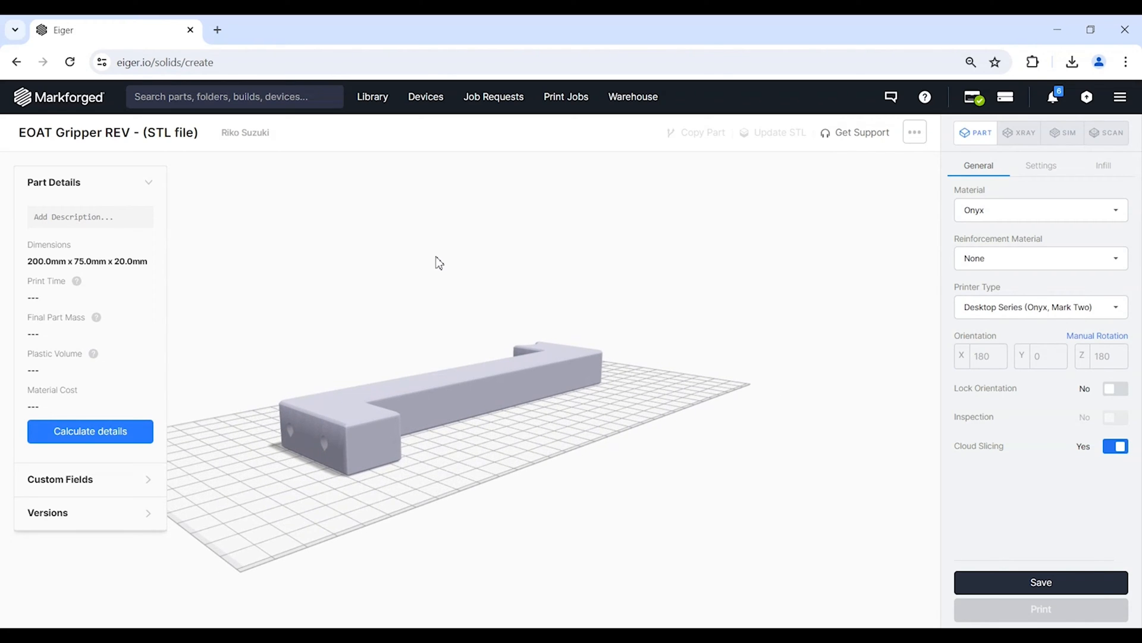
mouse_move(386, 490)
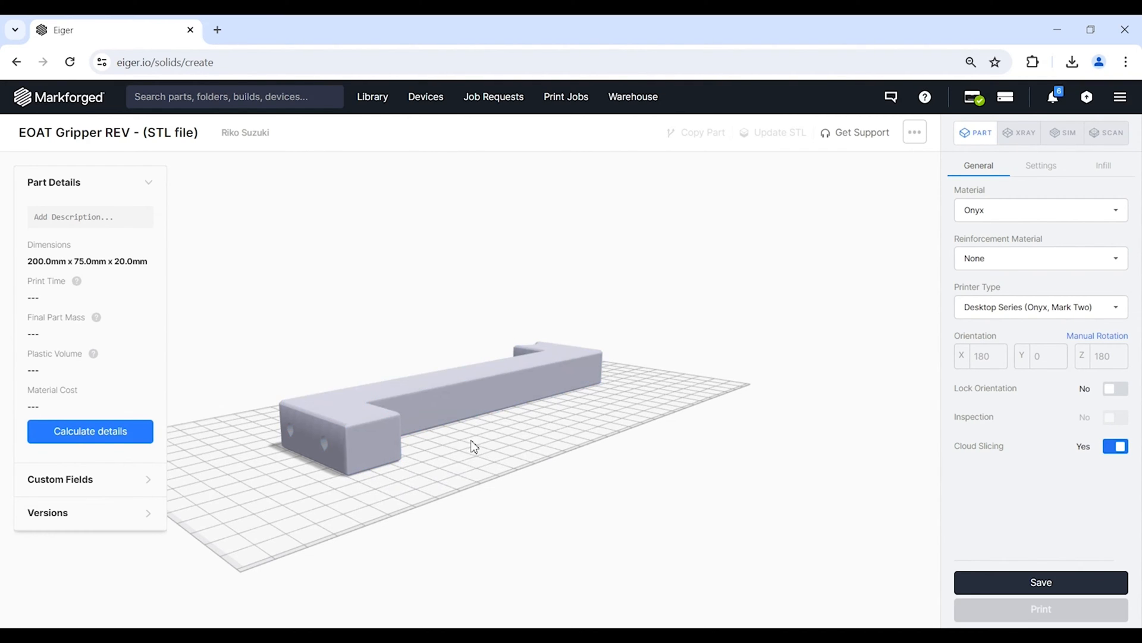
left_click_drag(473, 437, 576, 421)
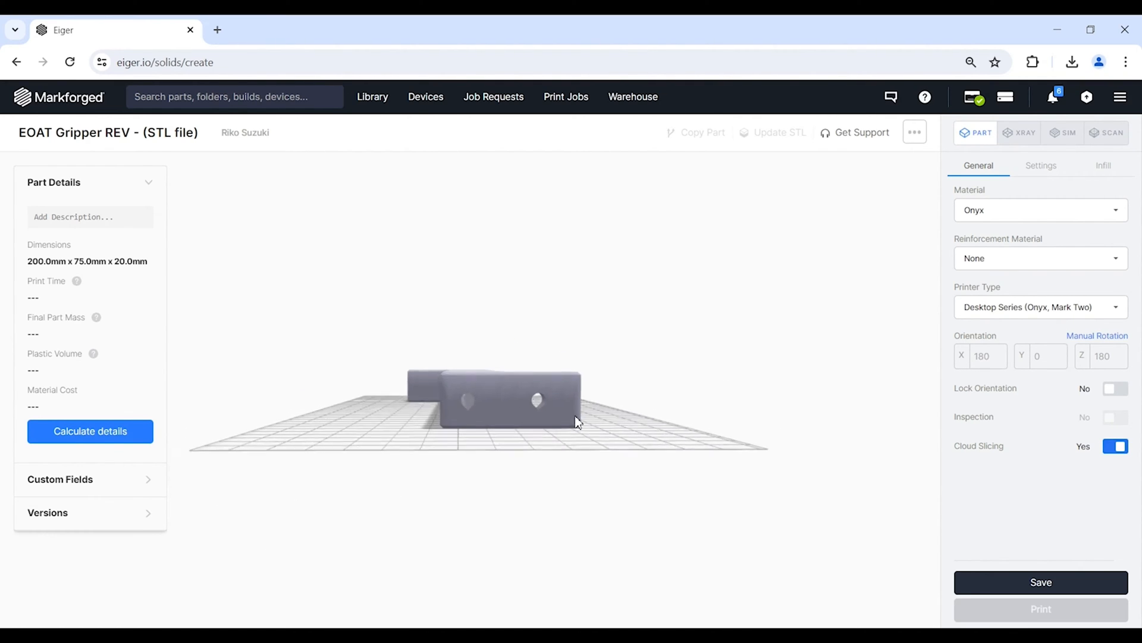
left_click_drag(576, 421, 470, 408)
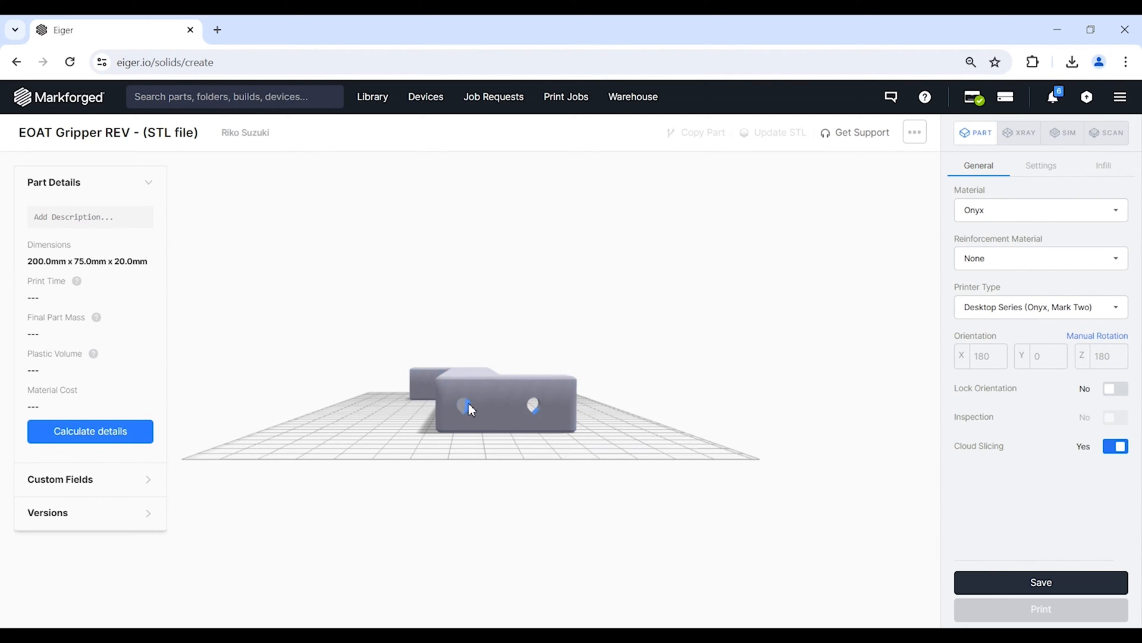
mouse_move(624, 321)
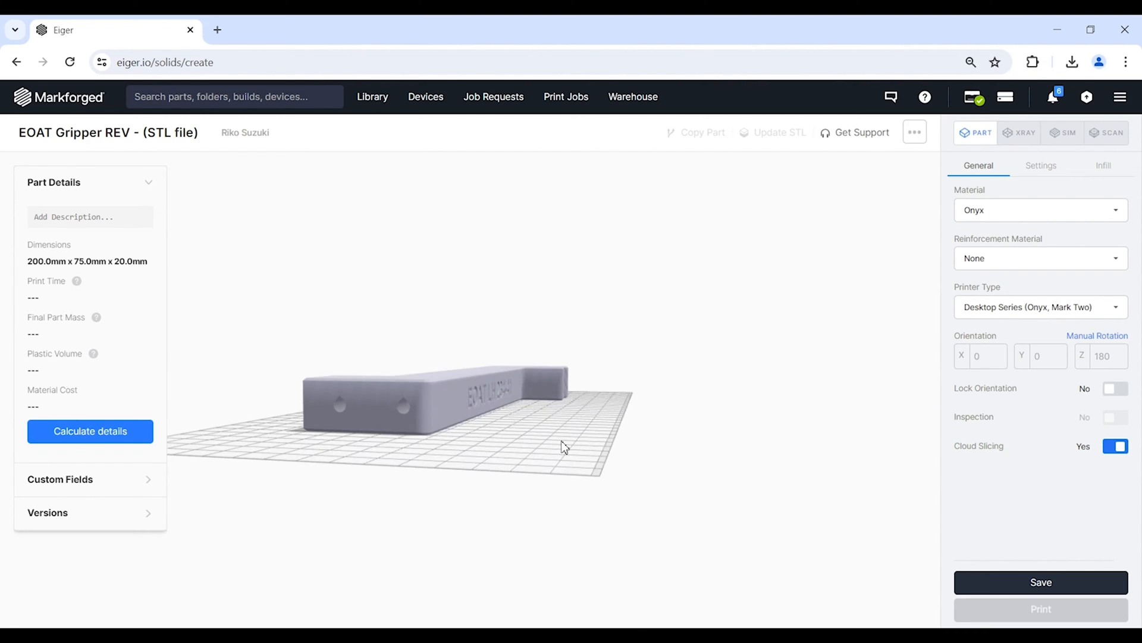
left_click_drag(564, 444, 470, 467)
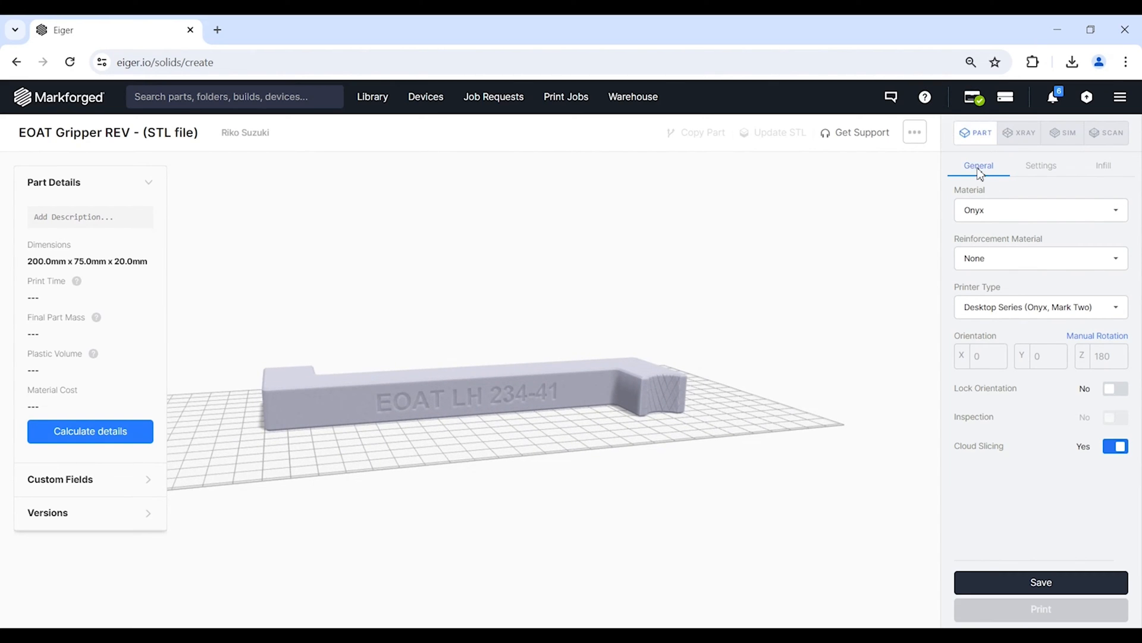
mouse_move(997, 231)
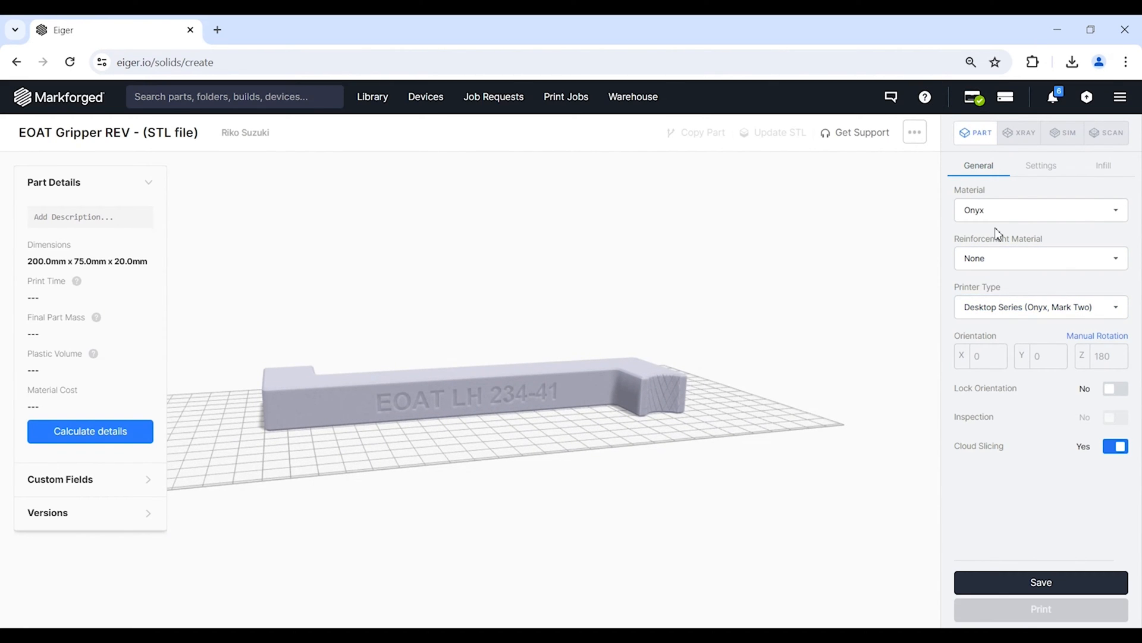
left_click(1041, 209)
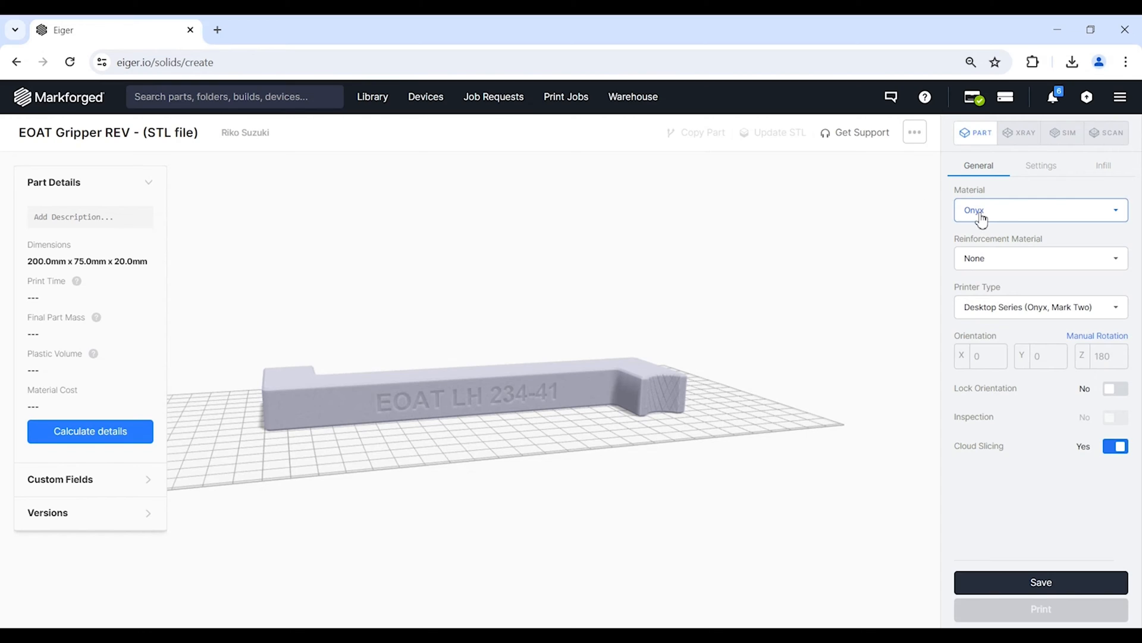
left_click(1042, 210)
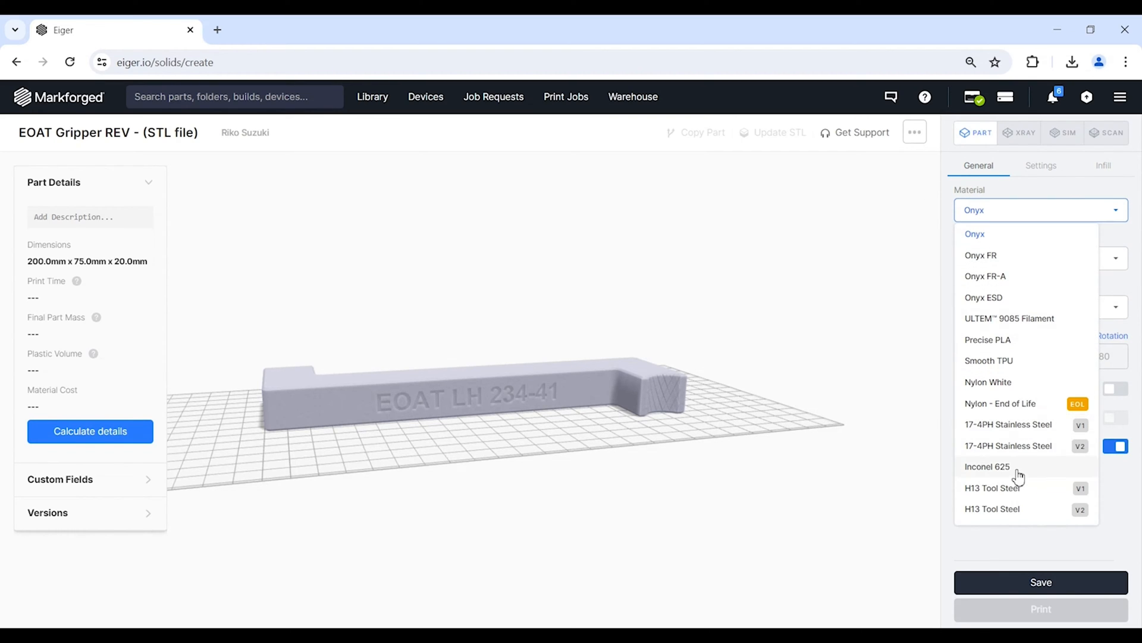
mouse_move(1013, 241)
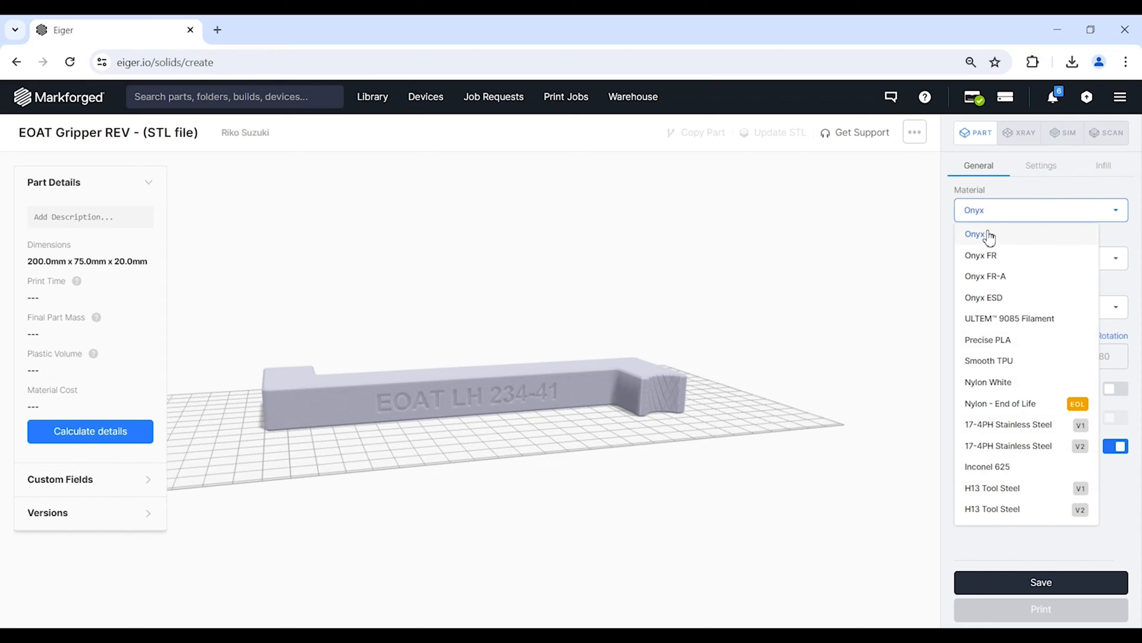
left_click(974, 233)
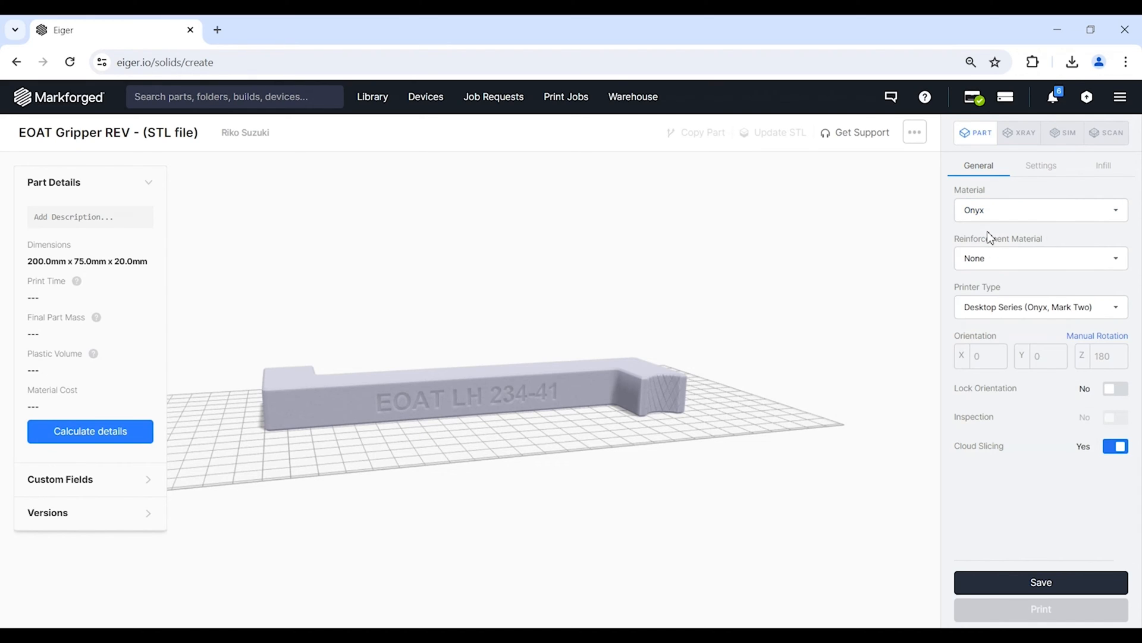
left_click(1040, 258)
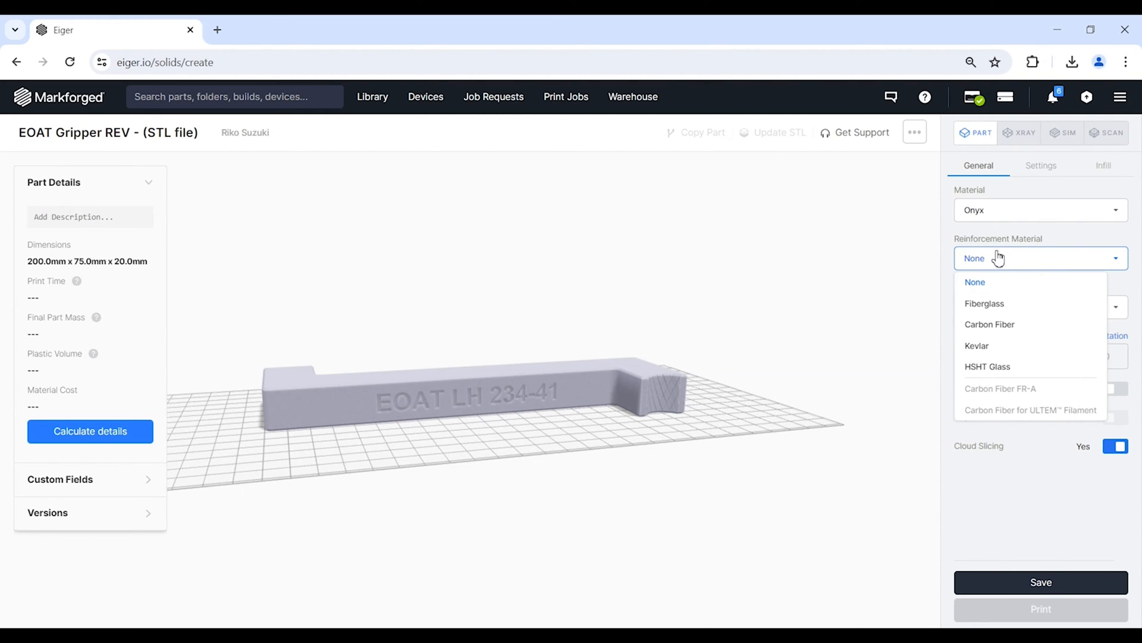
mouse_move(1016, 354)
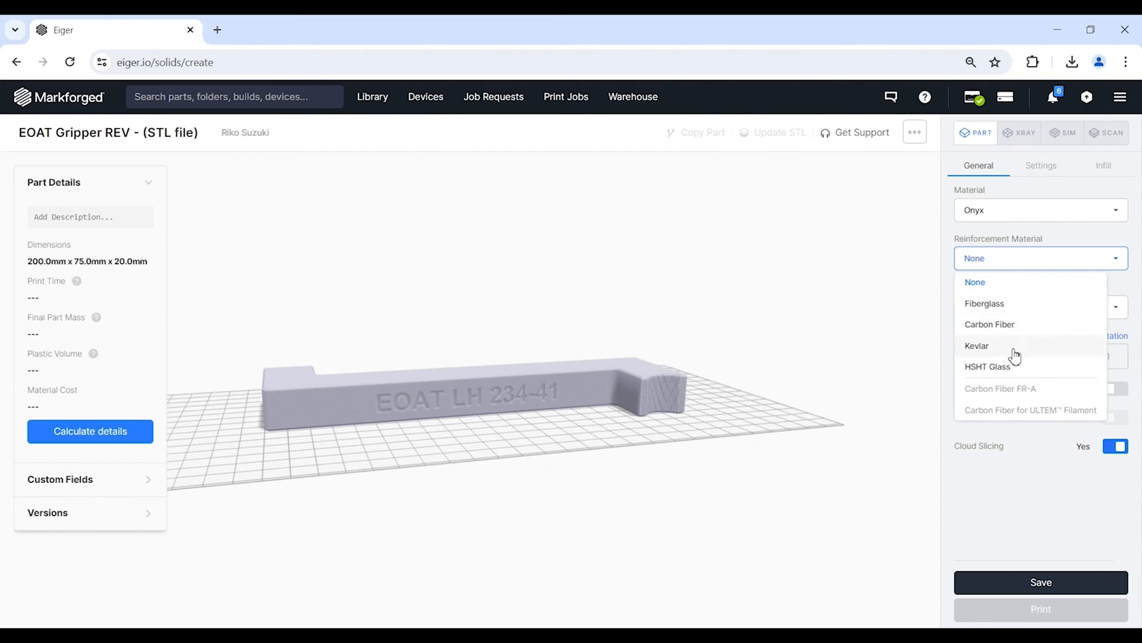
mouse_move(1013, 363)
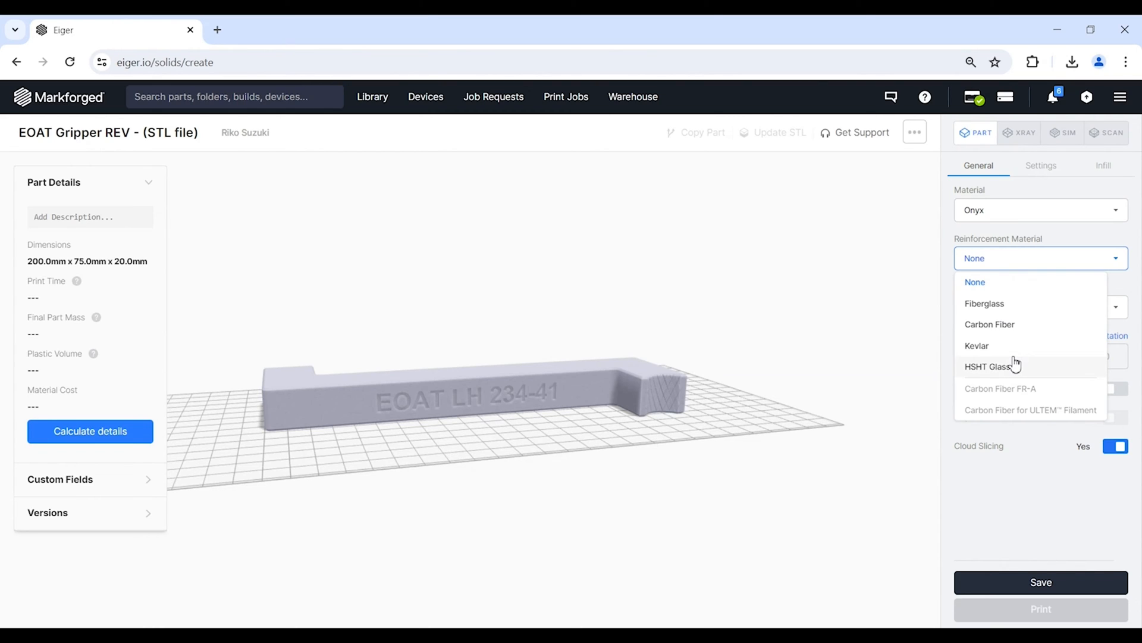
mouse_move(1007, 309)
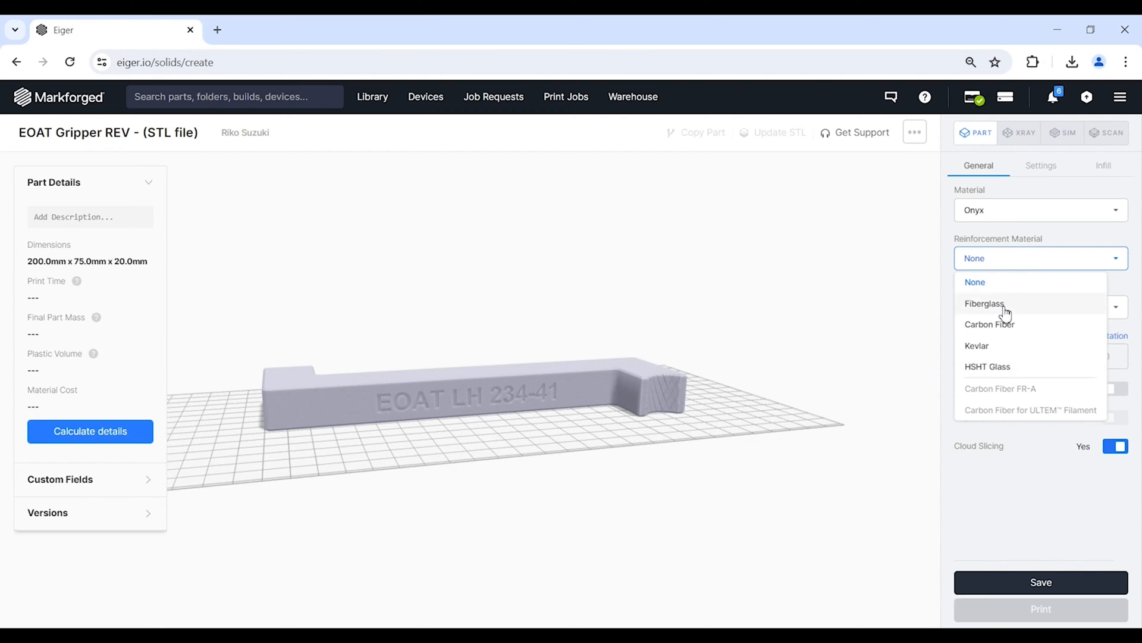
mouse_move(995, 378)
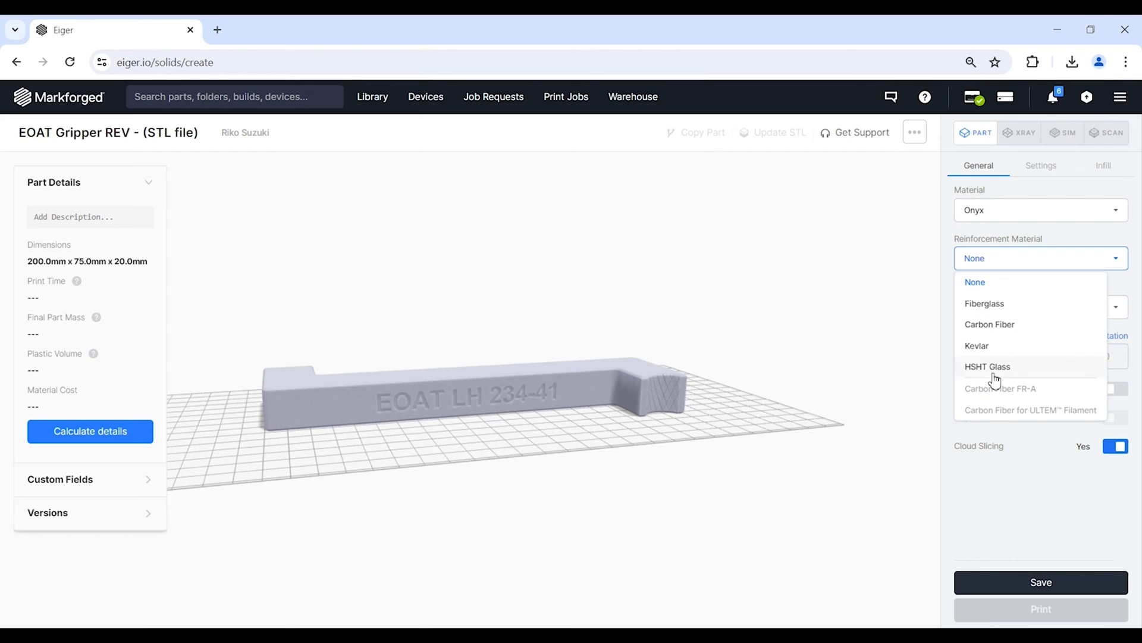
mouse_move(1027, 396)
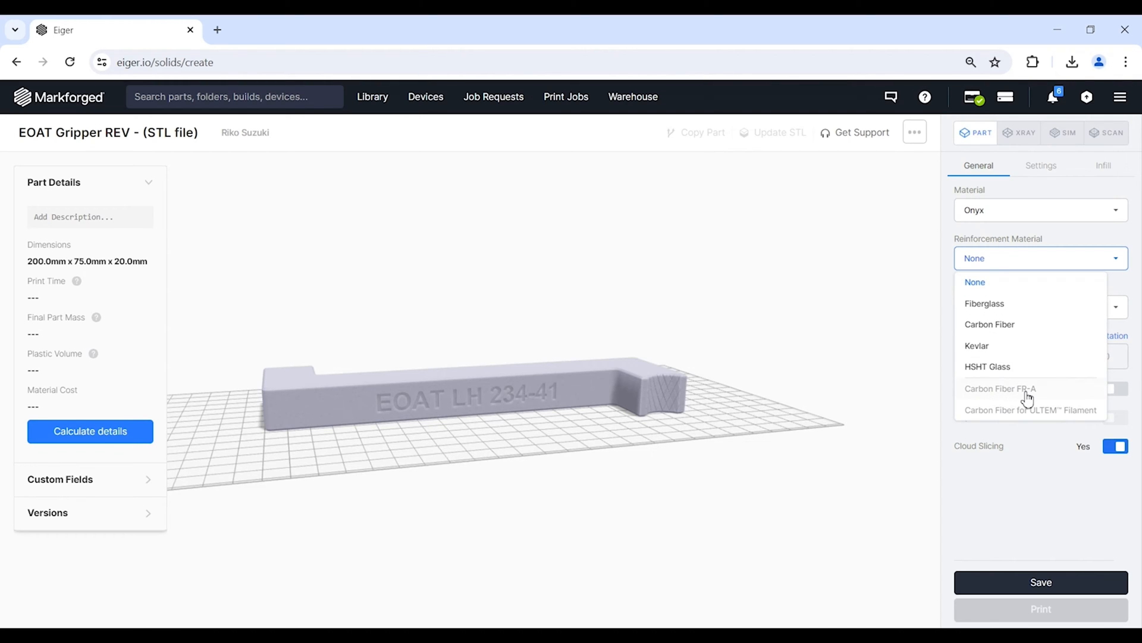
mouse_move(993, 400)
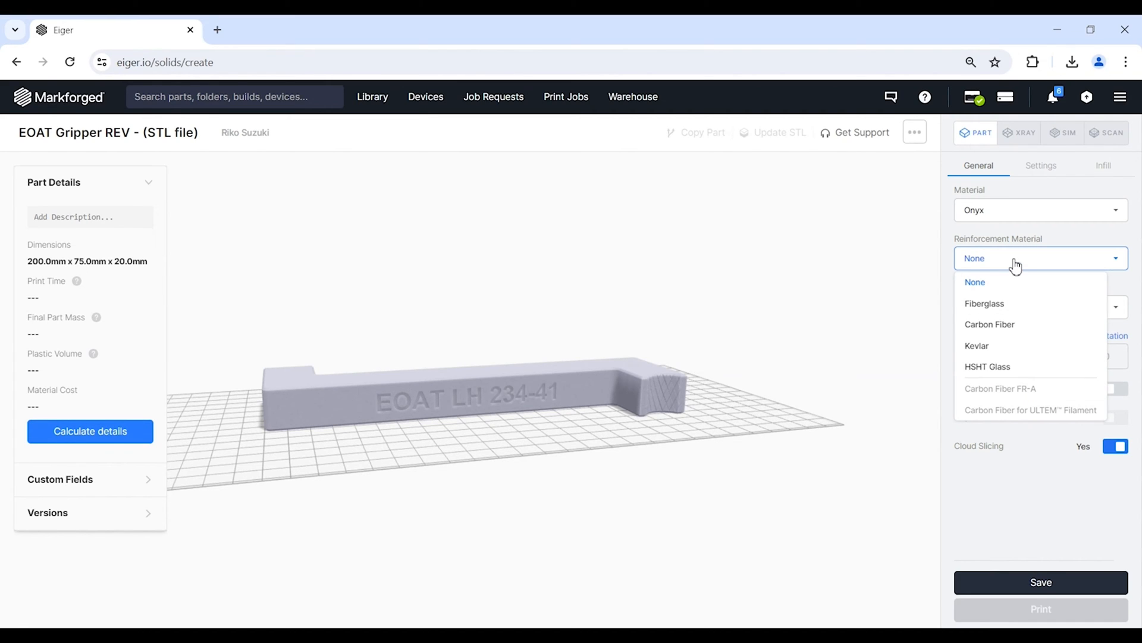
left_click(1040, 209)
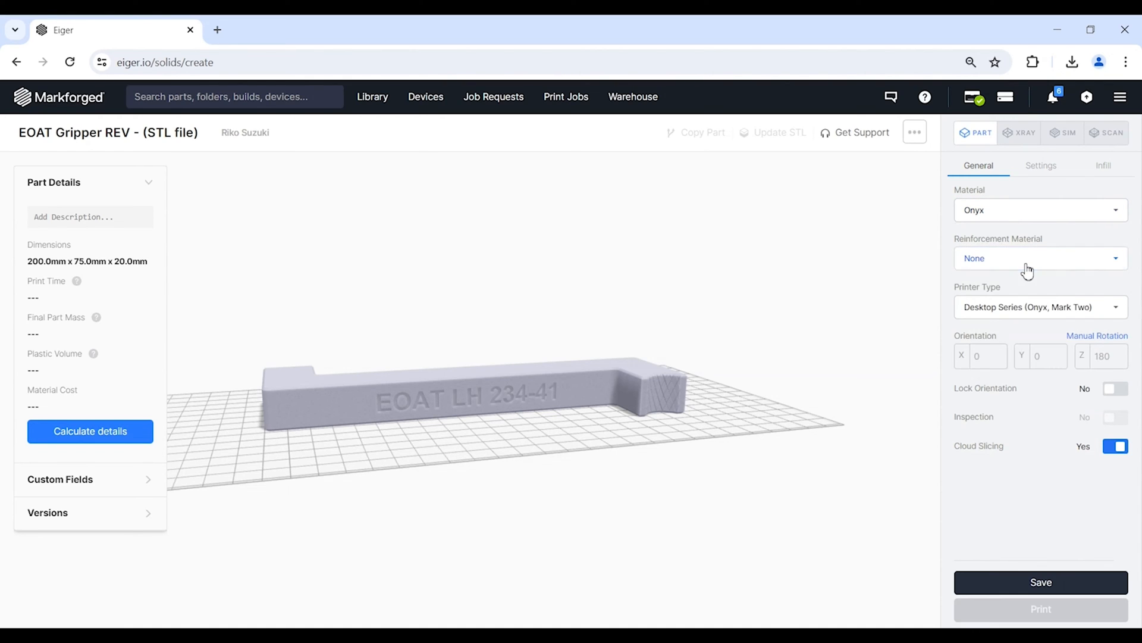
left_click(1041, 258)
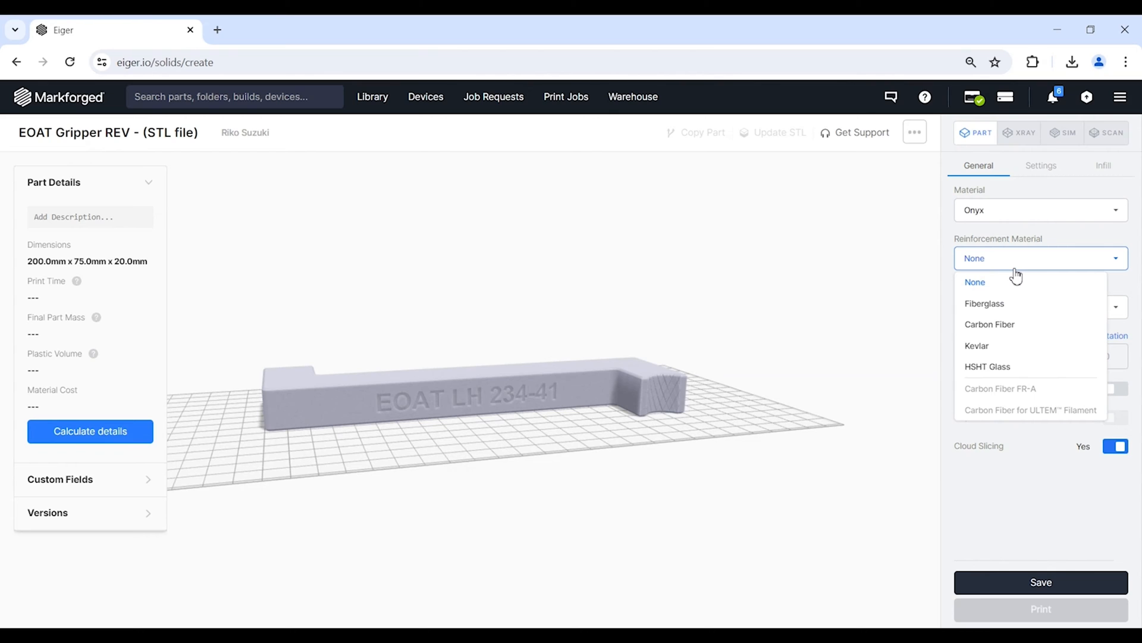
mouse_move(896, 296)
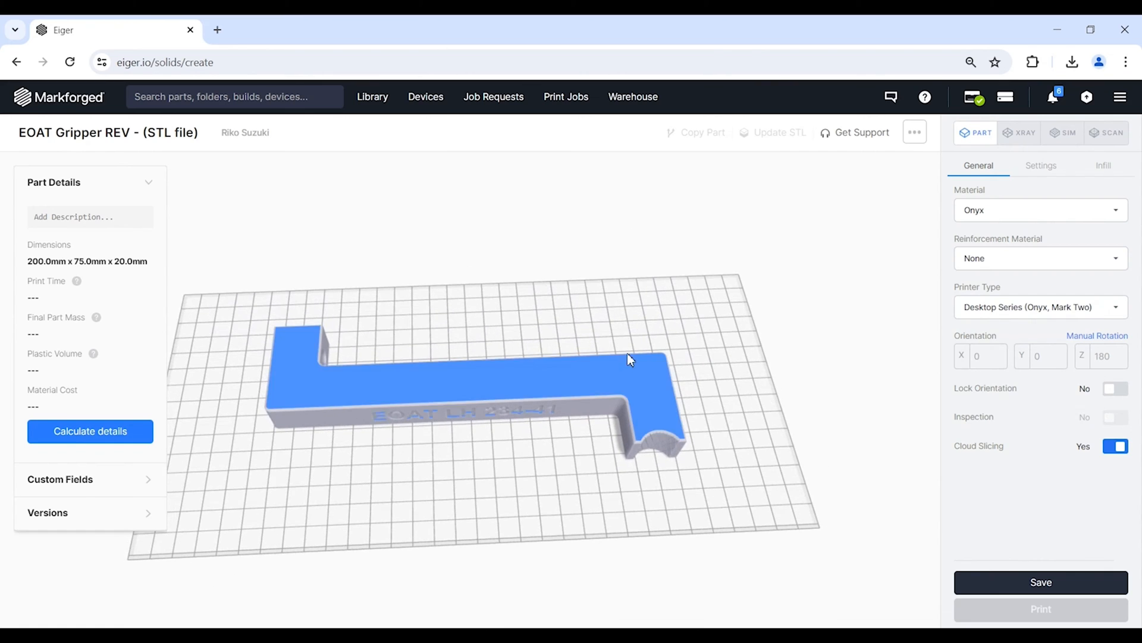
- Set the printer type to Industrial Series (X3, X5, X7) and view the part's slicing settings
left_click(1041, 307)
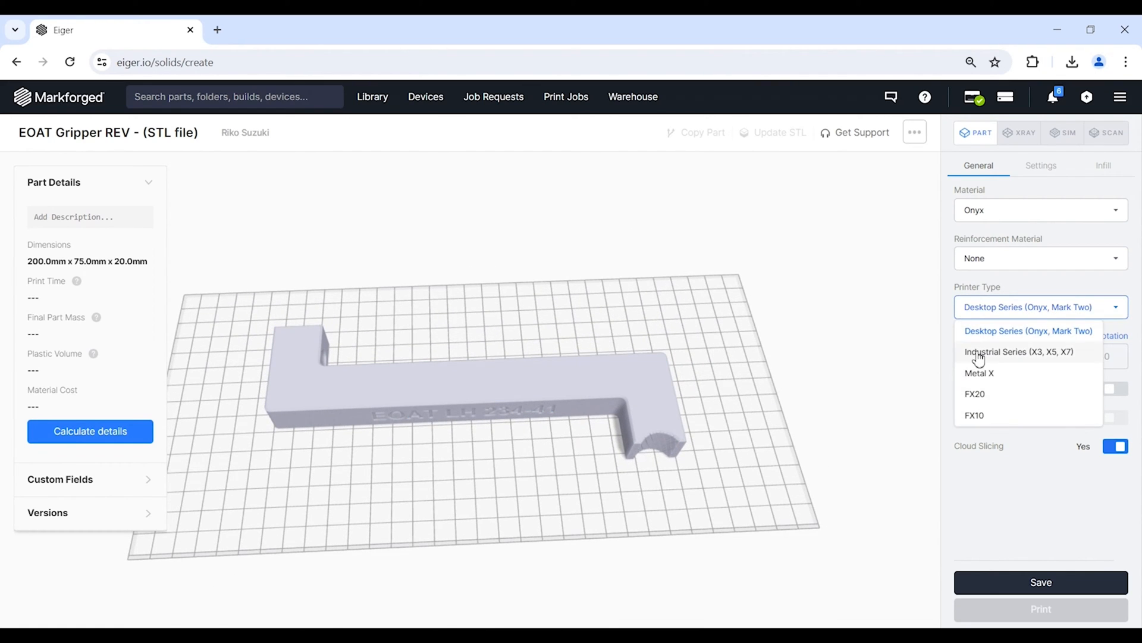
left_click(1018, 351)
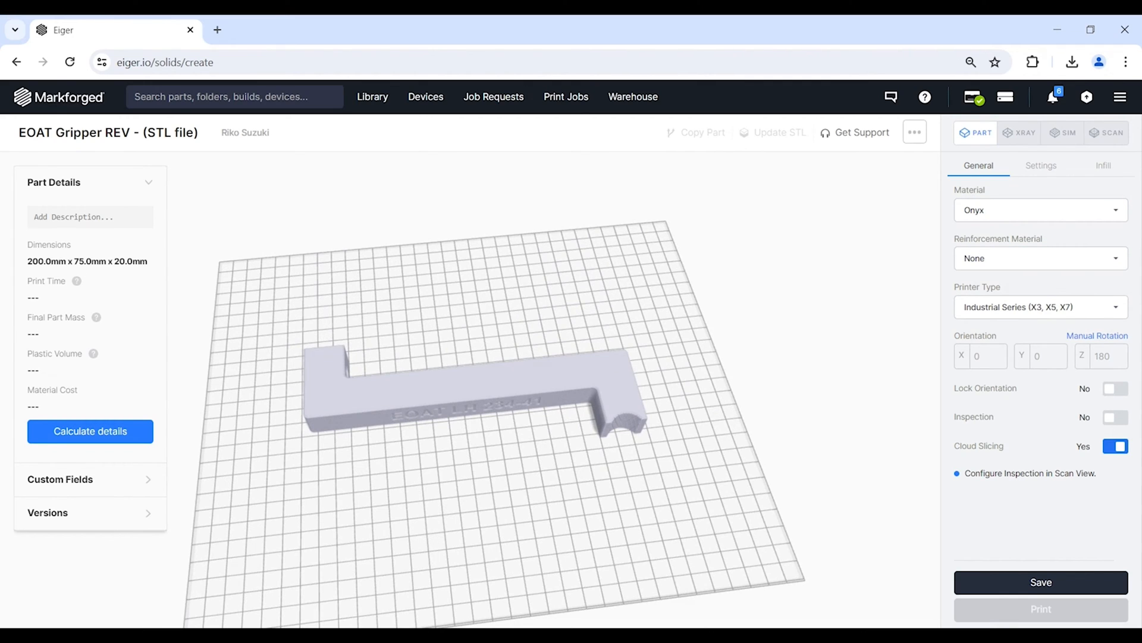
left_click(1040, 165)
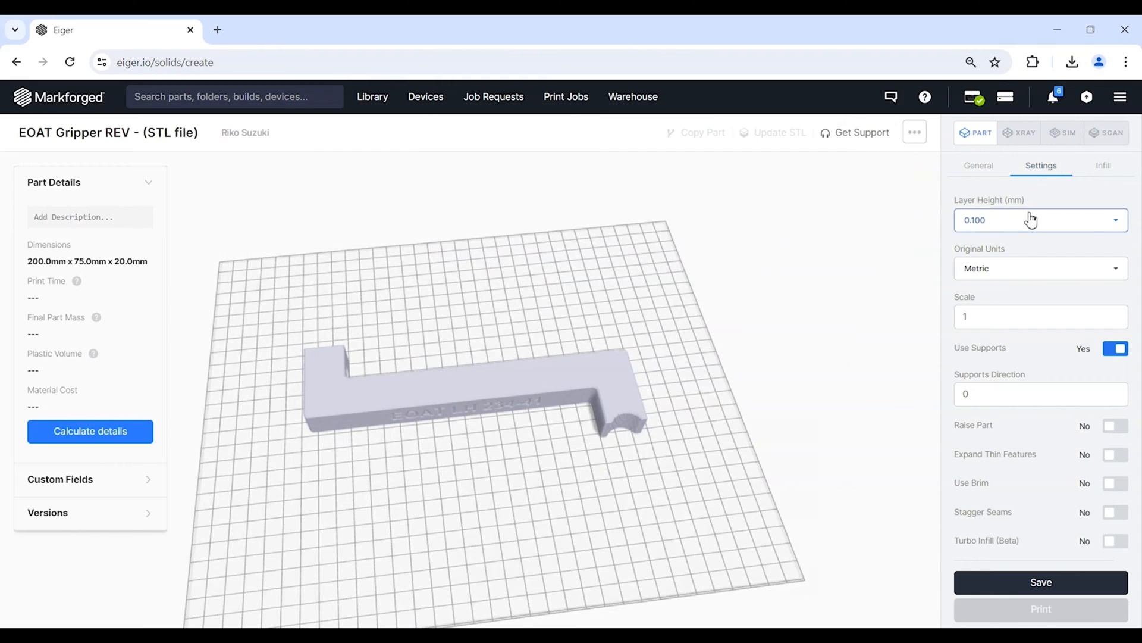
- Change the layer height from 0.100 mm to 0.050 mm
left_click(1042, 218)
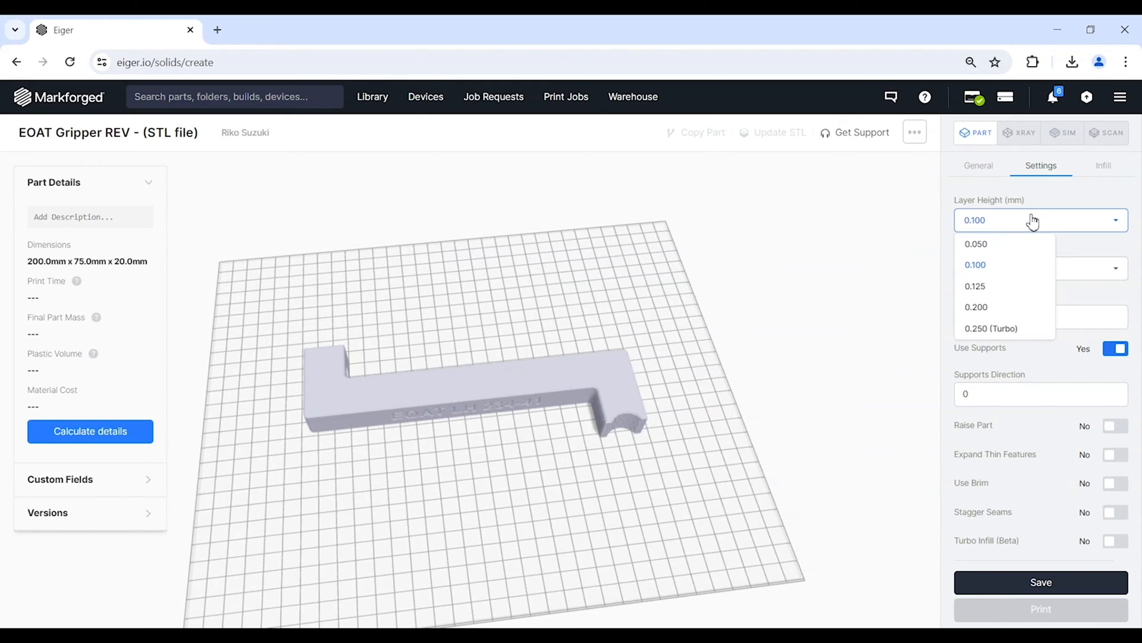
mouse_move(1014, 252)
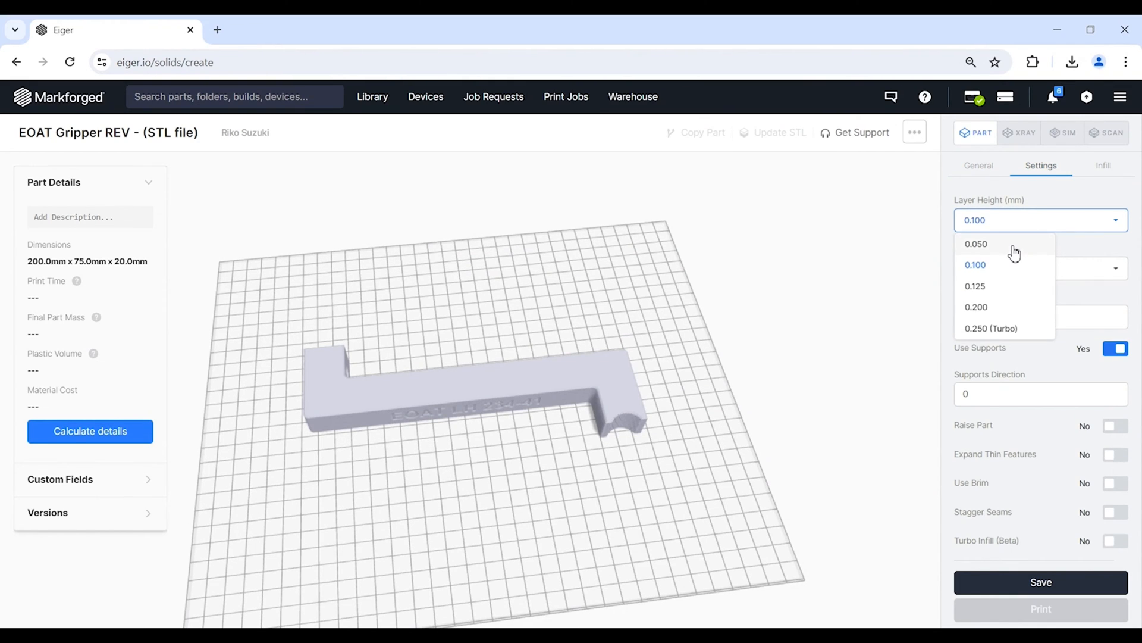
left_click(975, 244)
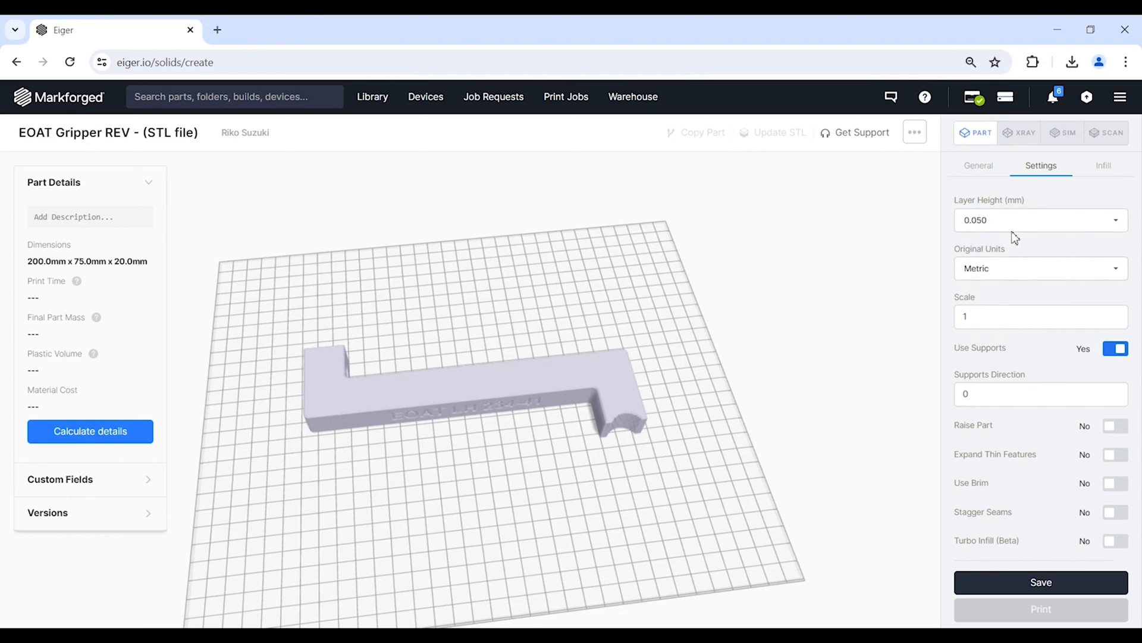
left_click(1041, 219)
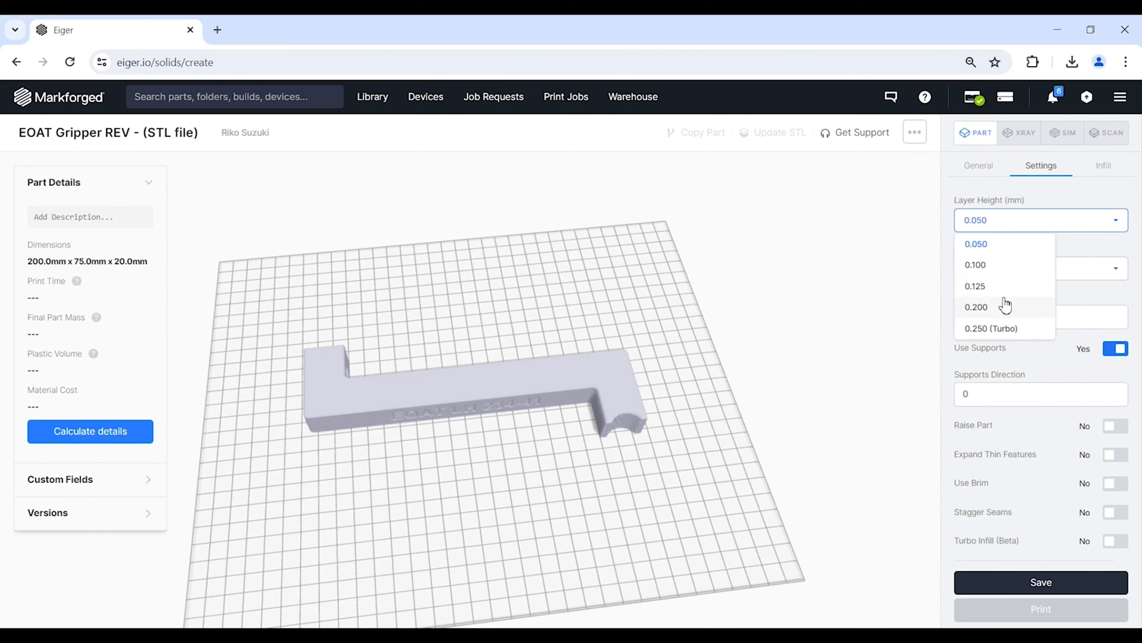
mouse_move(1020, 224)
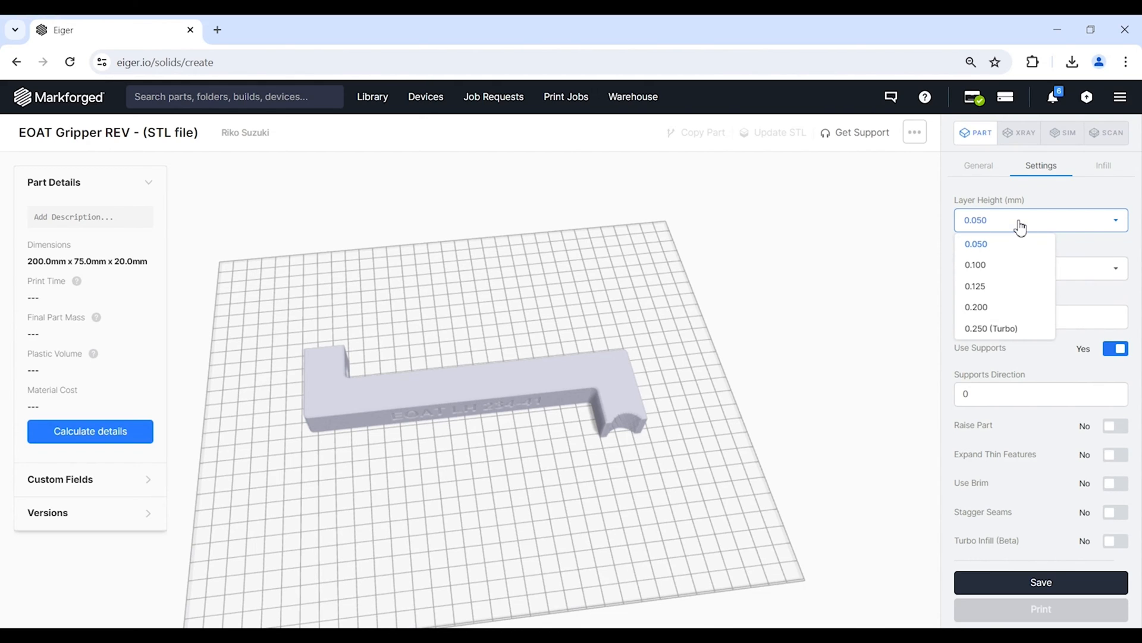
- Set the reinforcement material to Fiberglass and confirm the layer height is locked at 0.125 mm
left_click(979, 165)
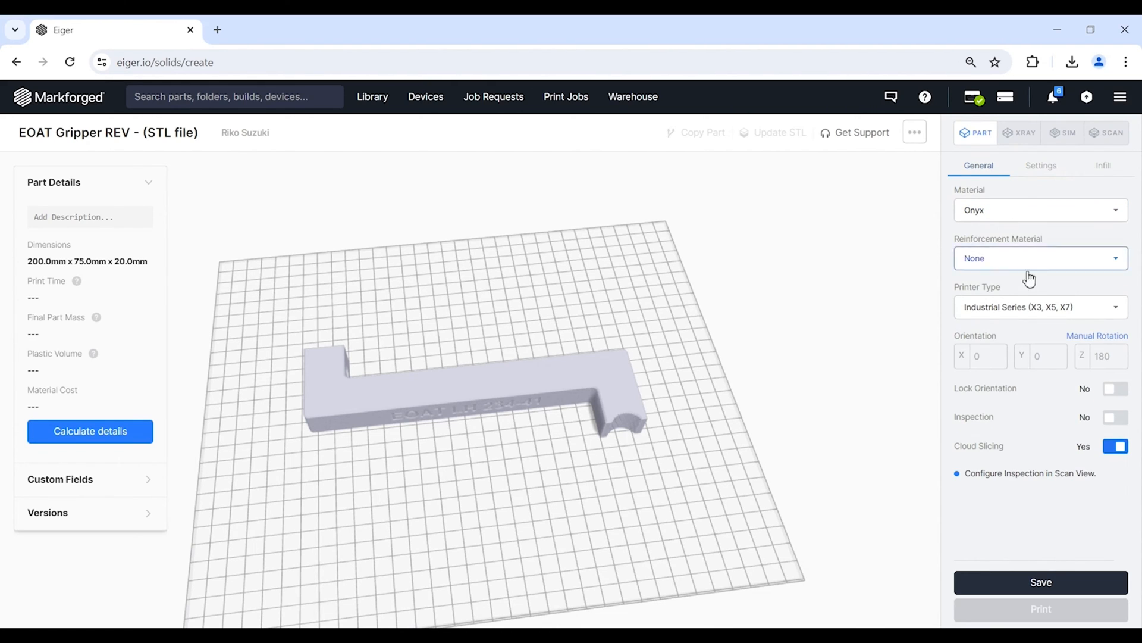
left_click(1042, 258)
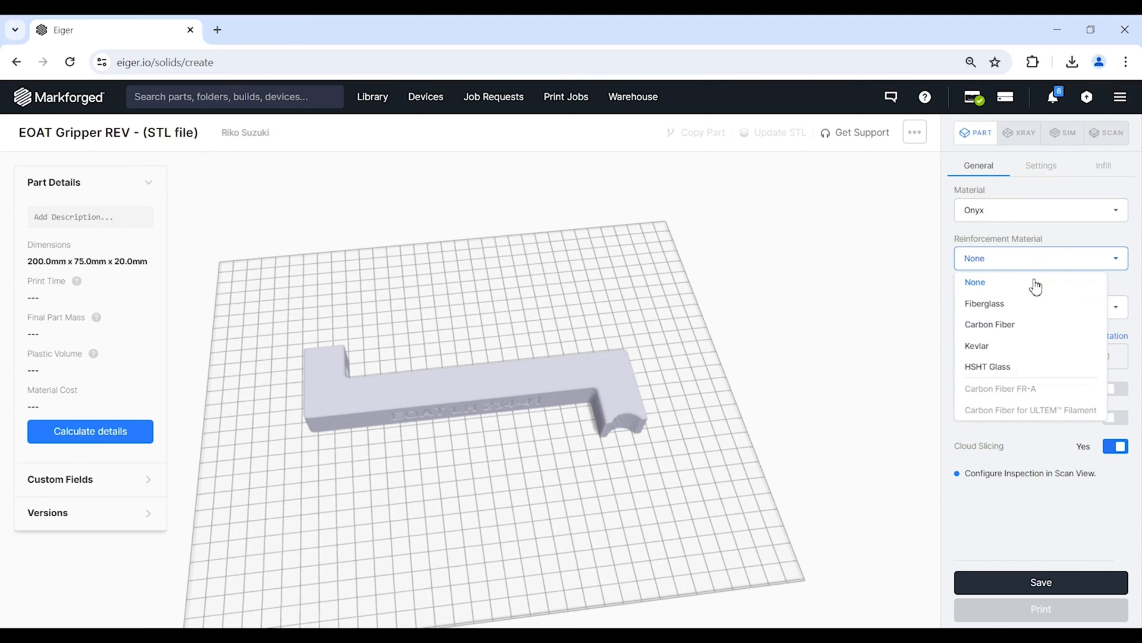
left_click(1040, 166)
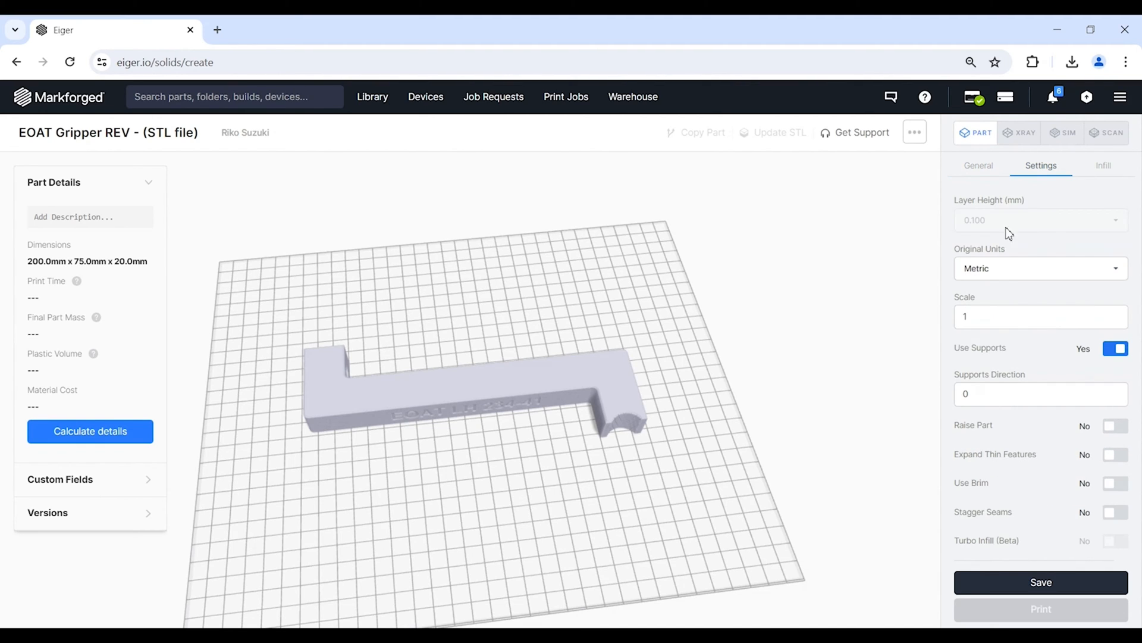
left_click(978, 165)
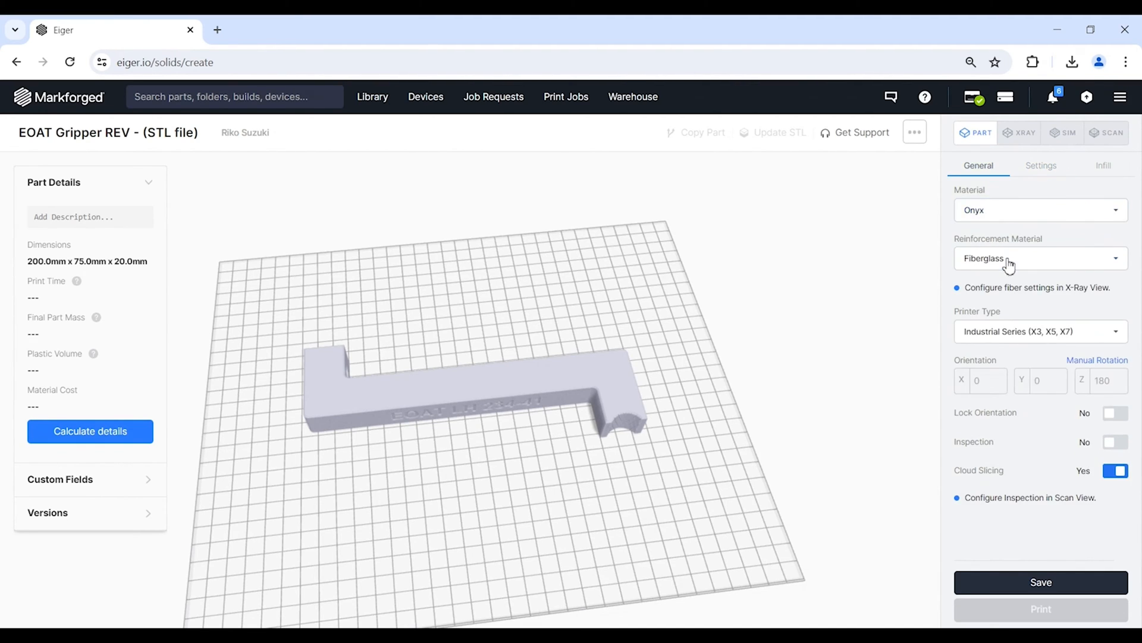
left_click(1040, 165)
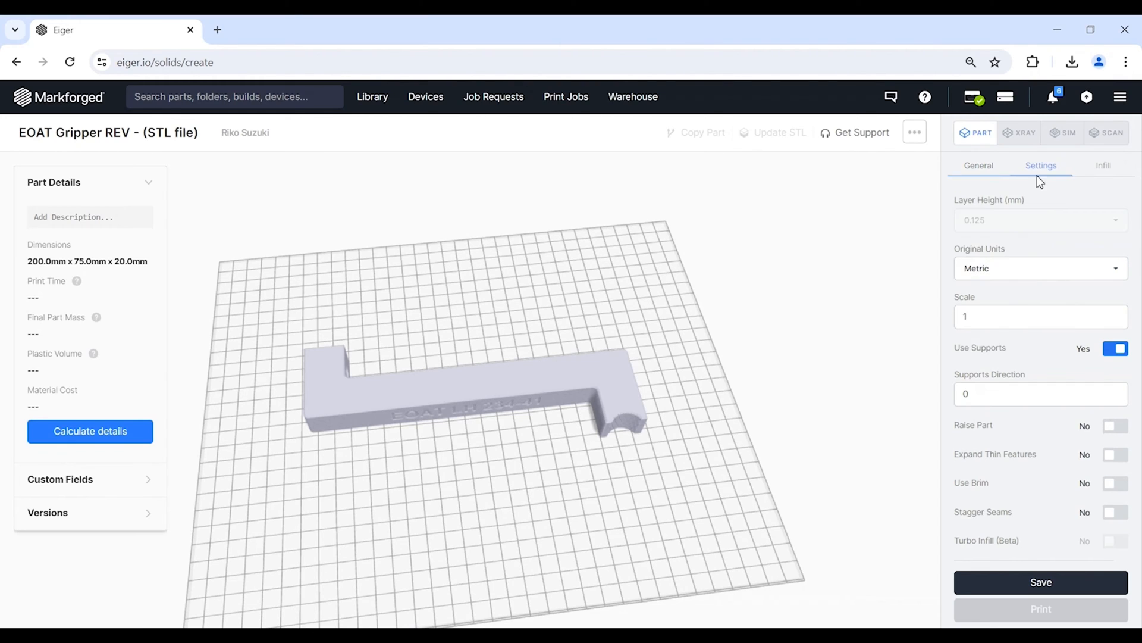
mouse_move(983, 224)
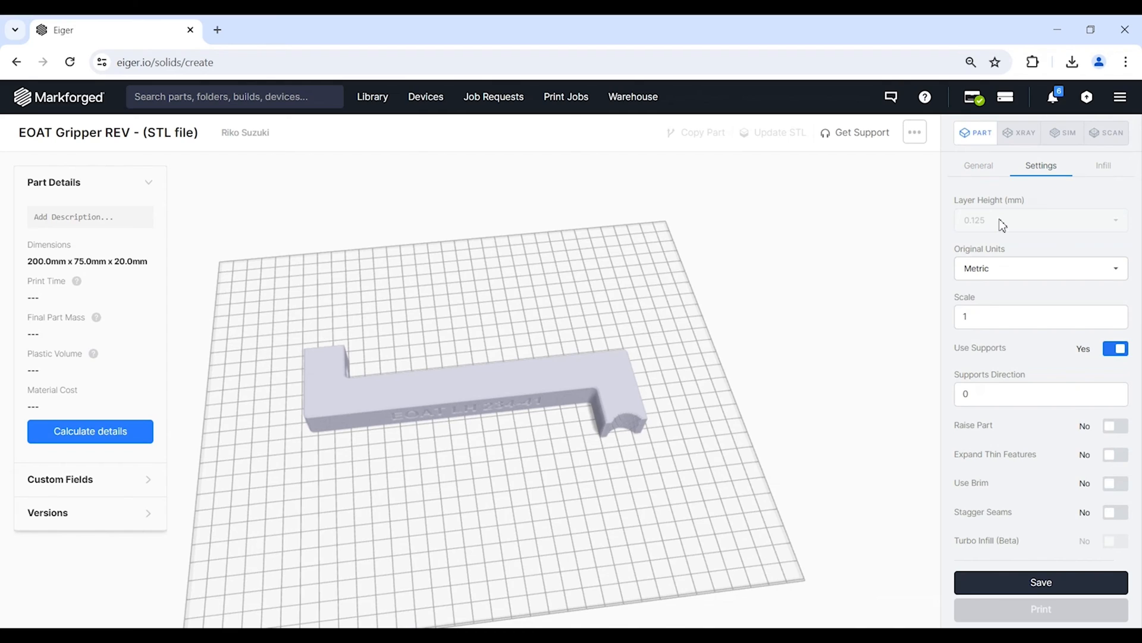
mouse_move(1027, 253)
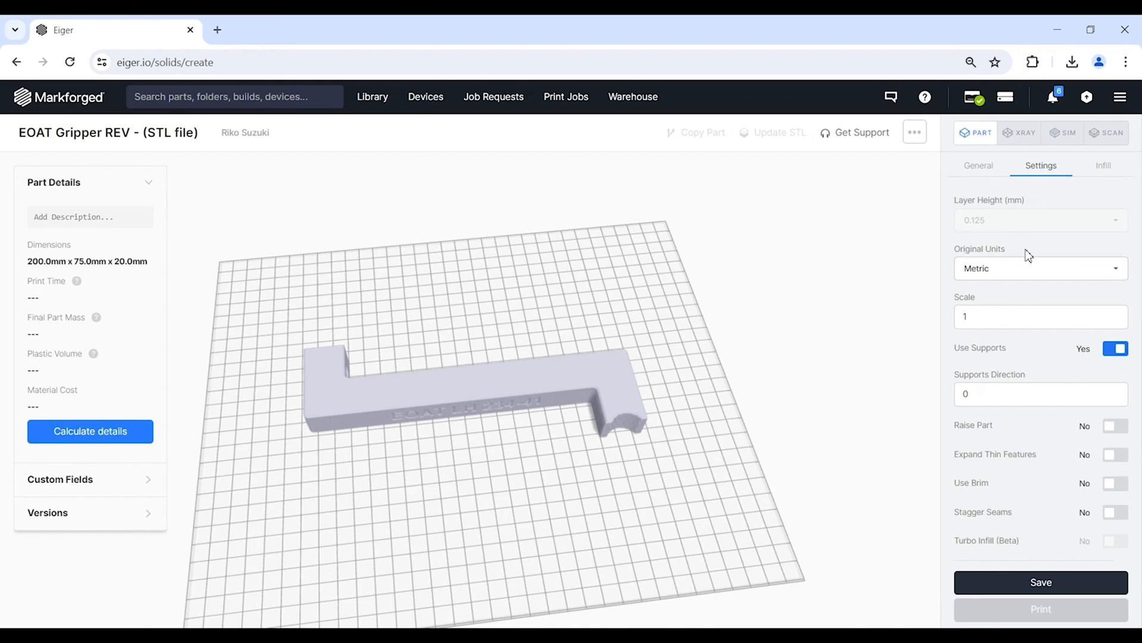
mouse_move(997, 255)
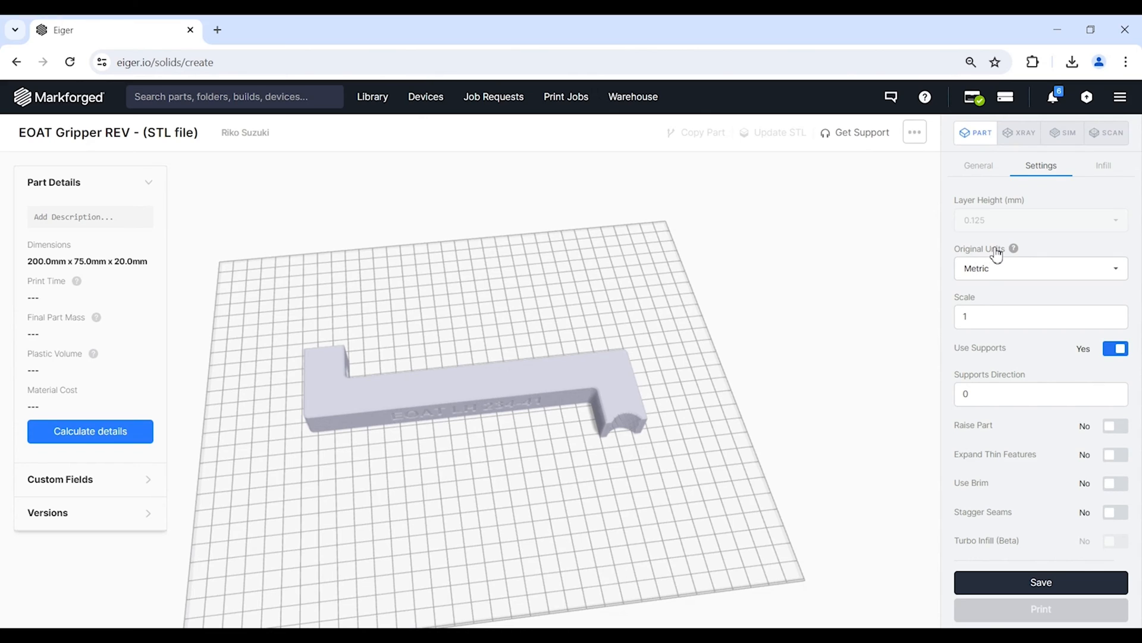
mouse_move(792, 303)
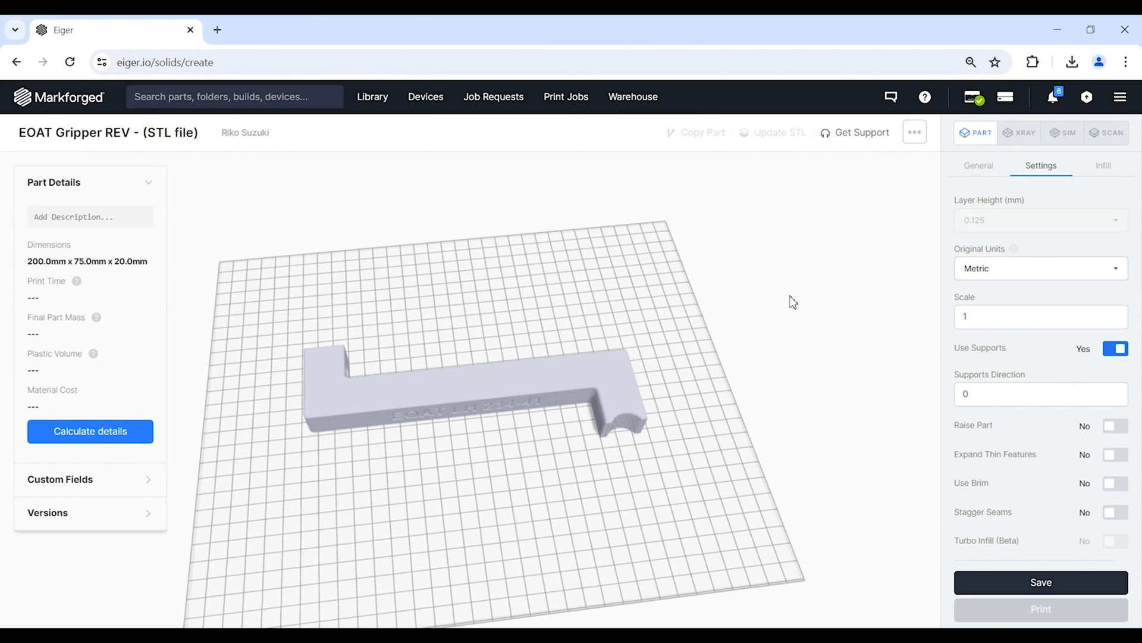
mouse_move(998, 274)
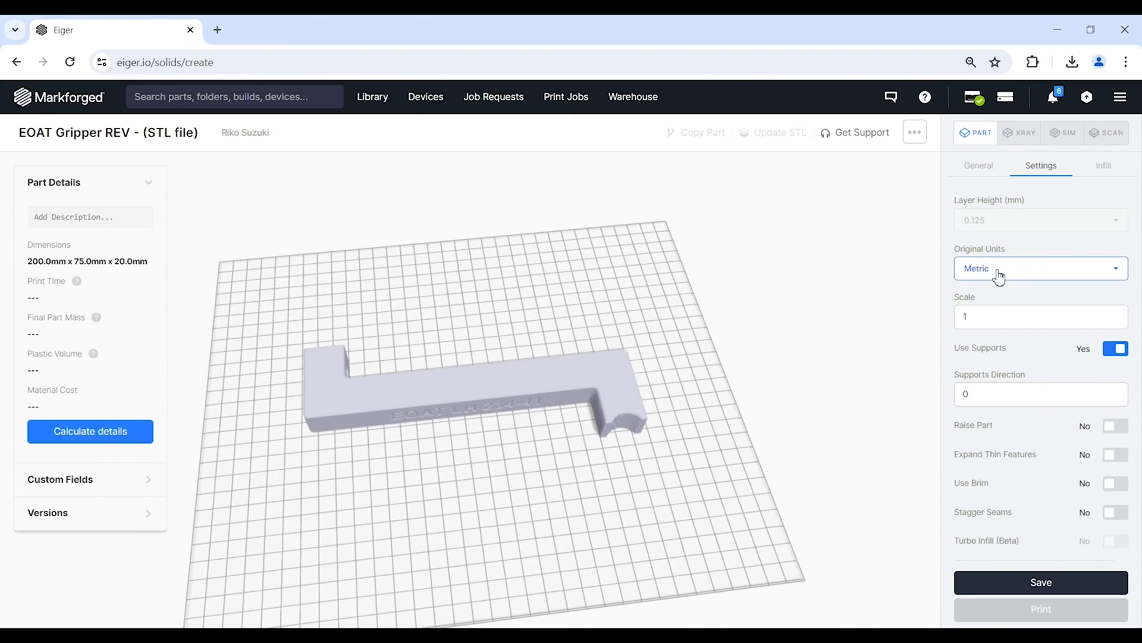
mouse_move(1010, 271)
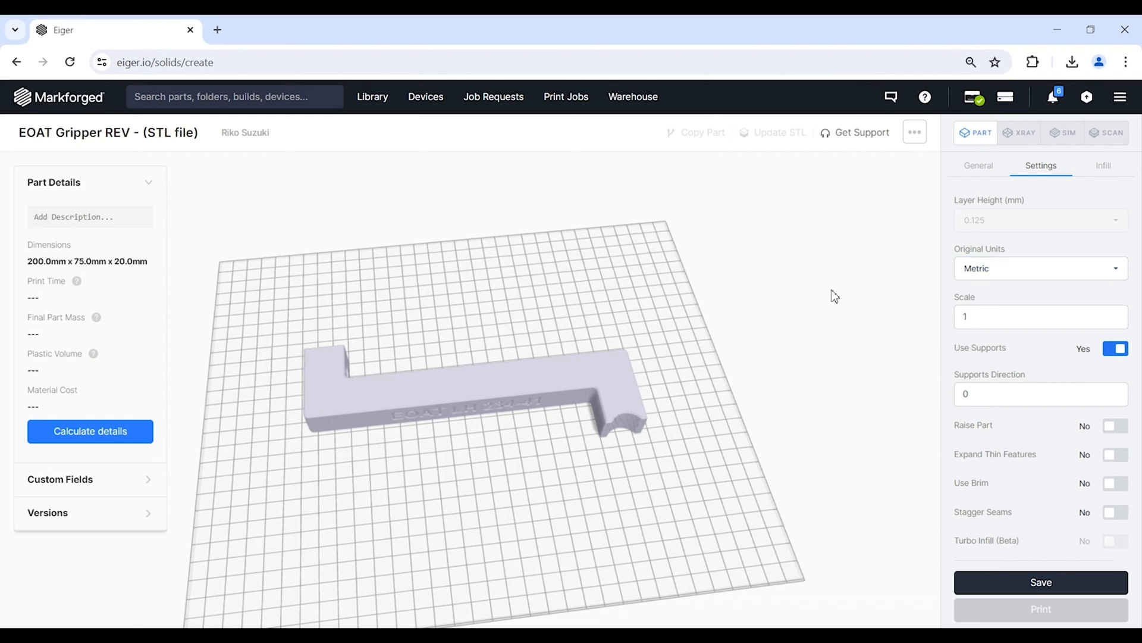
mouse_move(731, 347)
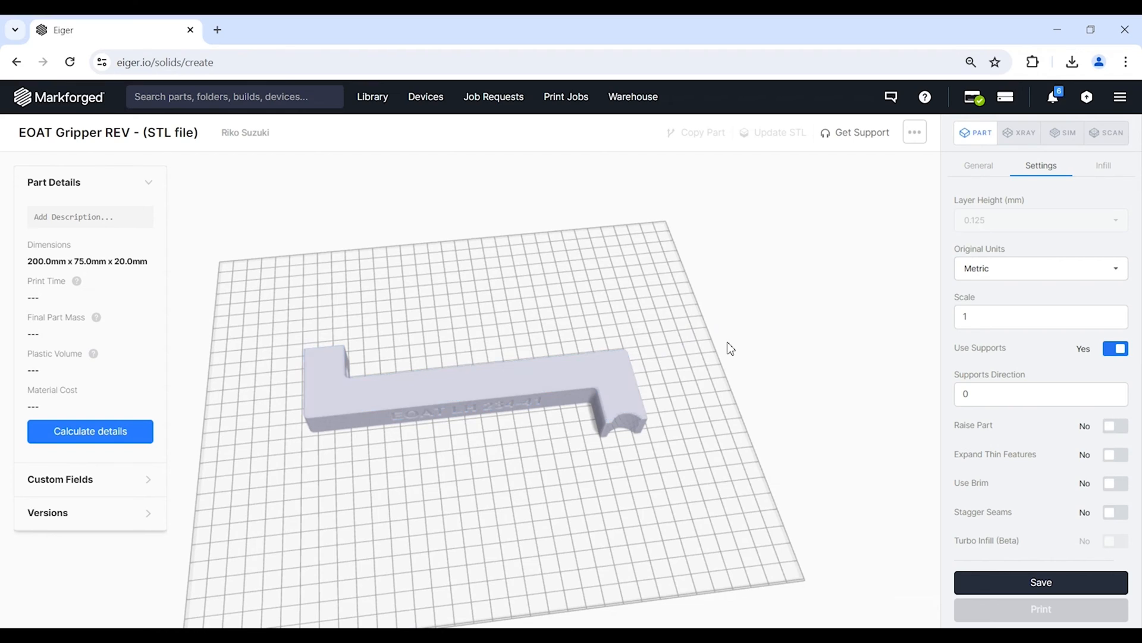
left_click(1042, 269)
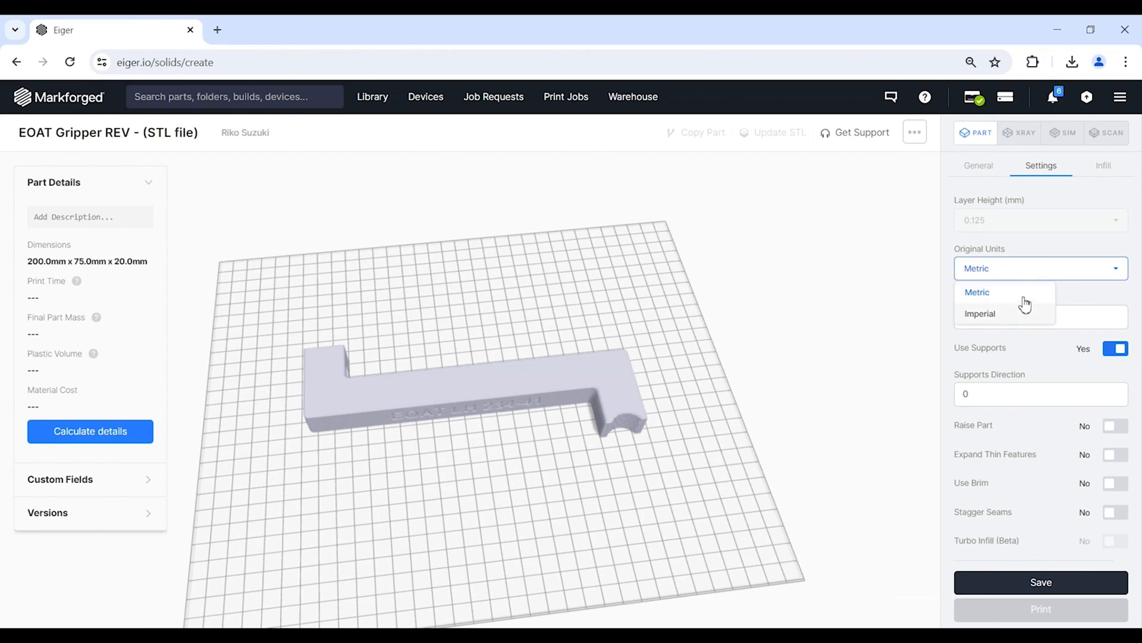
left_click(977, 292)
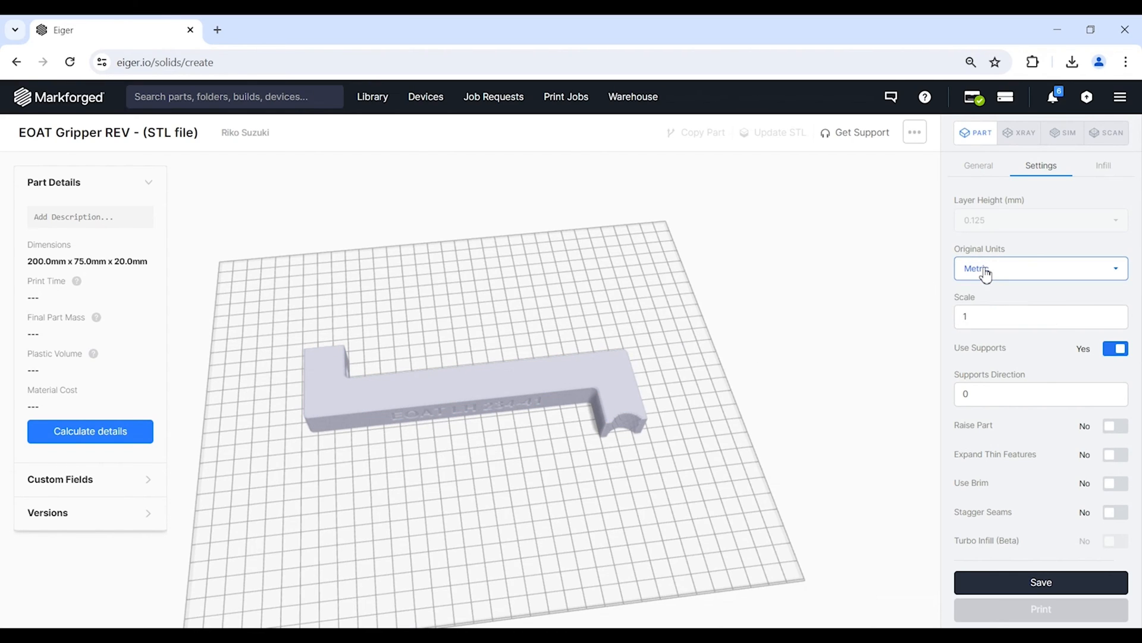
mouse_move(972, 267)
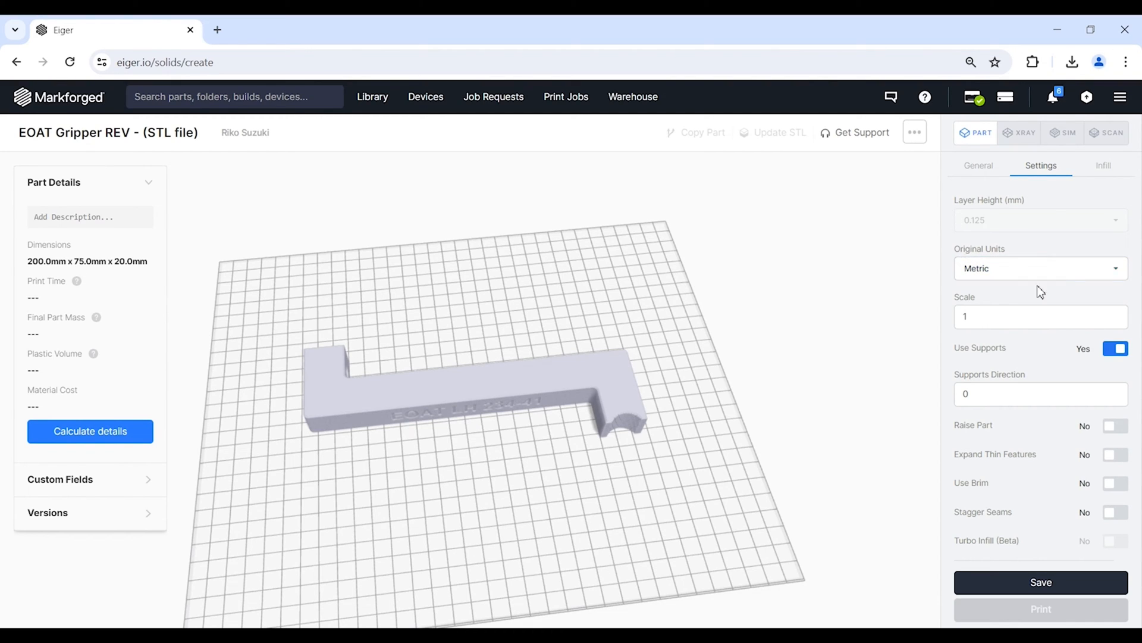
mouse_move(764, 297)
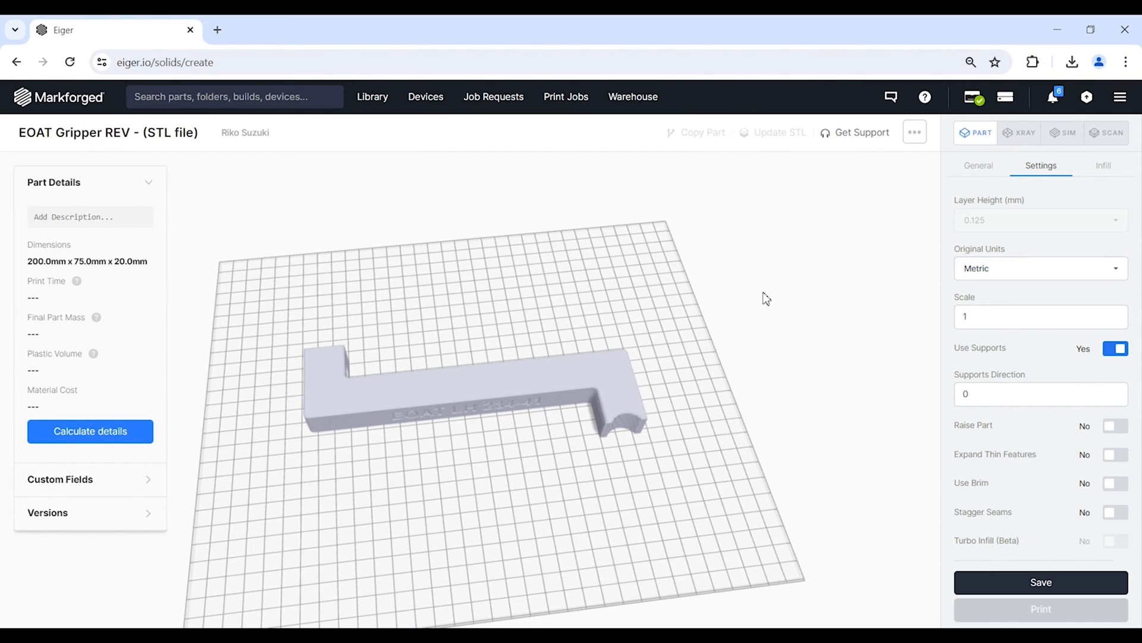
- Edit a support value field, entering '0.', leaving supports enabled
left_click(1040, 317)
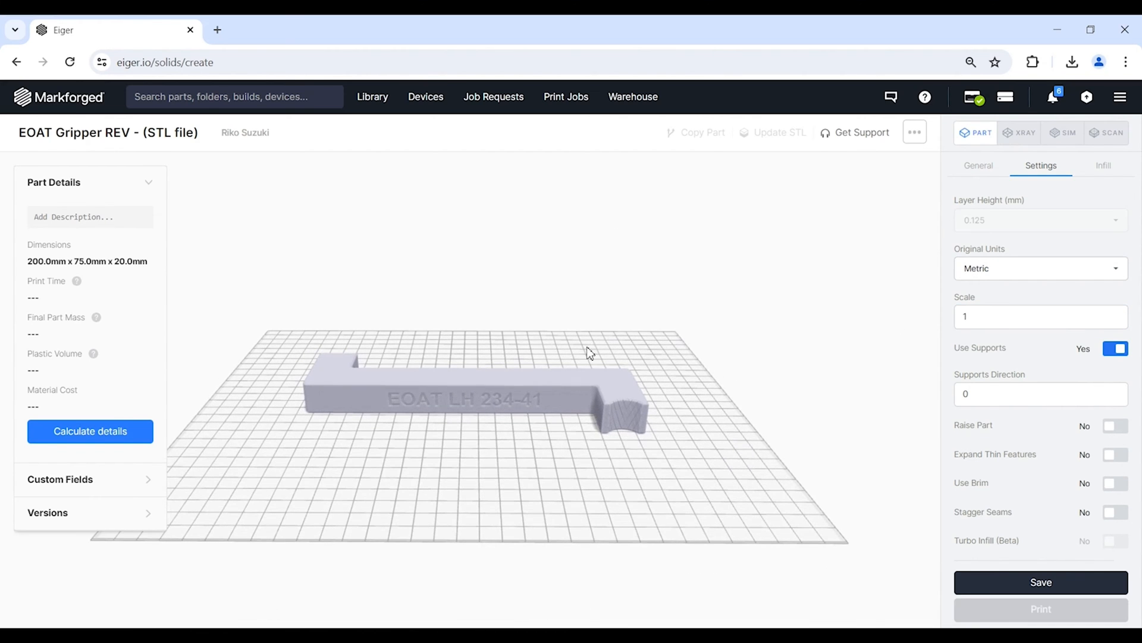
mouse_move(690, 297)
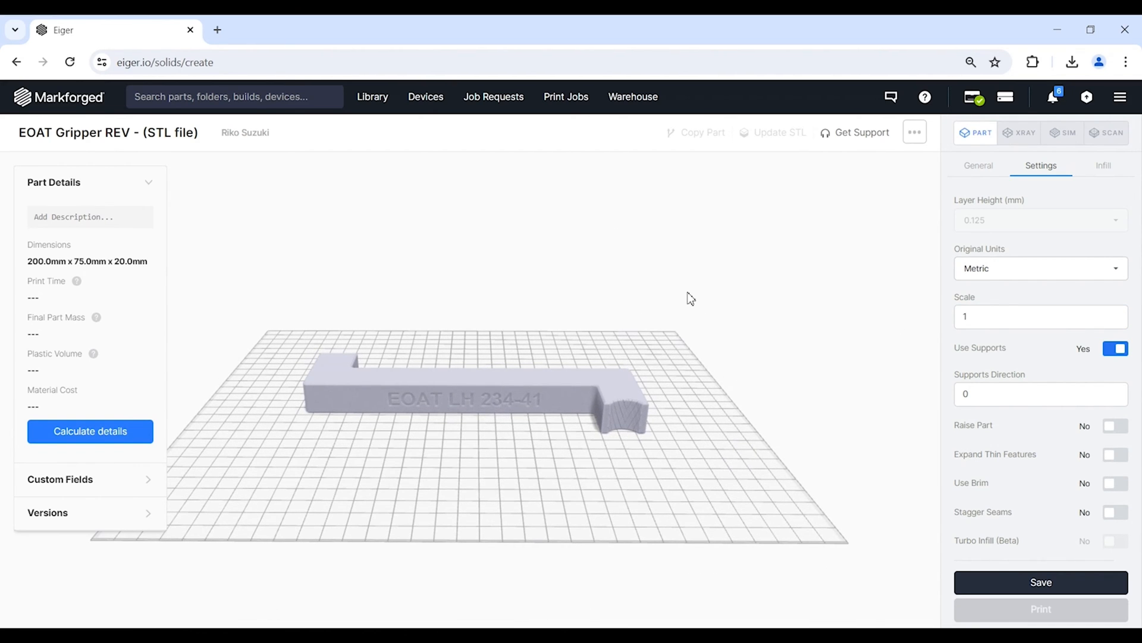
type("0.")
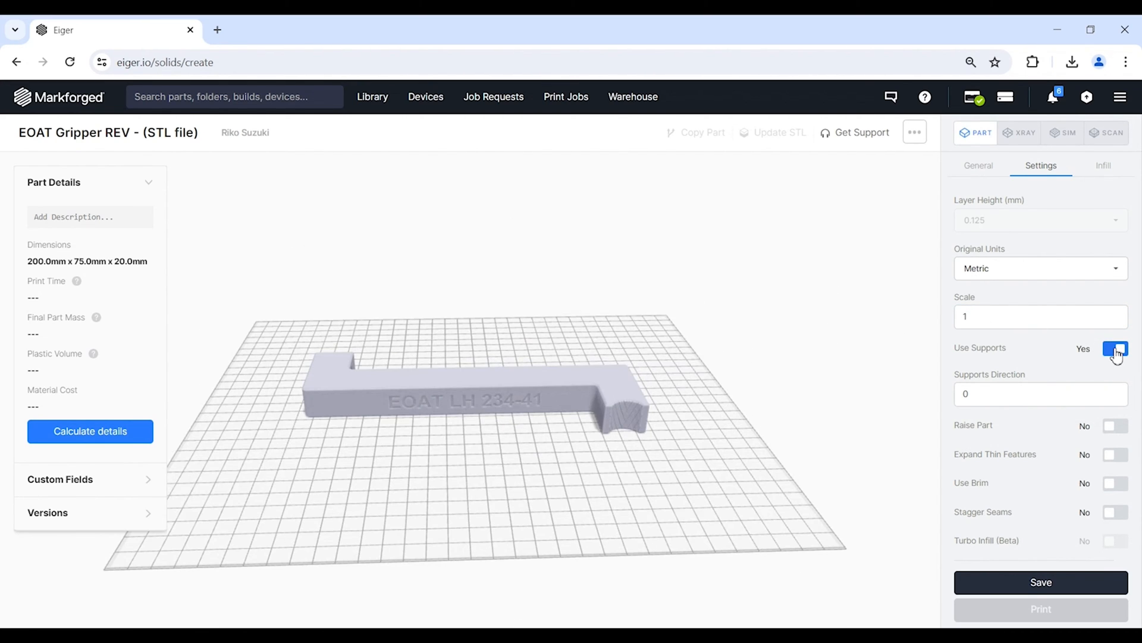
mouse_move(1043, 354)
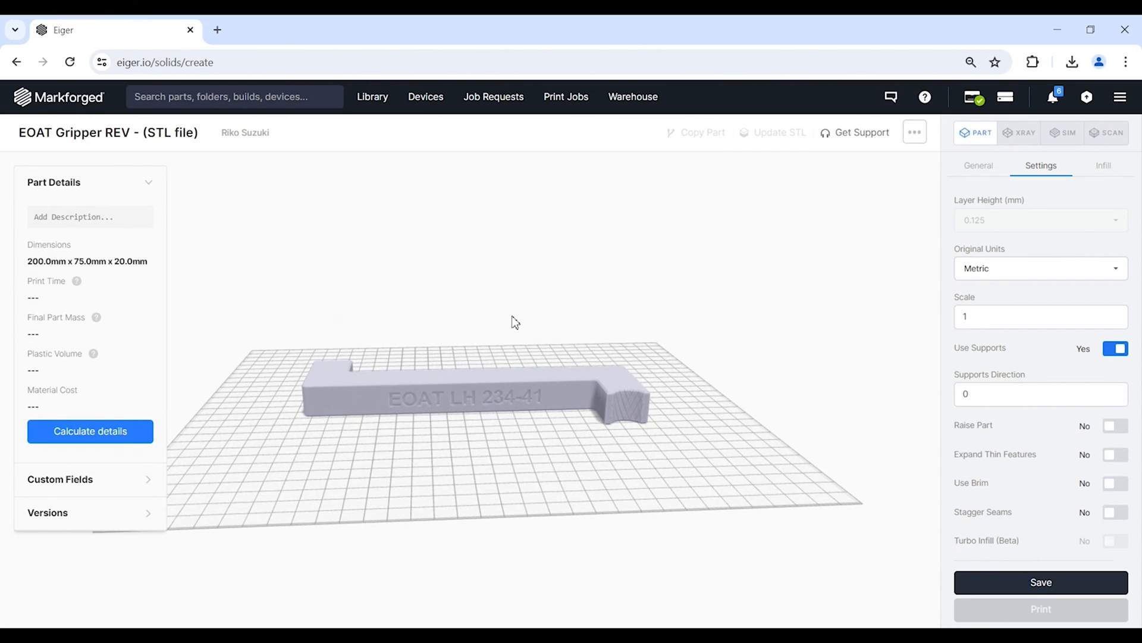
mouse_move(488, 240)
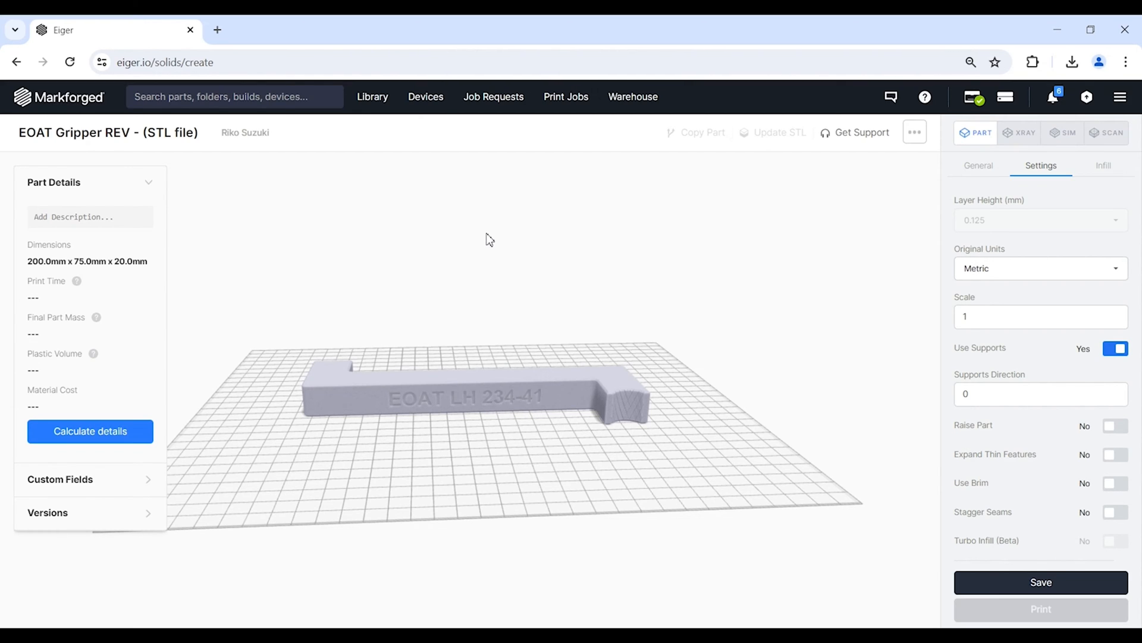
mouse_move(501, 234)
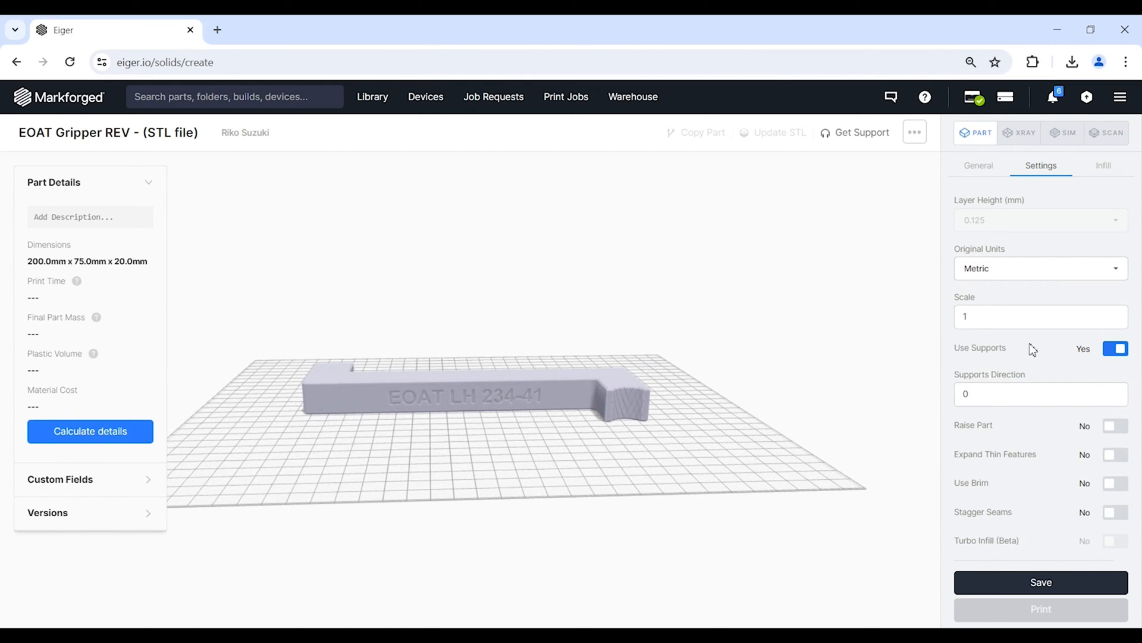
left_click(1115, 347)
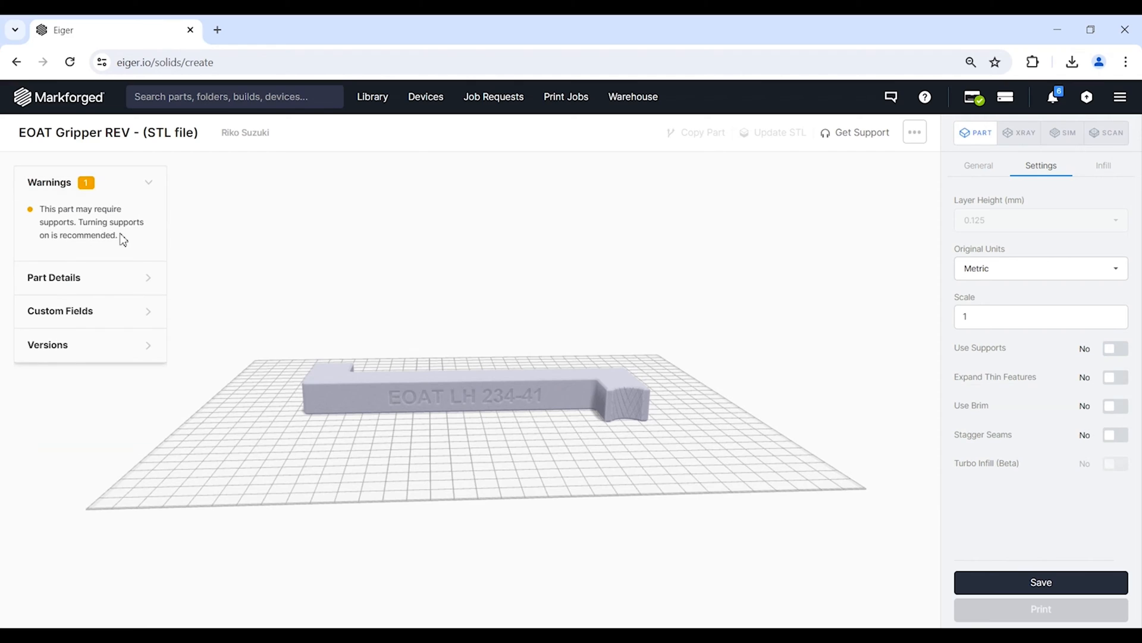
left_click(55, 277)
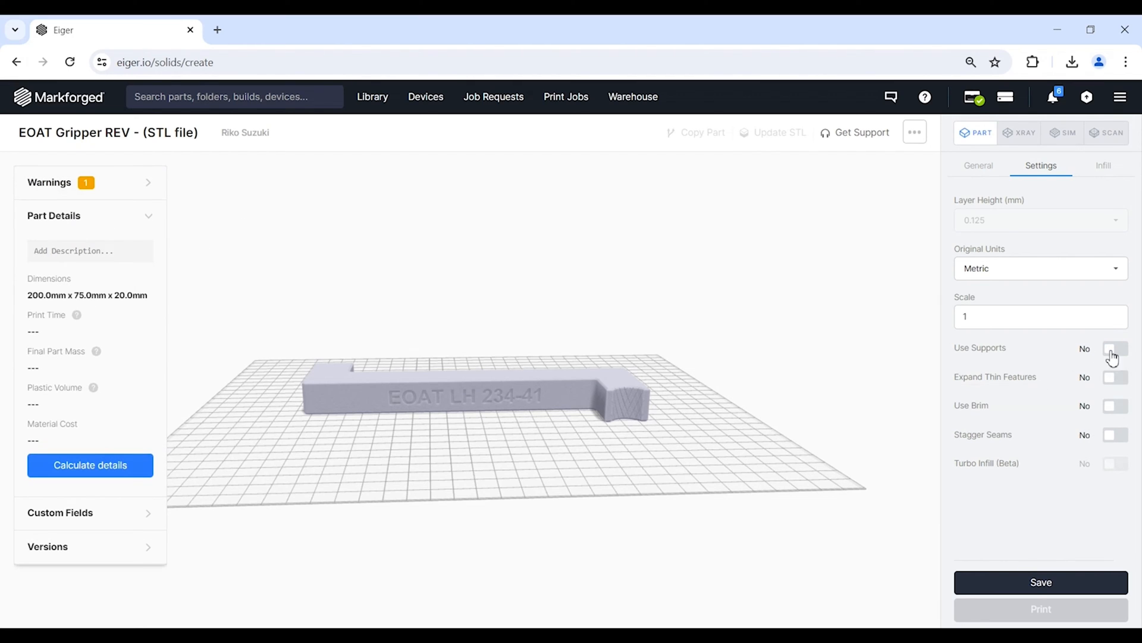
left_click(1112, 348)
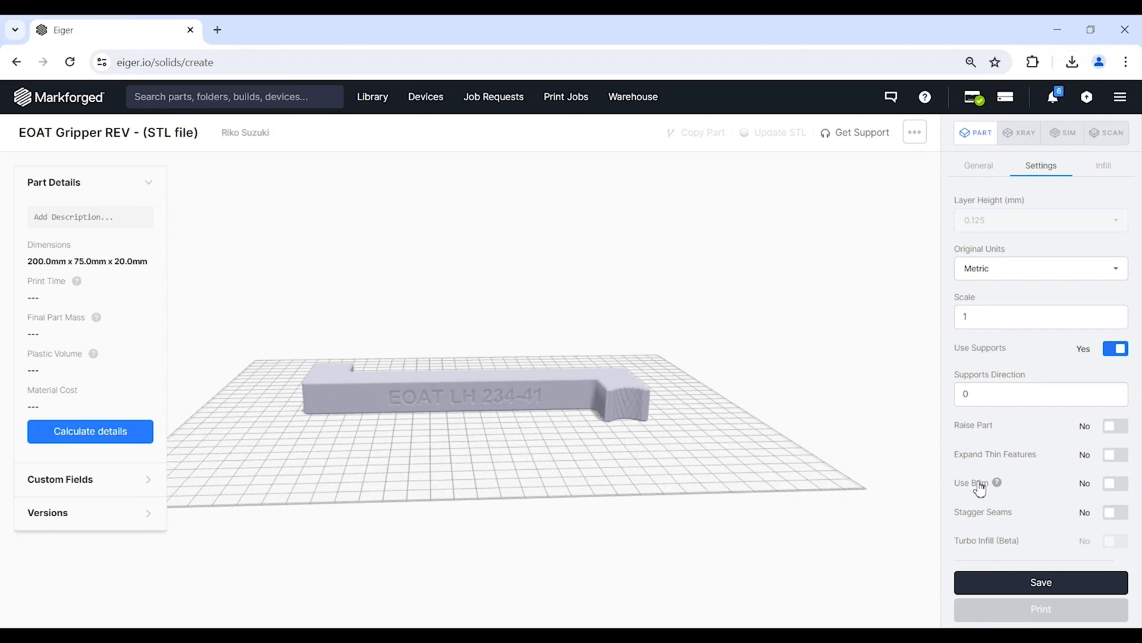
mouse_move(1021, 495)
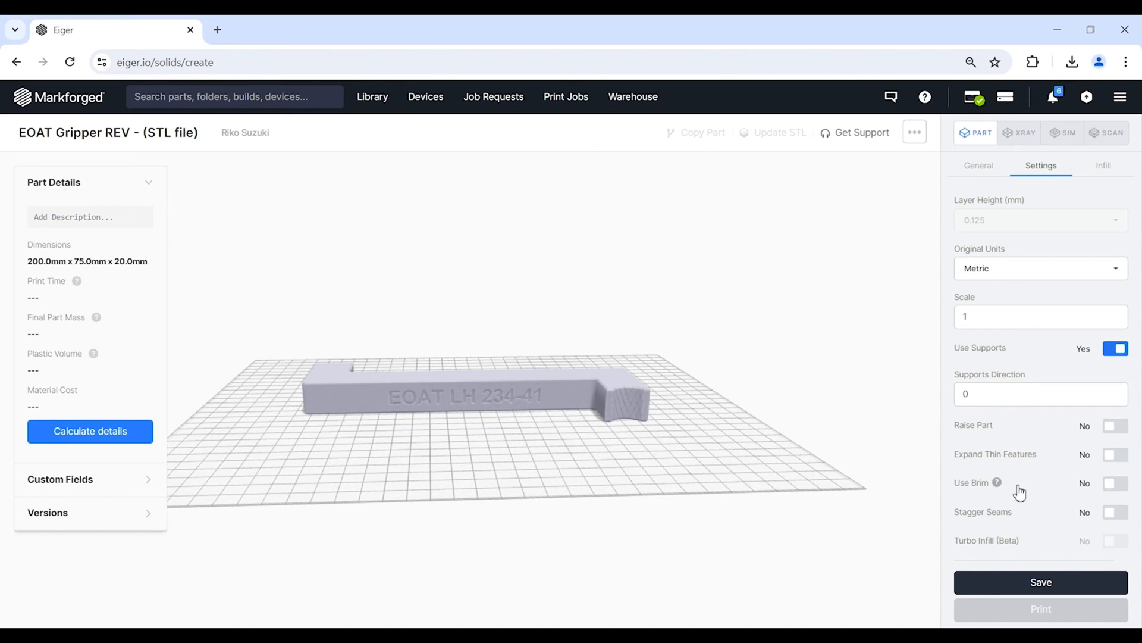
left_click(1114, 483)
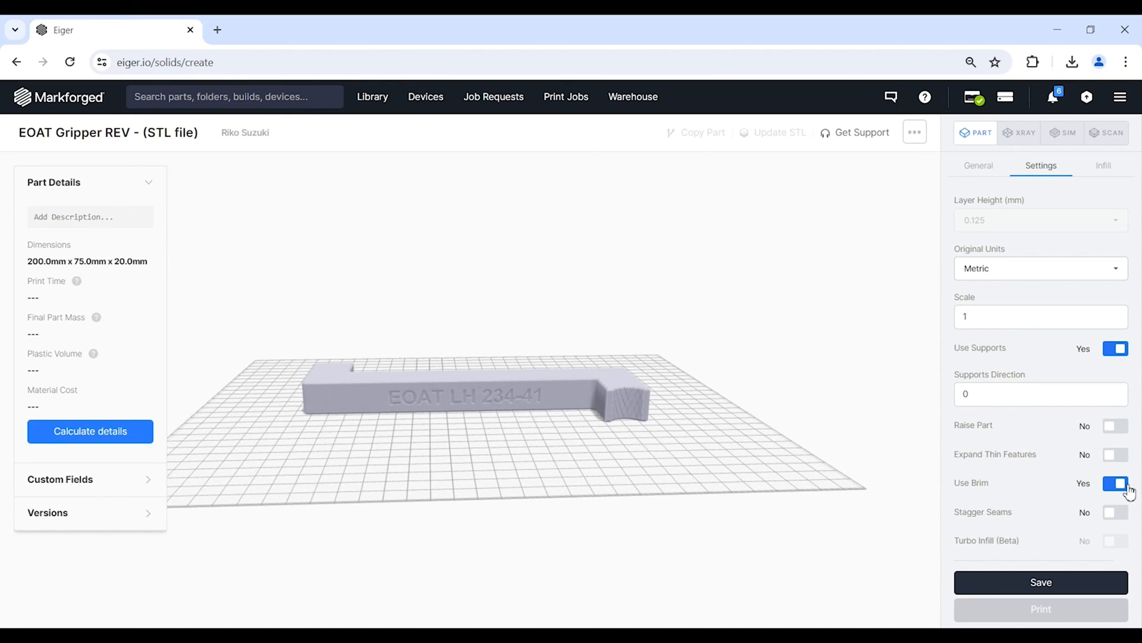
left_click(1113, 483)
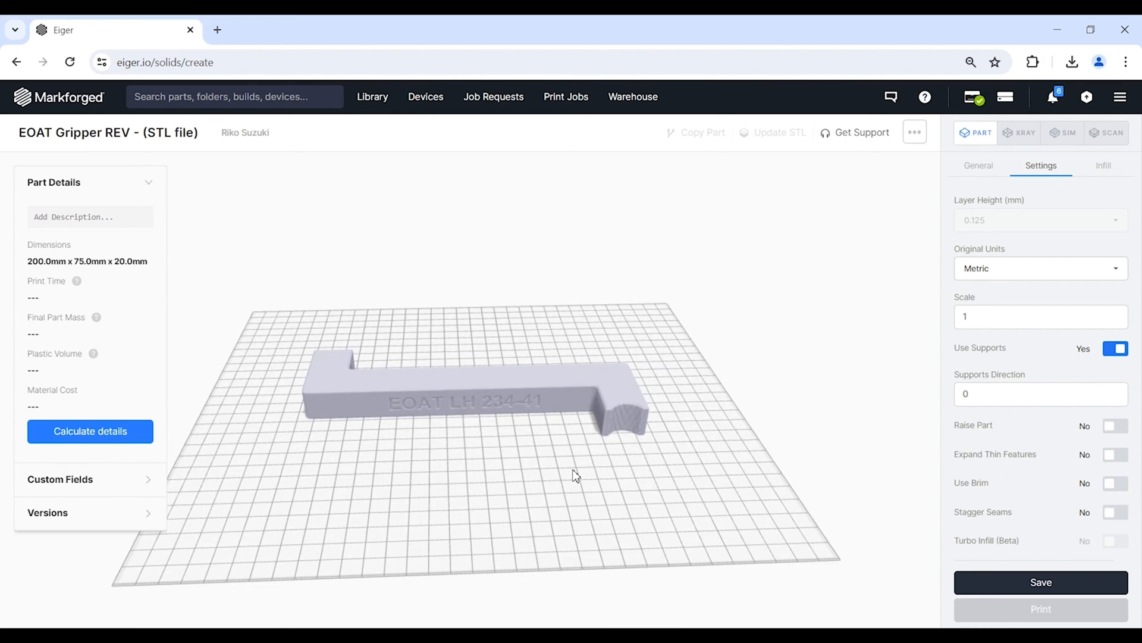
mouse_move(580, 546)
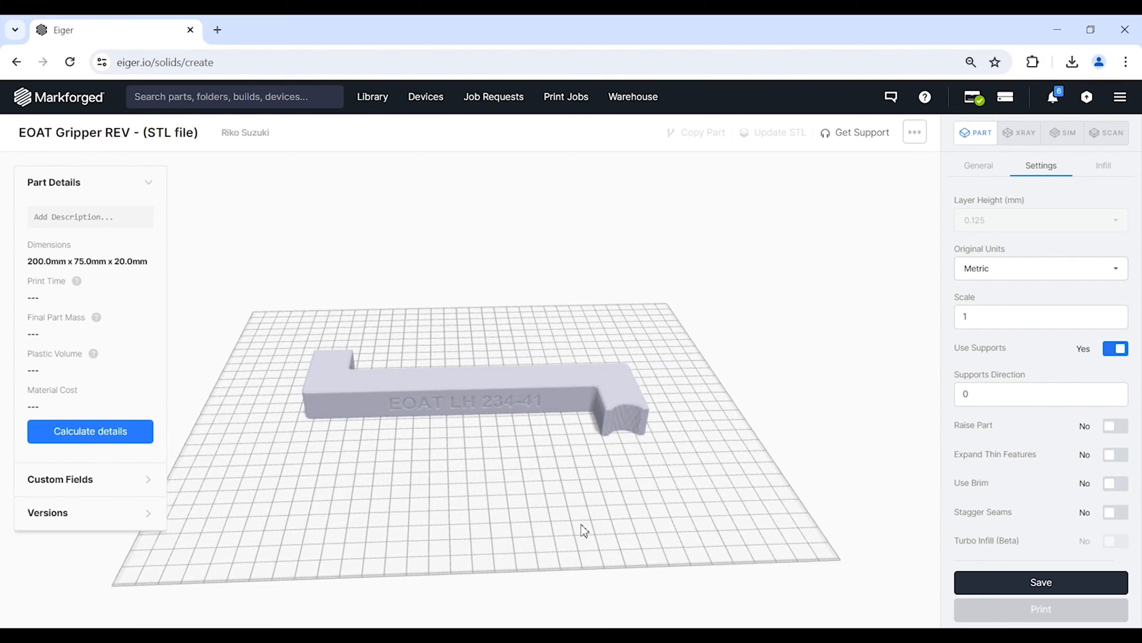
mouse_move(595, 550)
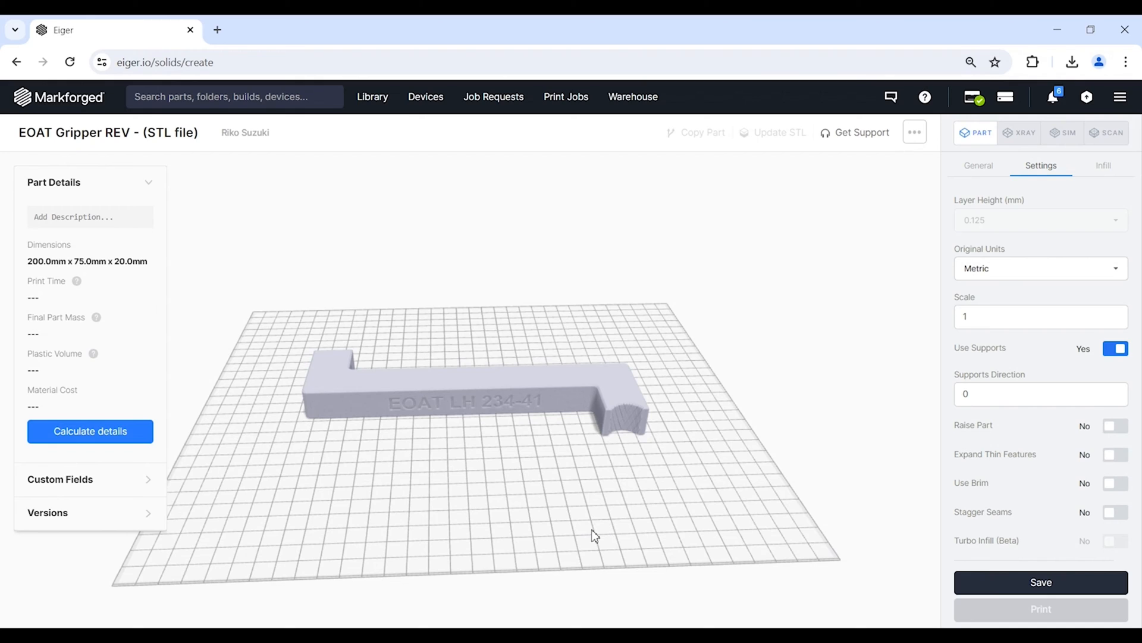
mouse_move(898, 278)
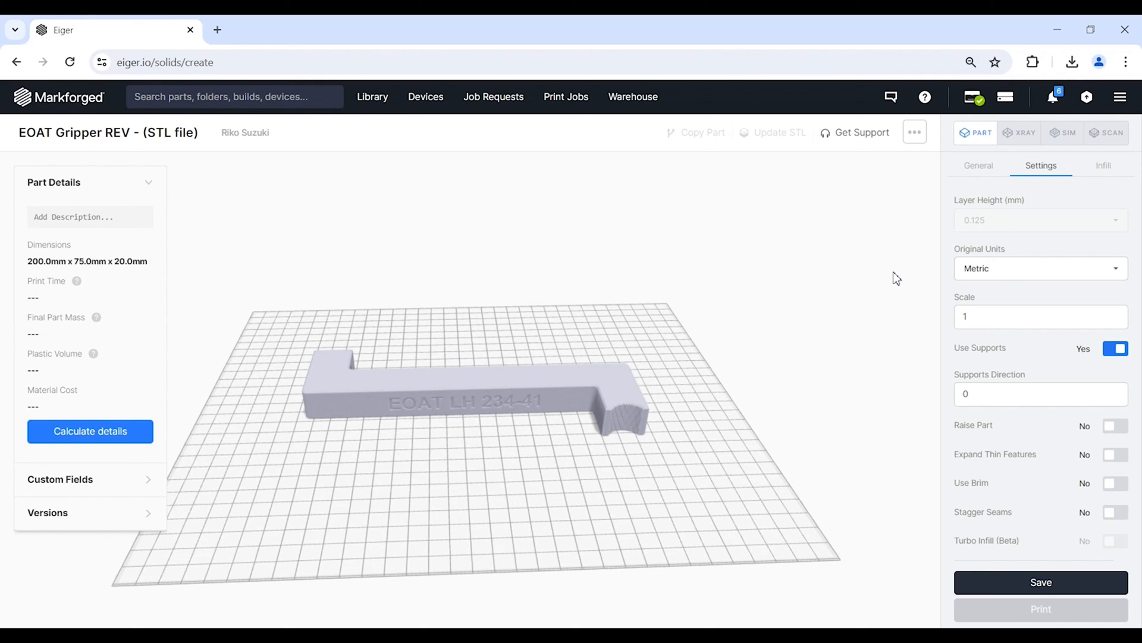
- Keep Triangular Fill and try infill densities from the 28% minimum to the 55% maximum
left_click(1102, 166)
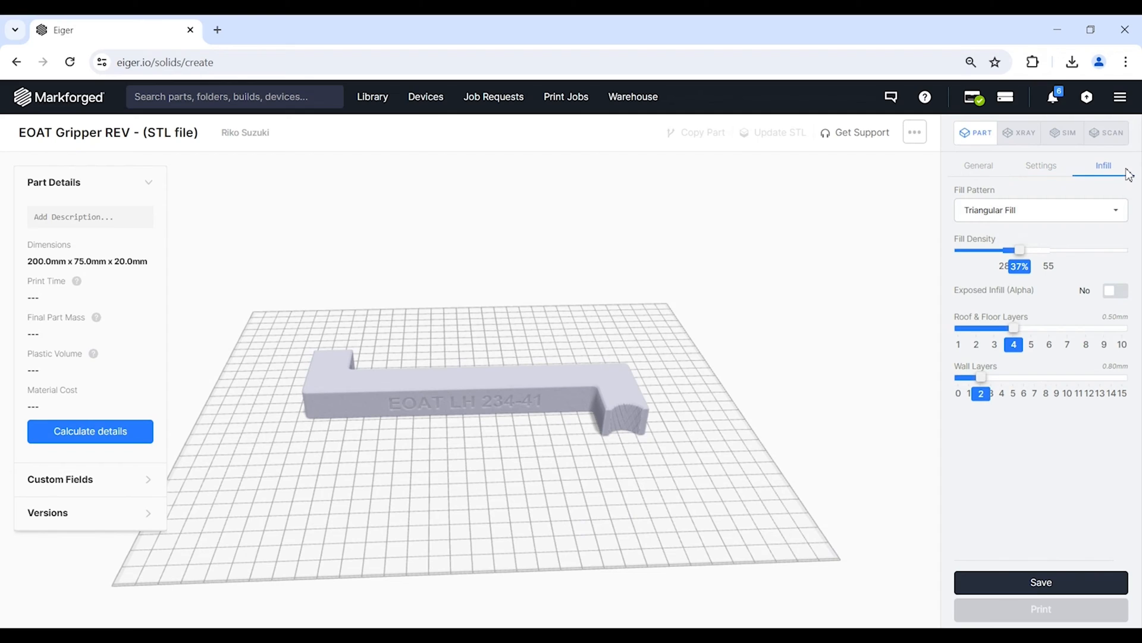
mouse_move(1027, 188)
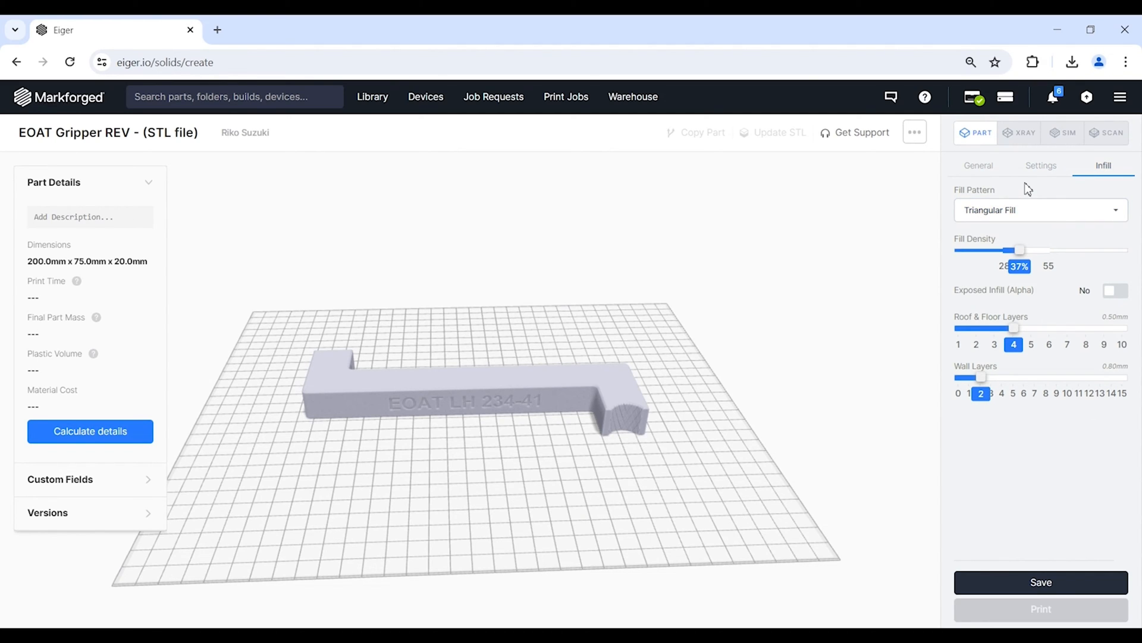
mouse_move(942, 272)
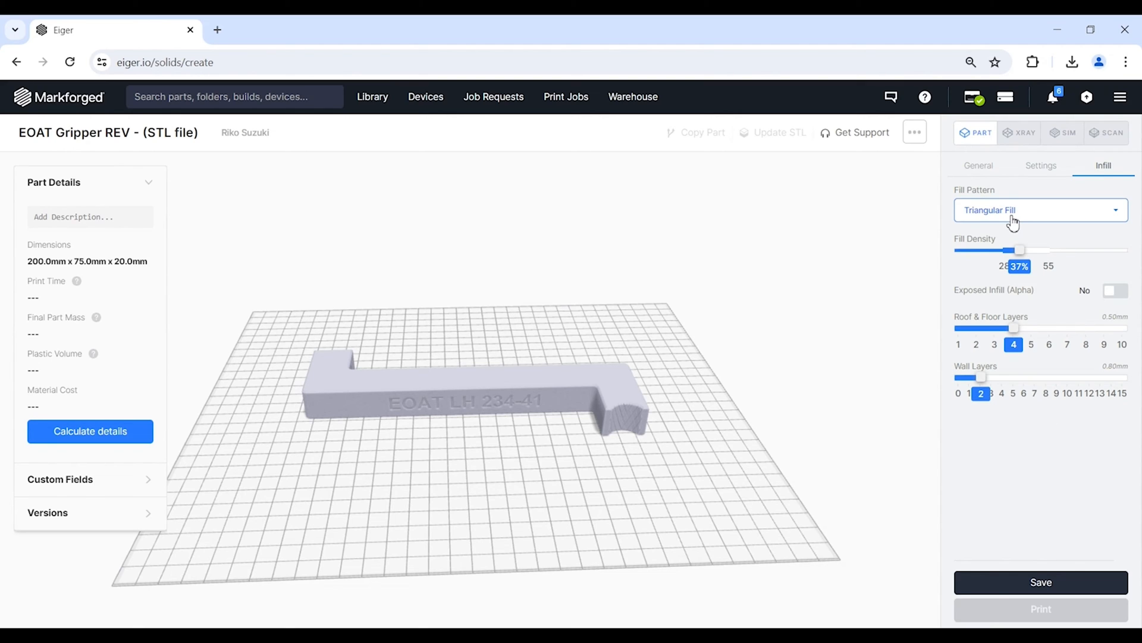
left_click(1041, 209)
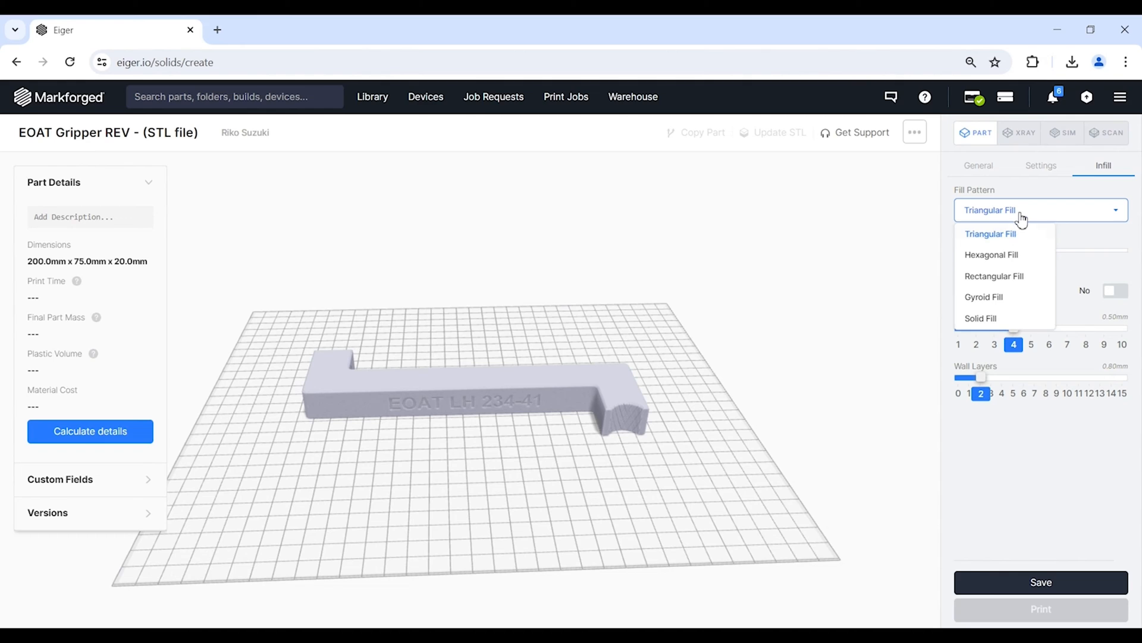
left_click(990, 233)
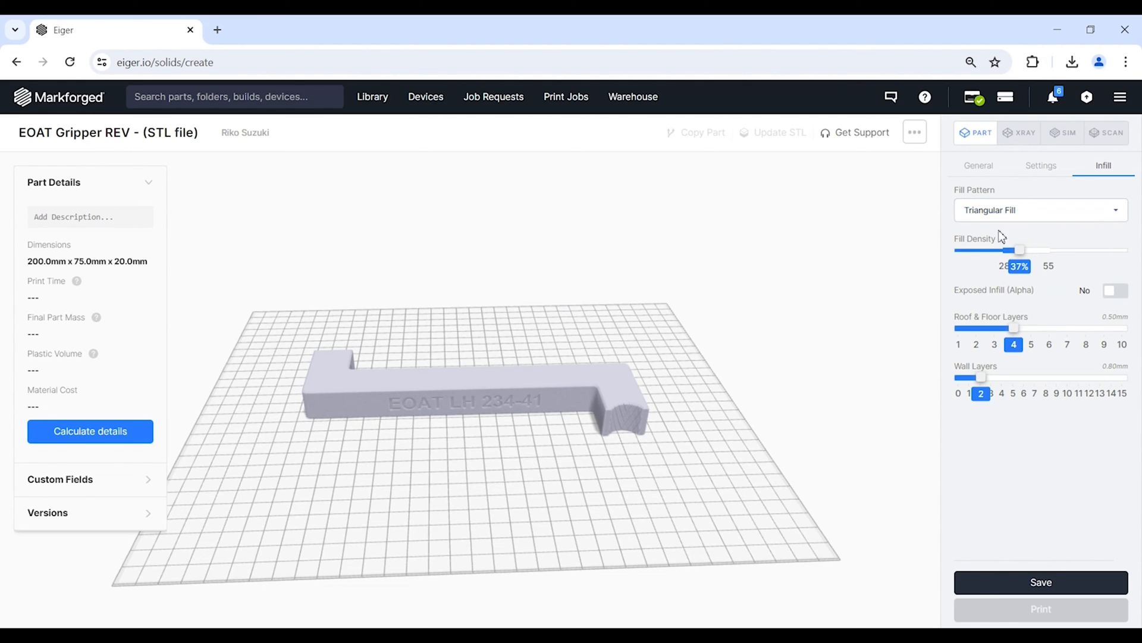
mouse_move(985, 250)
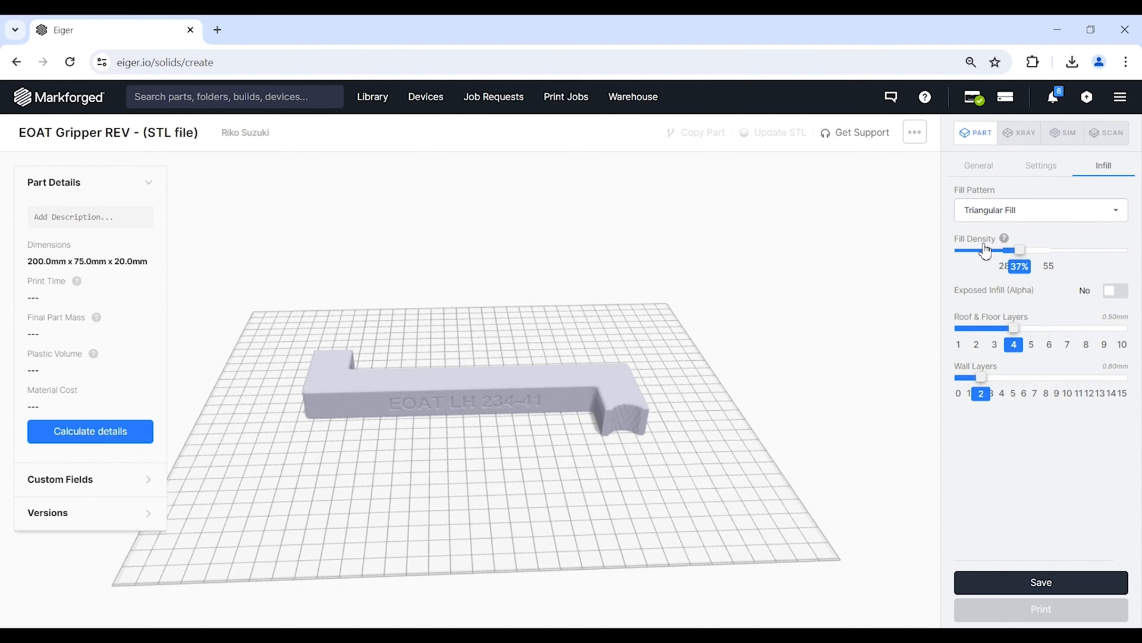
mouse_move(1021, 250)
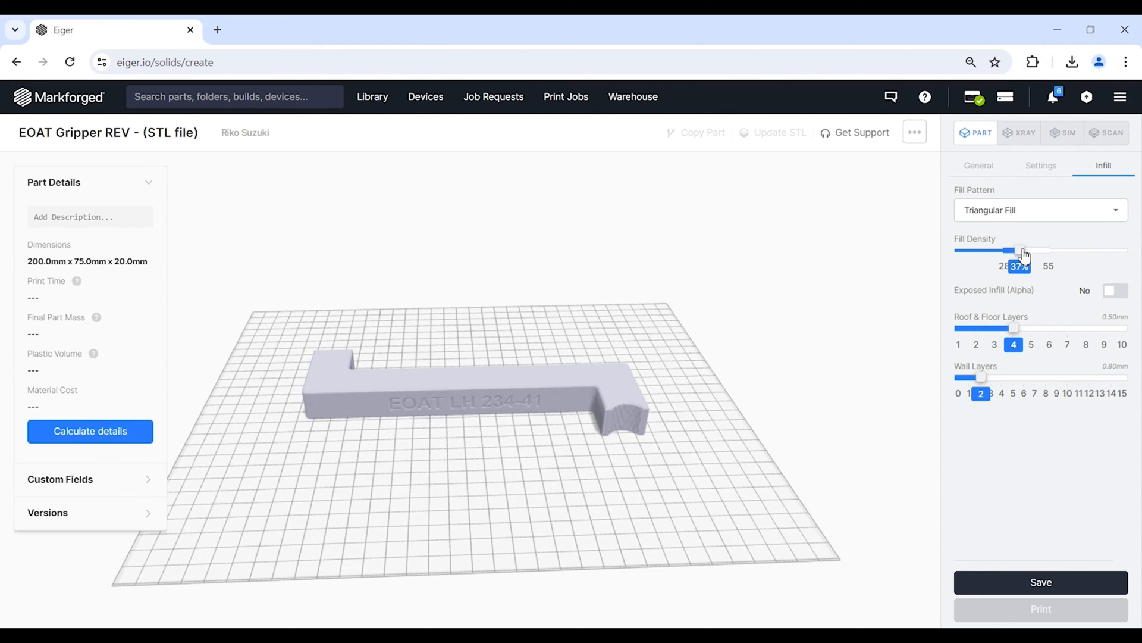
left_click_drag(1020, 251, 1033, 251)
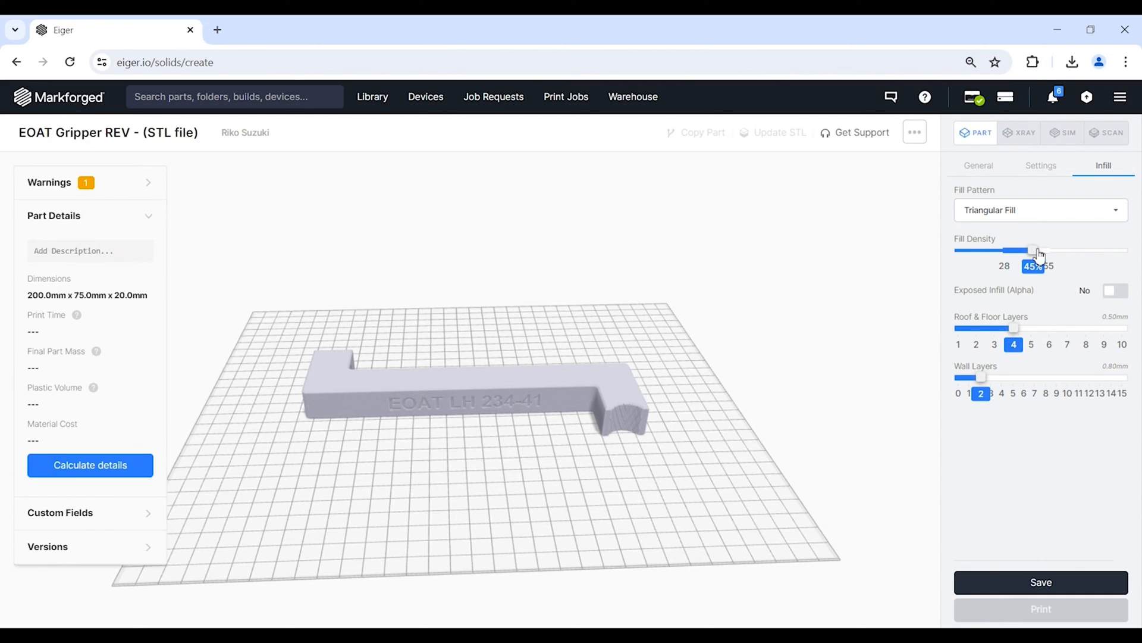
left_click_drag(1032, 250, 1051, 250)
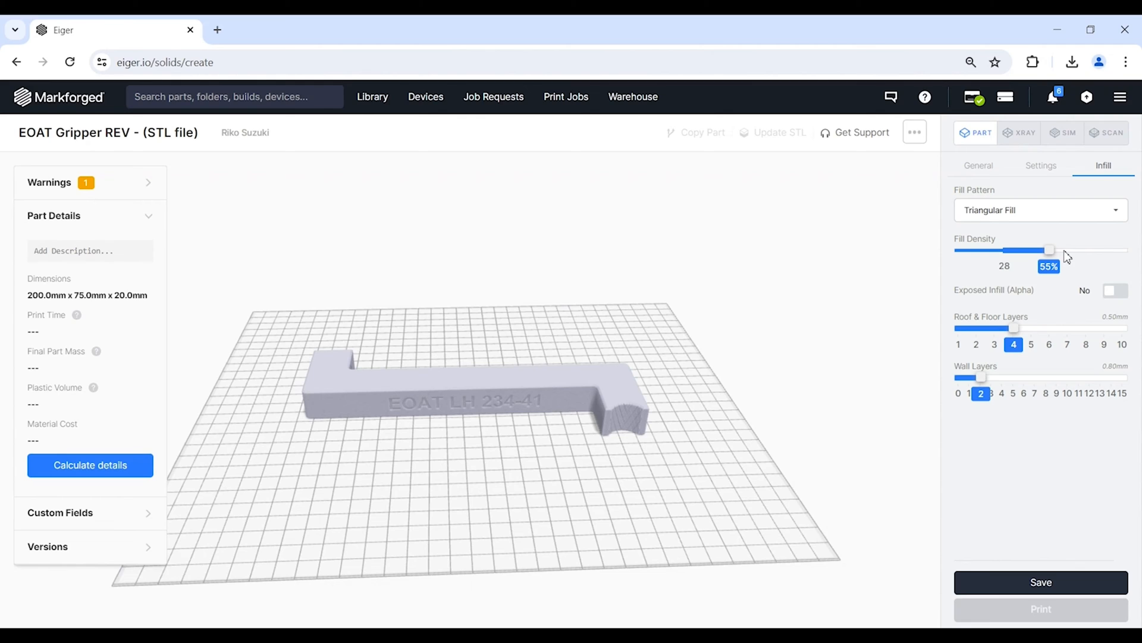
mouse_move(1071, 243)
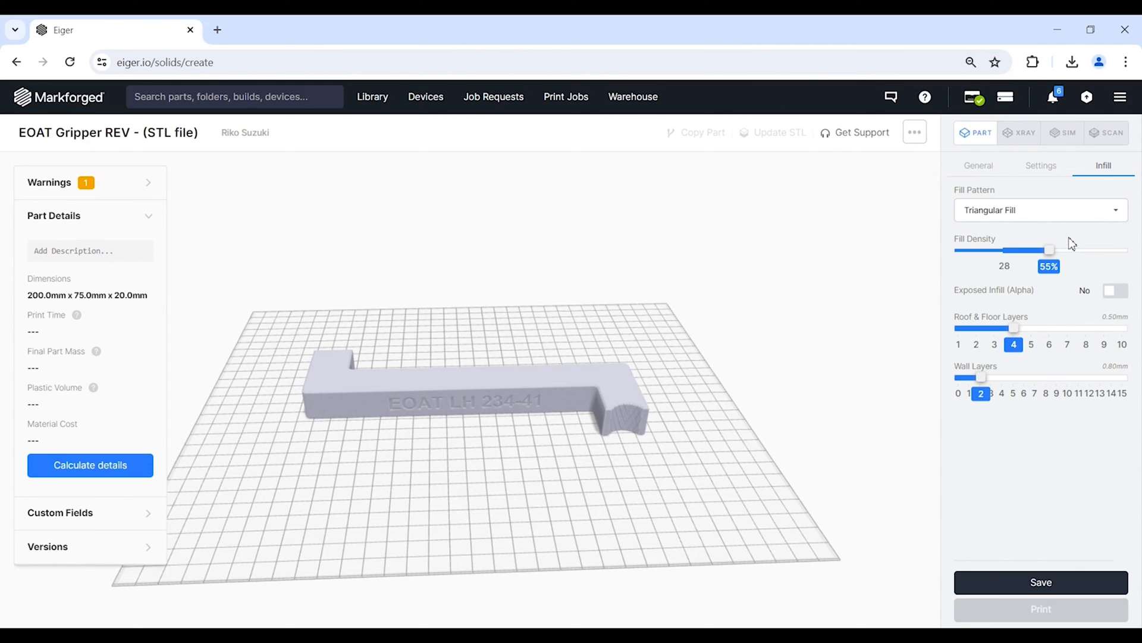
left_click_drag(1051, 249, 1044, 250)
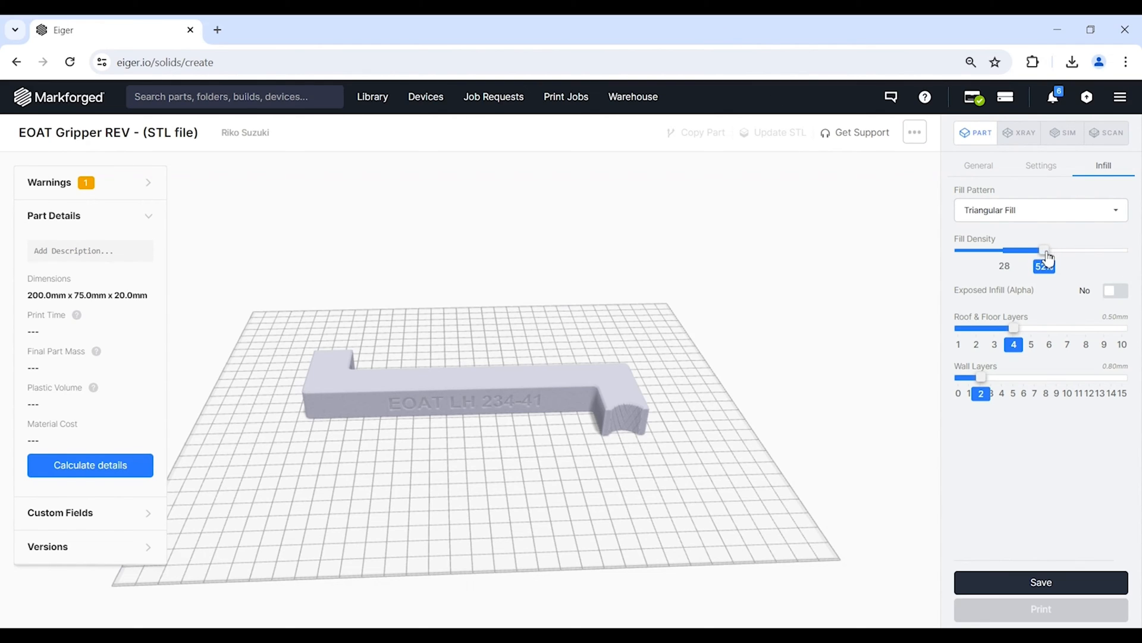
left_click_drag(1046, 248, 1052, 249)
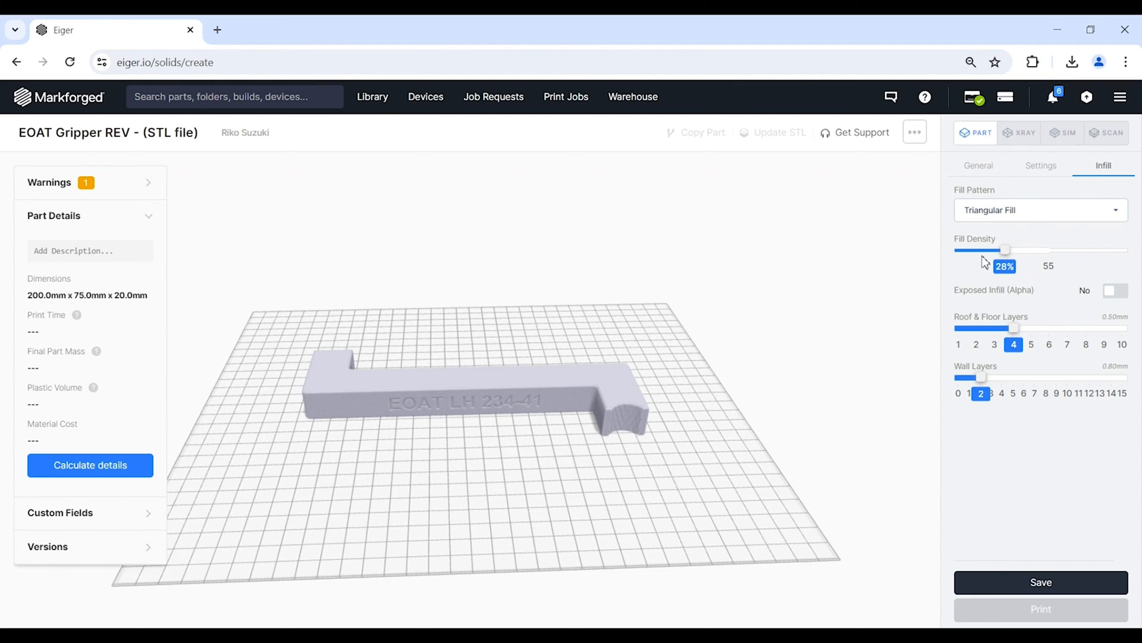
- Settle the Triangular Fill density at 37%
left_click_drag(1006, 249, 1027, 249)
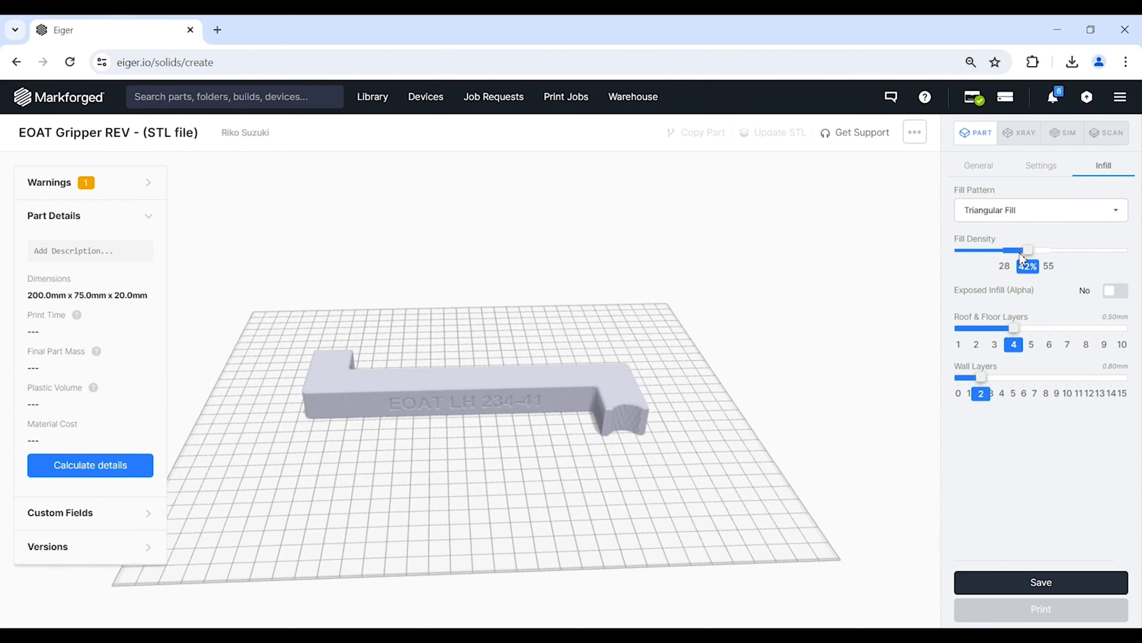
left_click_drag(1027, 250, 1006, 250)
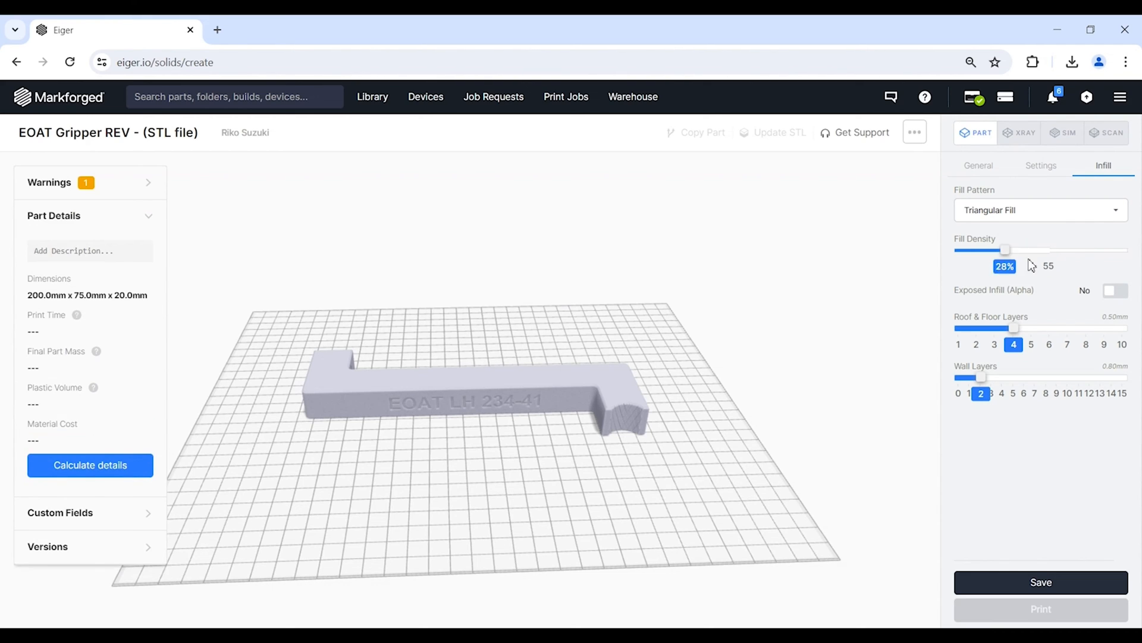
left_click_drag(1006, 249, 1023, 248)
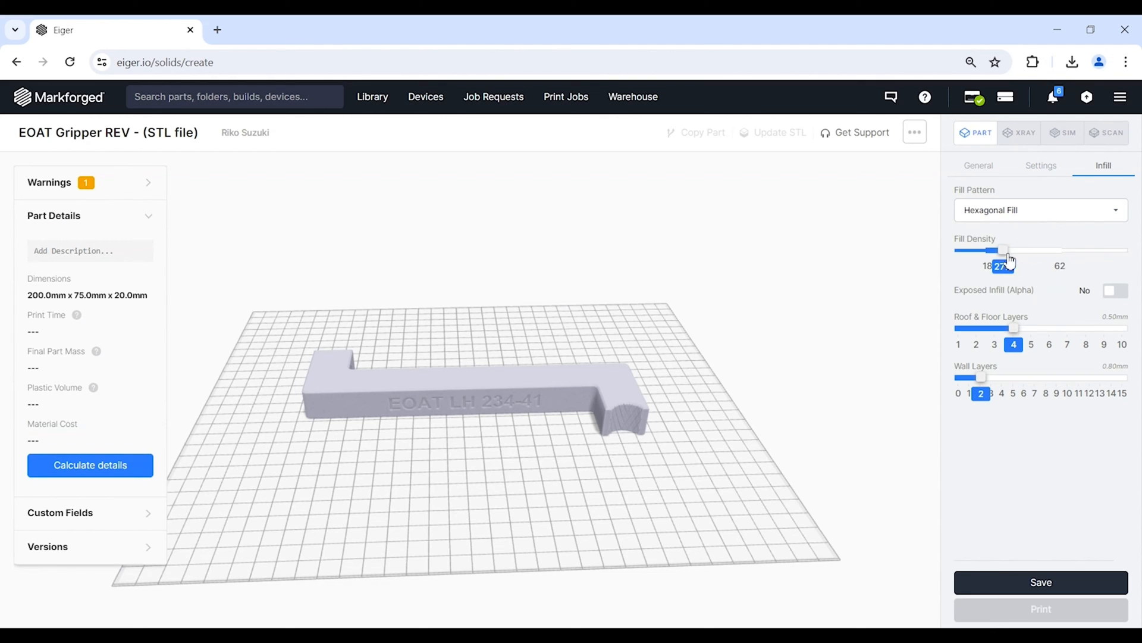
left_click_drag(1007, 250, 1033, 250)
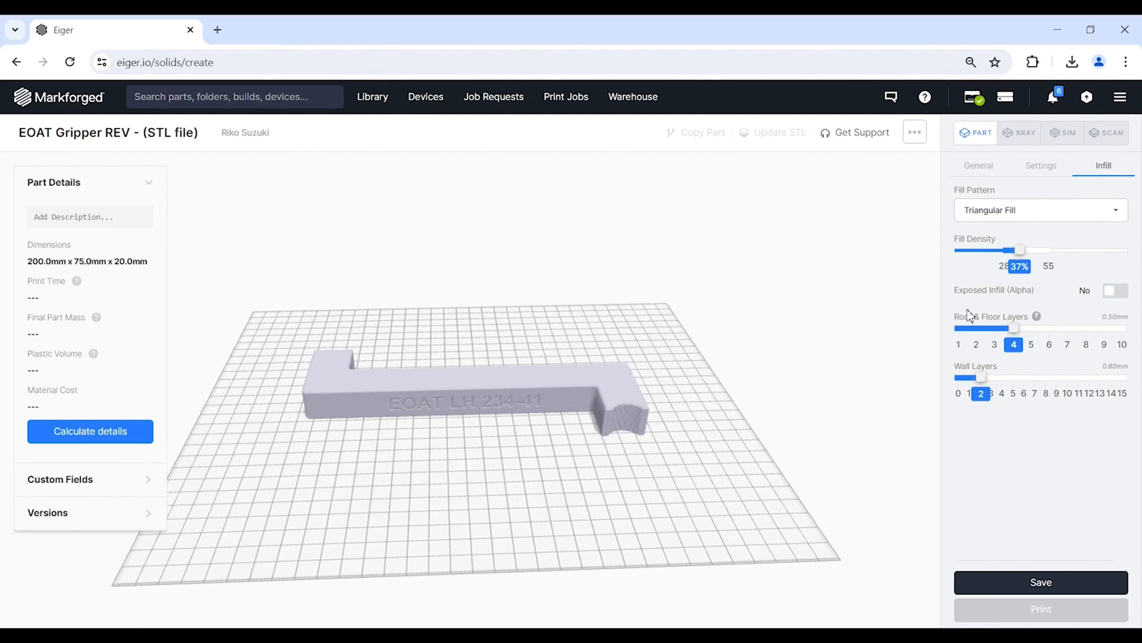
mouse_move(1004, 321)
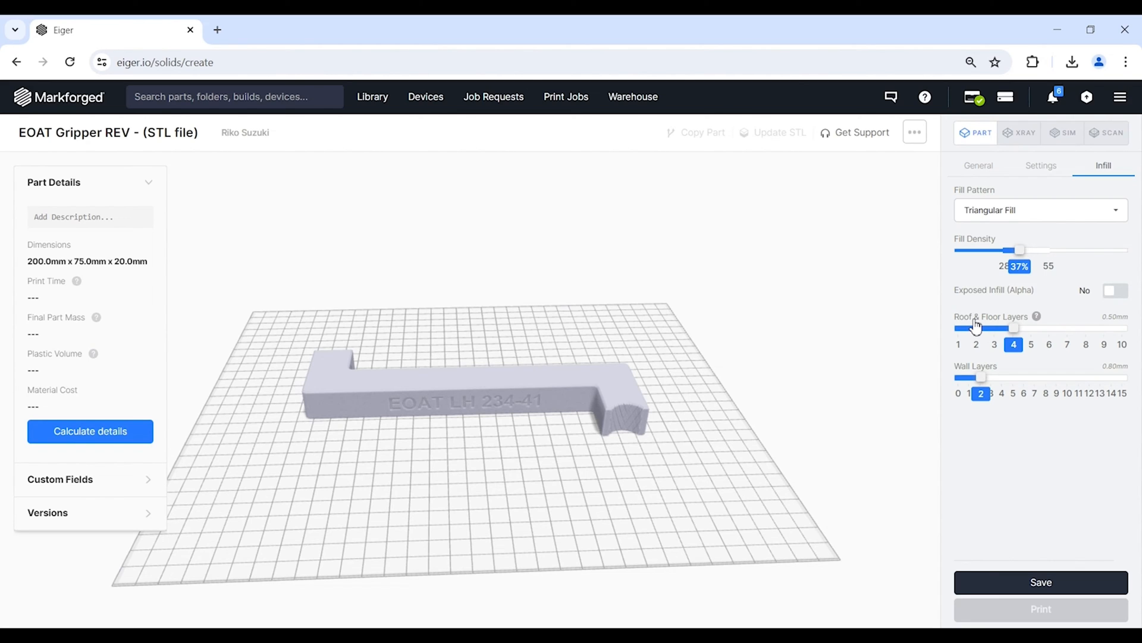
mouse_move(1019, 336)
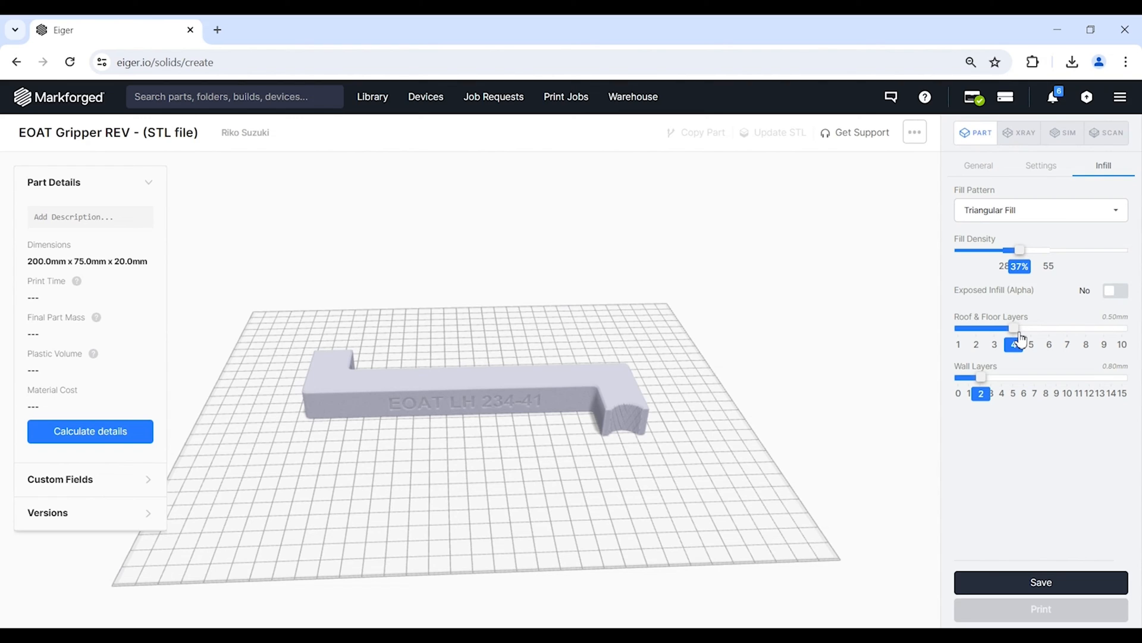
left_click(1014, 344)
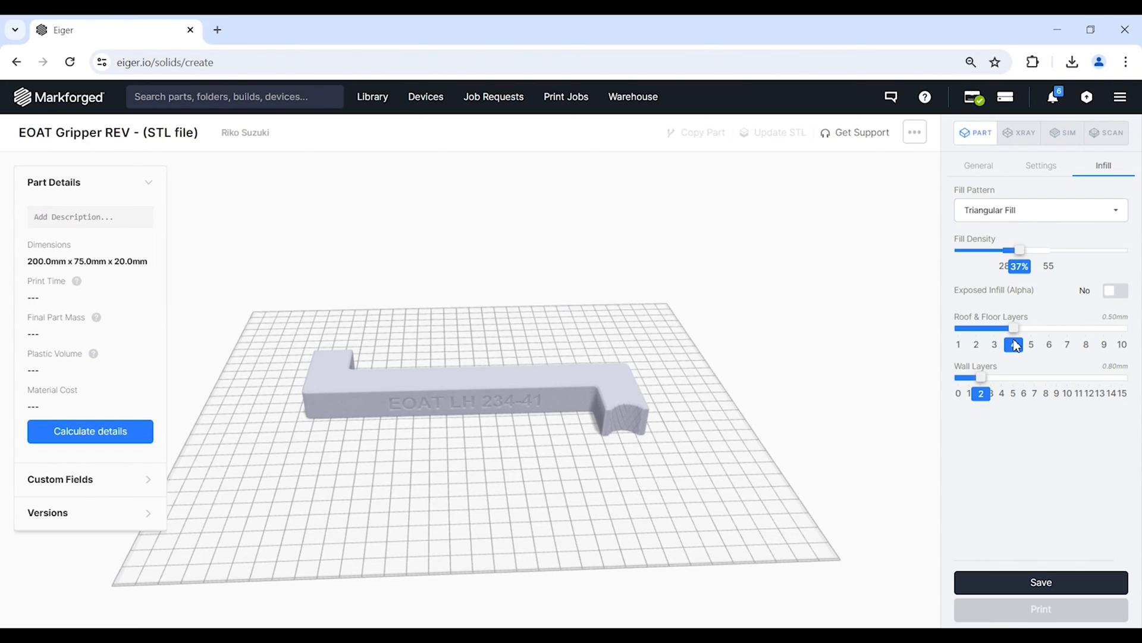
left_click(1014, 345)
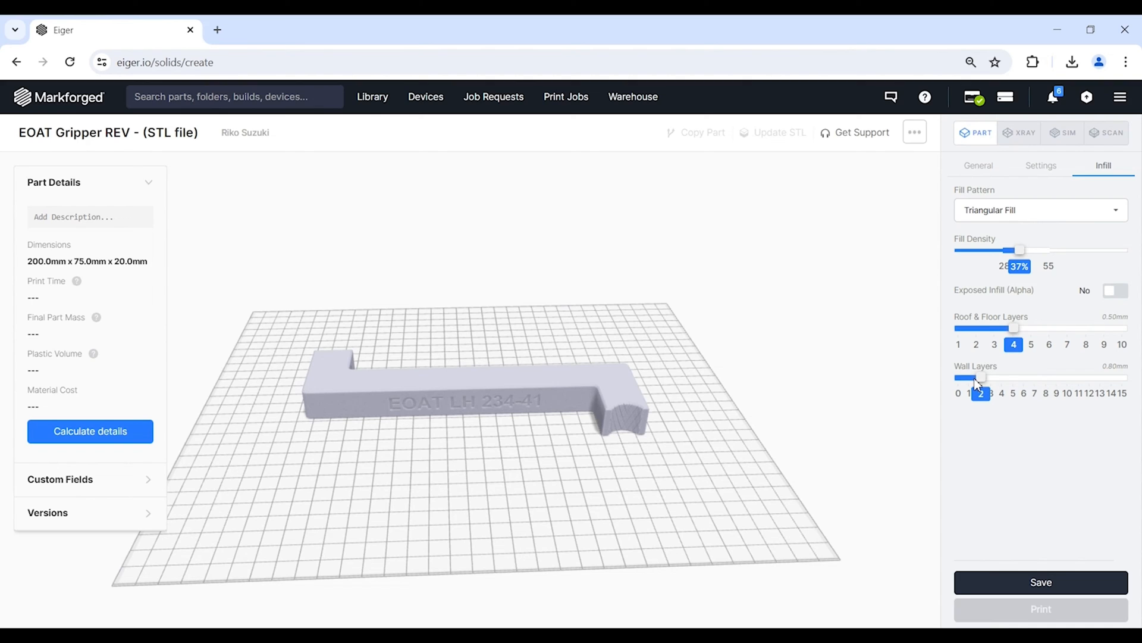
mouse_move(708, 431)
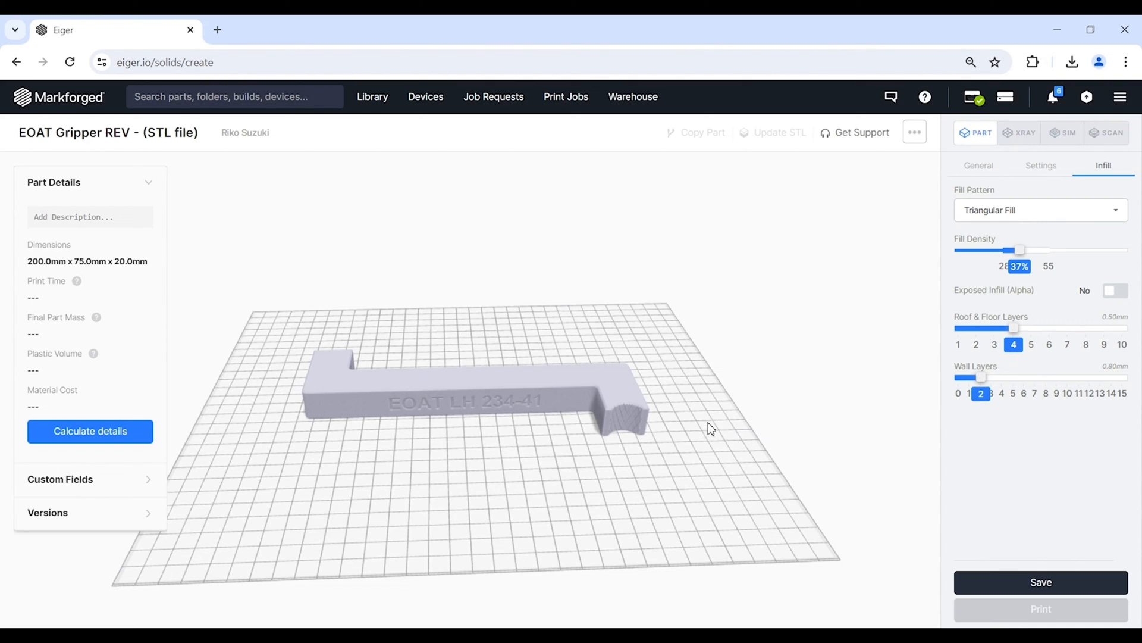
left_click(362, 390)
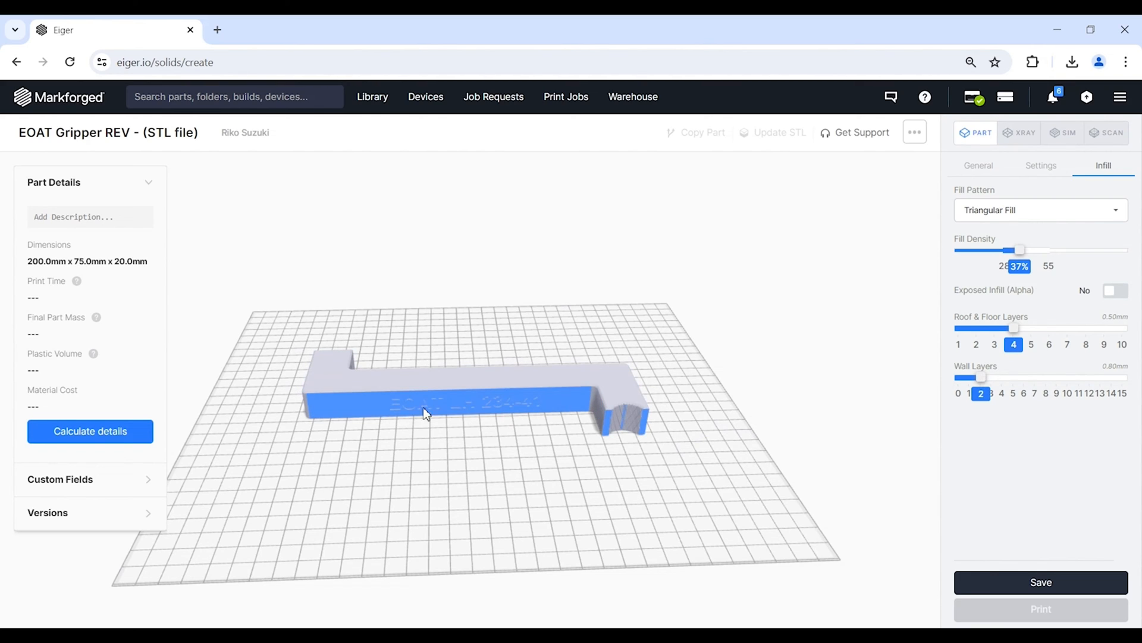
mouse_move(528, 405)
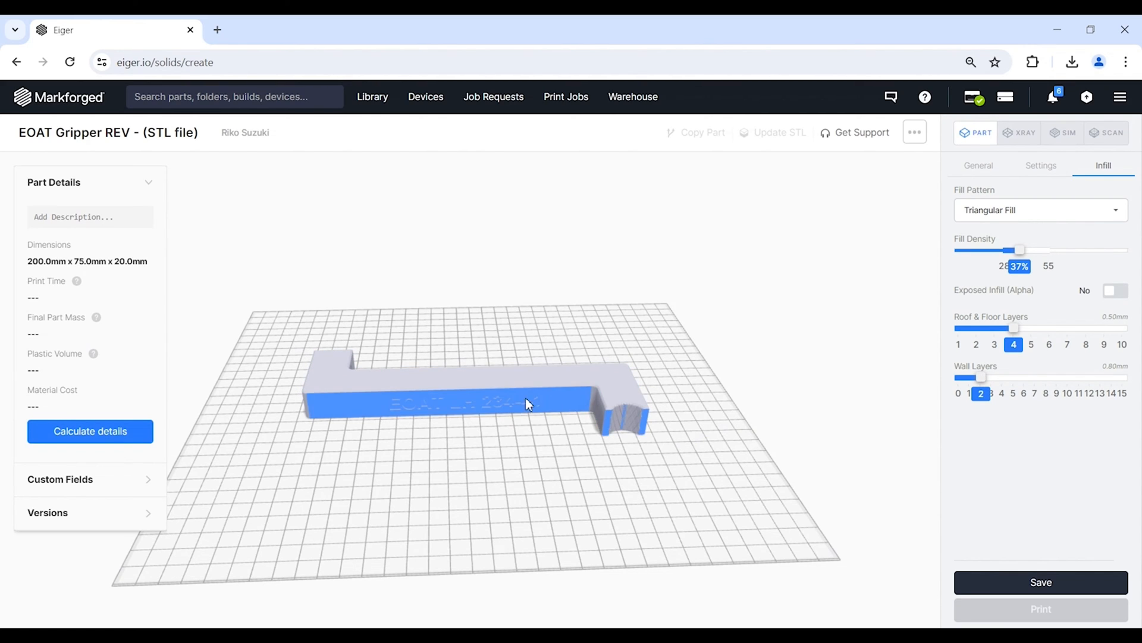
mouse_move(326, 411)
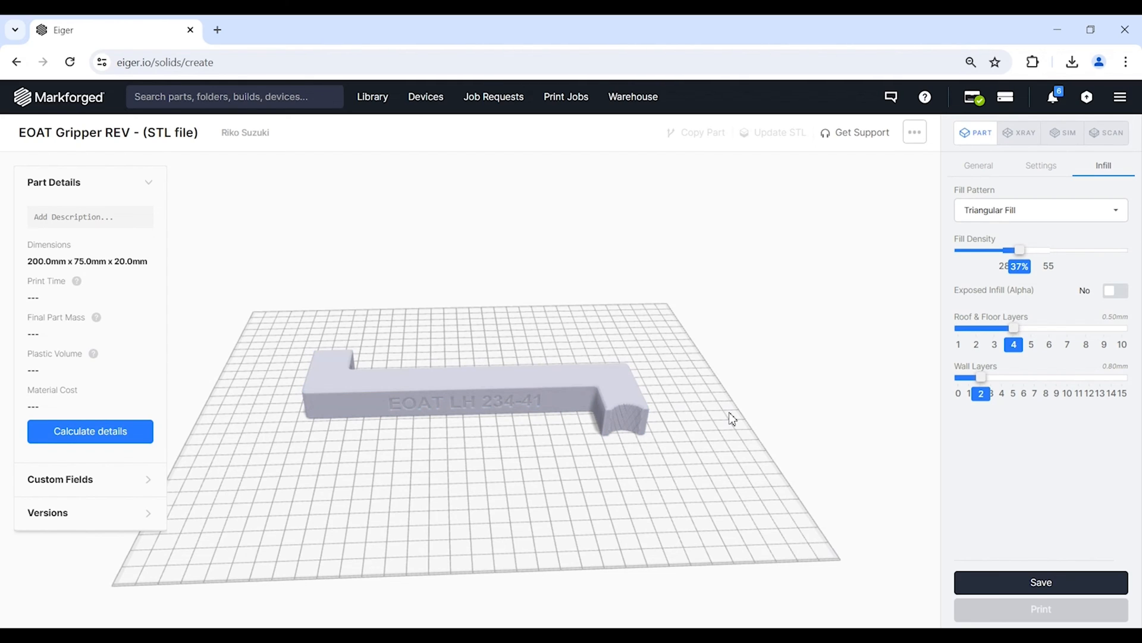
mouse_move(1054, 394)
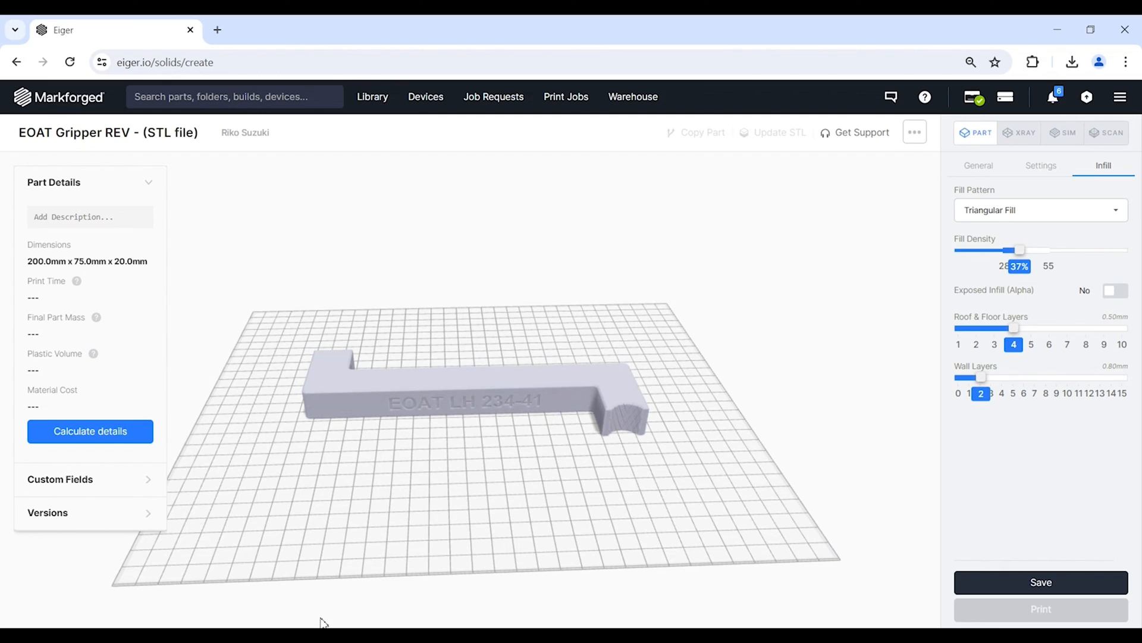
- Save the gripper part, yielding 9h 58m print time, 72.67 g and 28.96 USD
left_click(1041, 582)
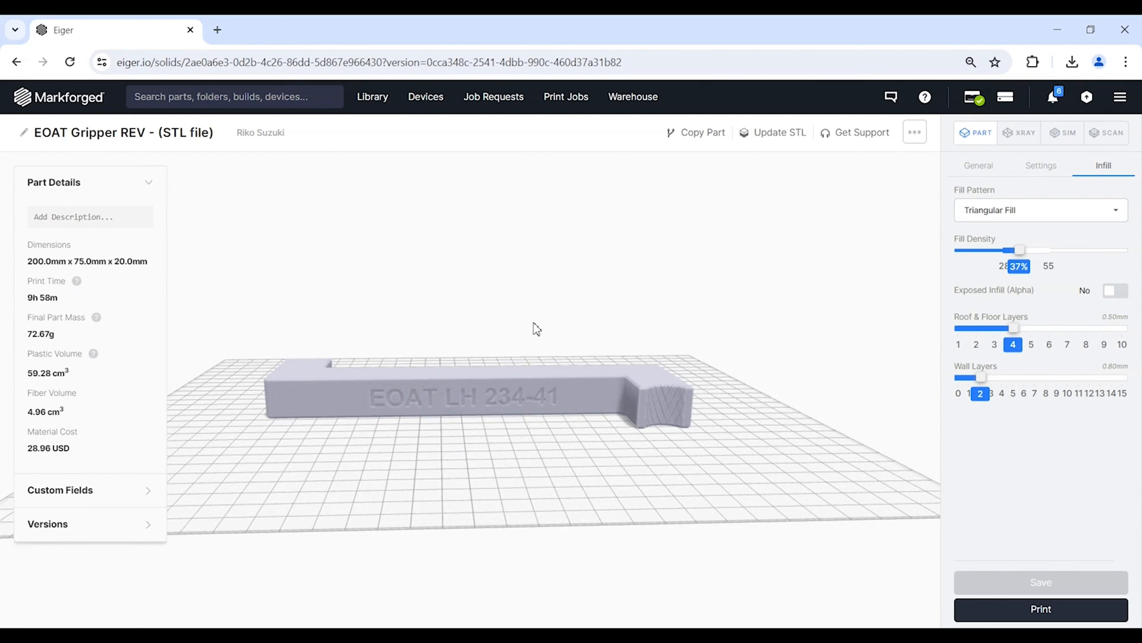
mouse_move(119, 260)
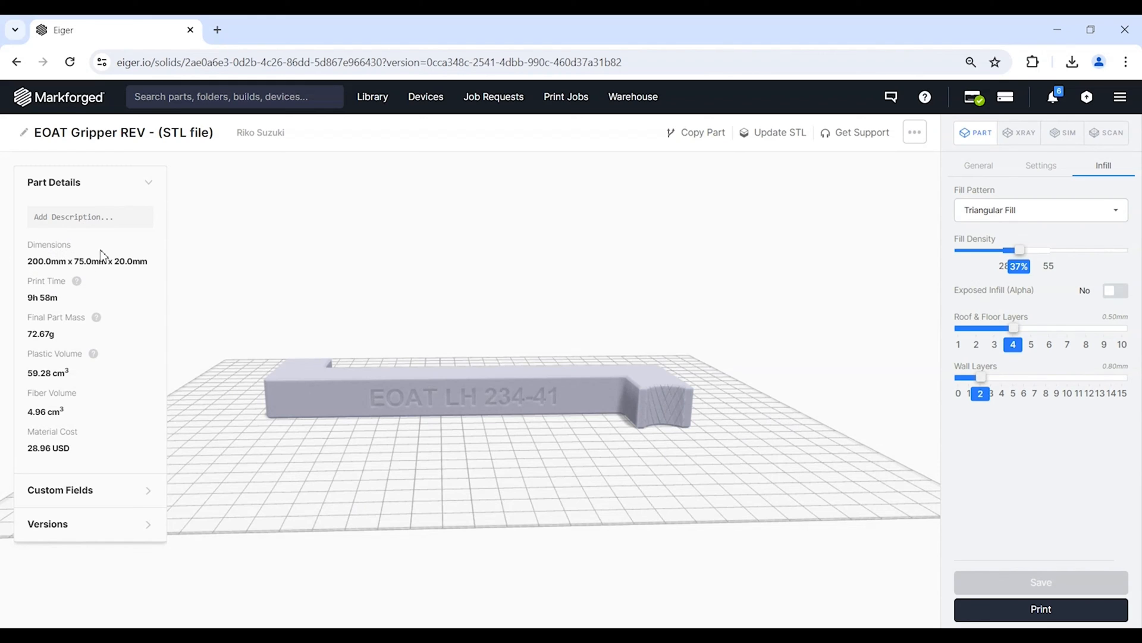
mouse_move(131, 340)
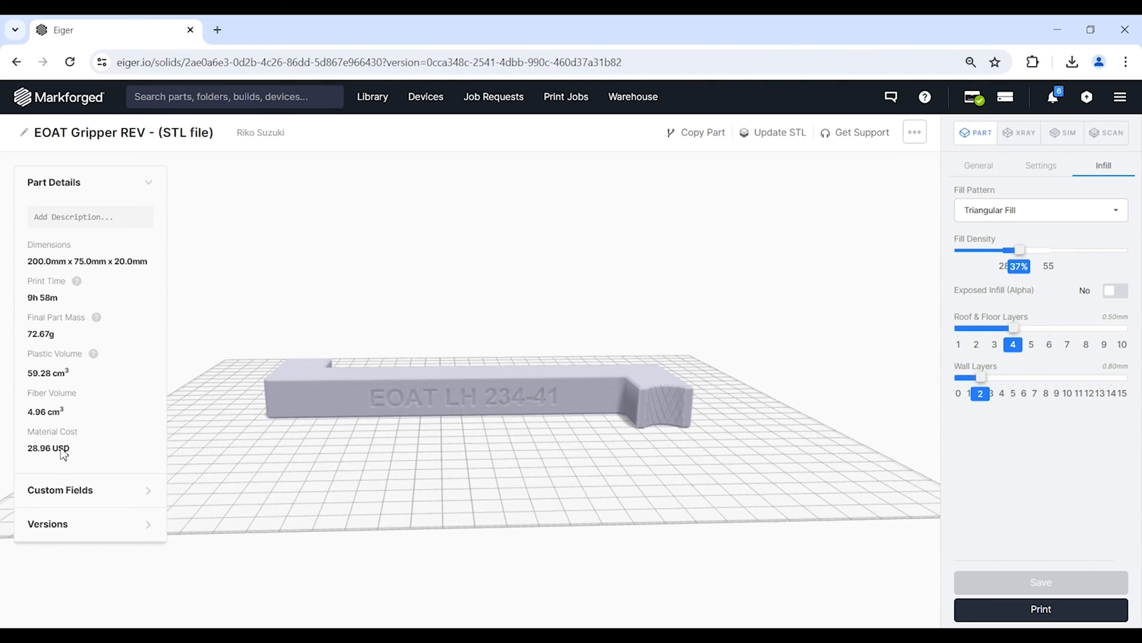
mouse_move(1025, 162)
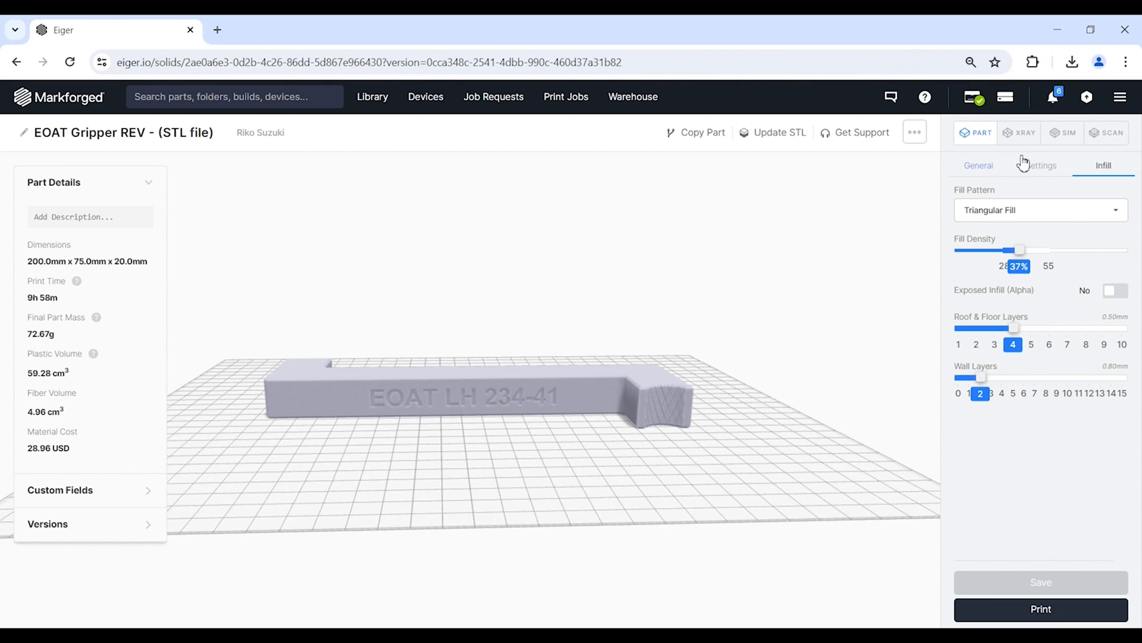
- View the X-ray layer view and orbit the part to inspect its Isotropic Fiber layers
left_click(1019, 133)
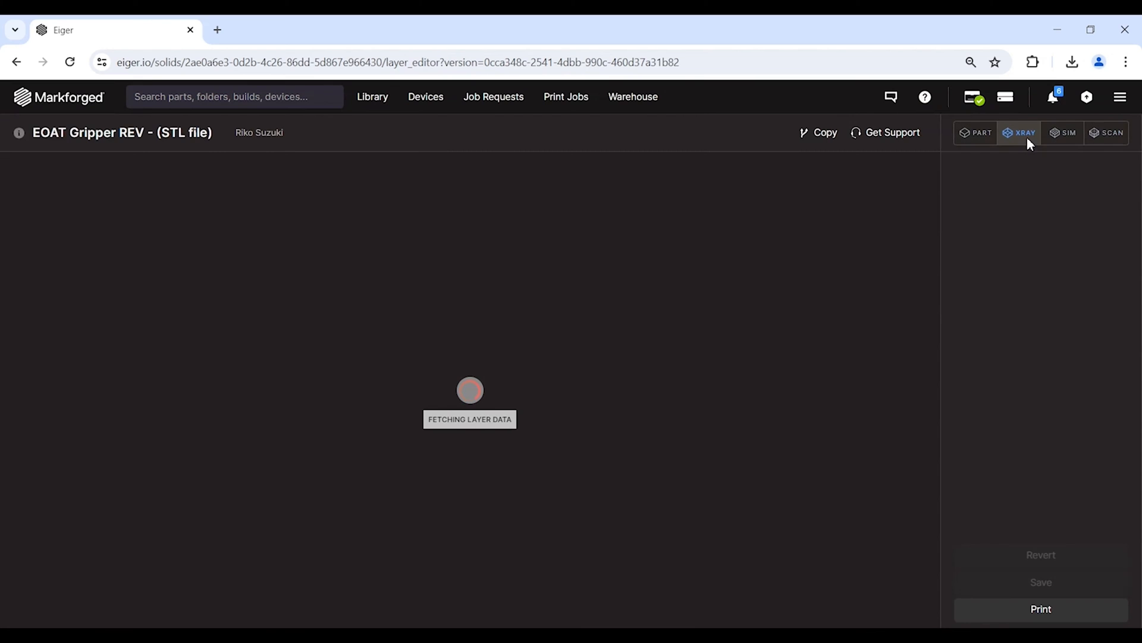
left_click(1018, 132)
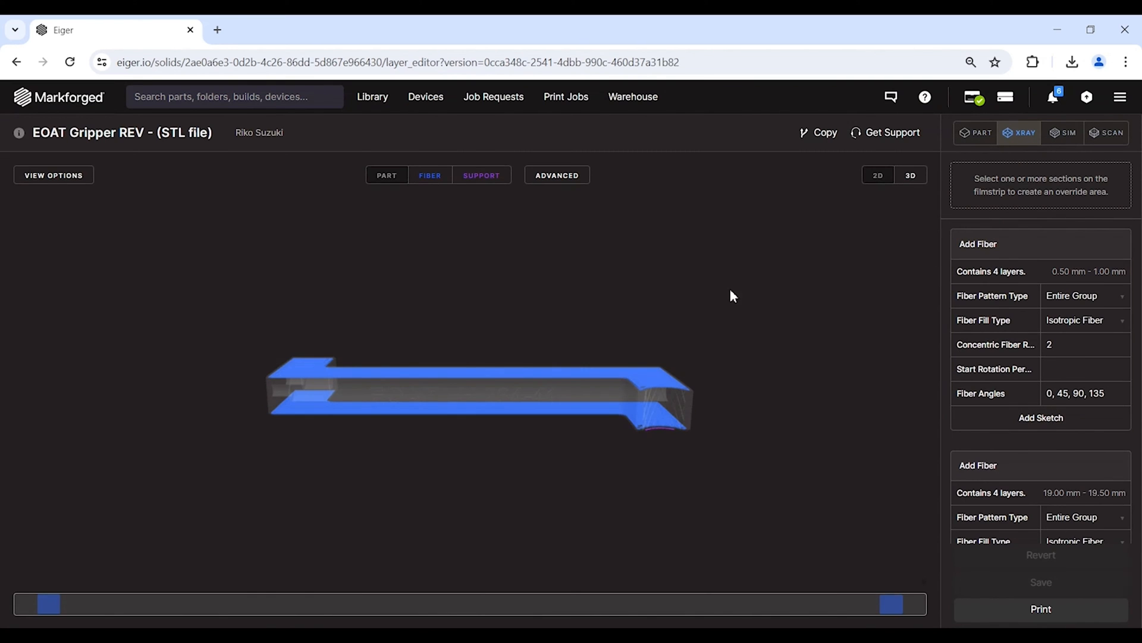
left_click_drag(732, 296, 460, 297)
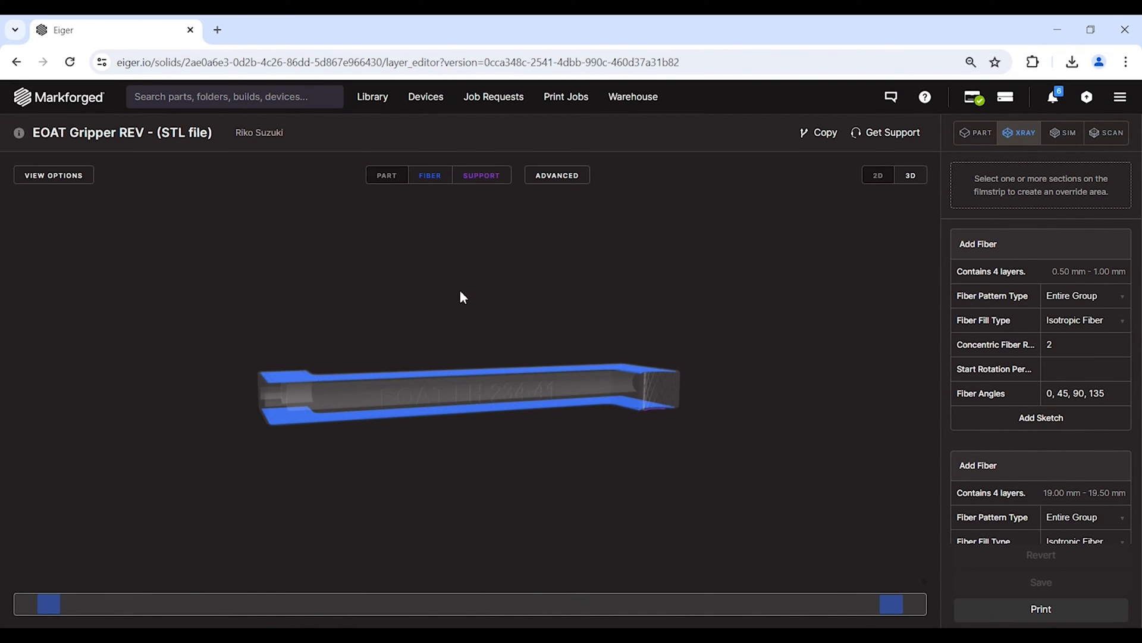
mouse_move(409, 259)
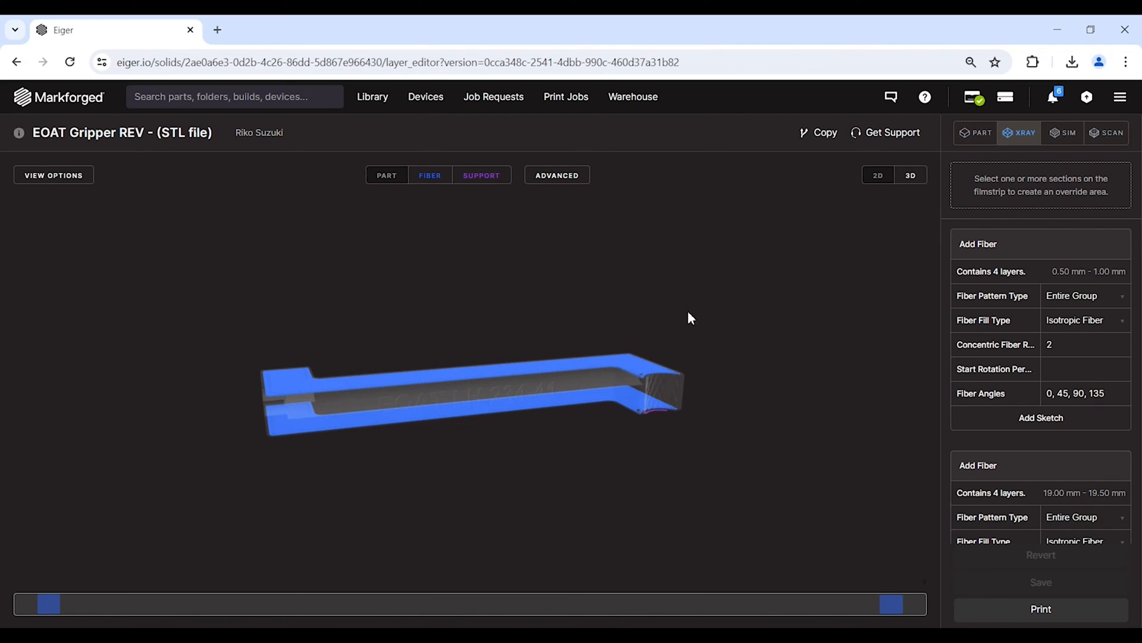
mouse_move(758, 388)
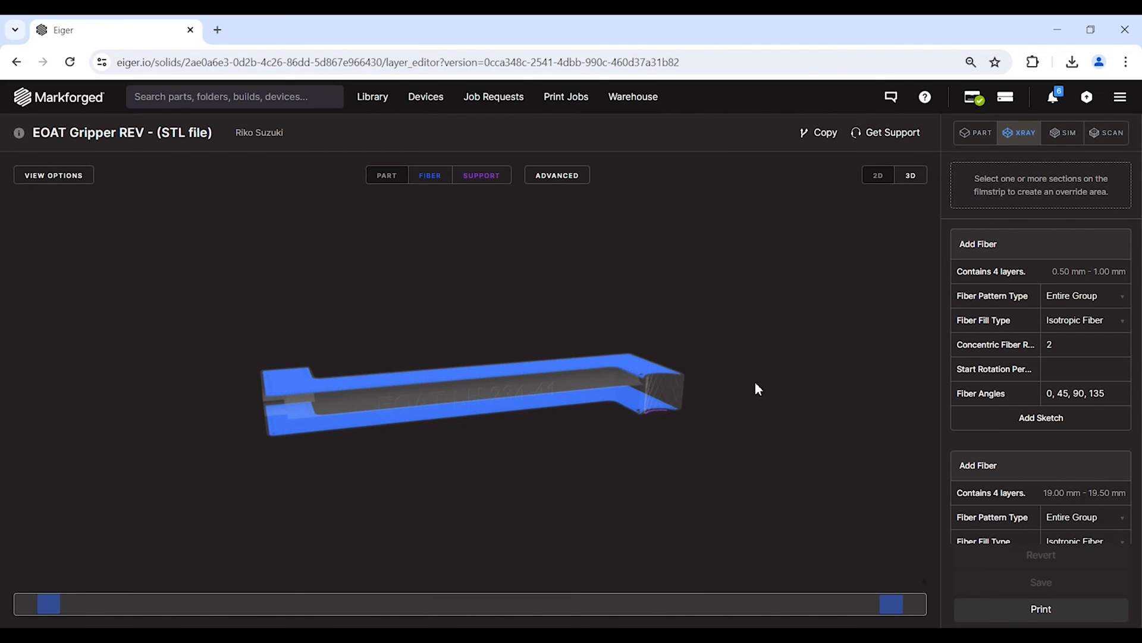
mouse_move(768, 295)
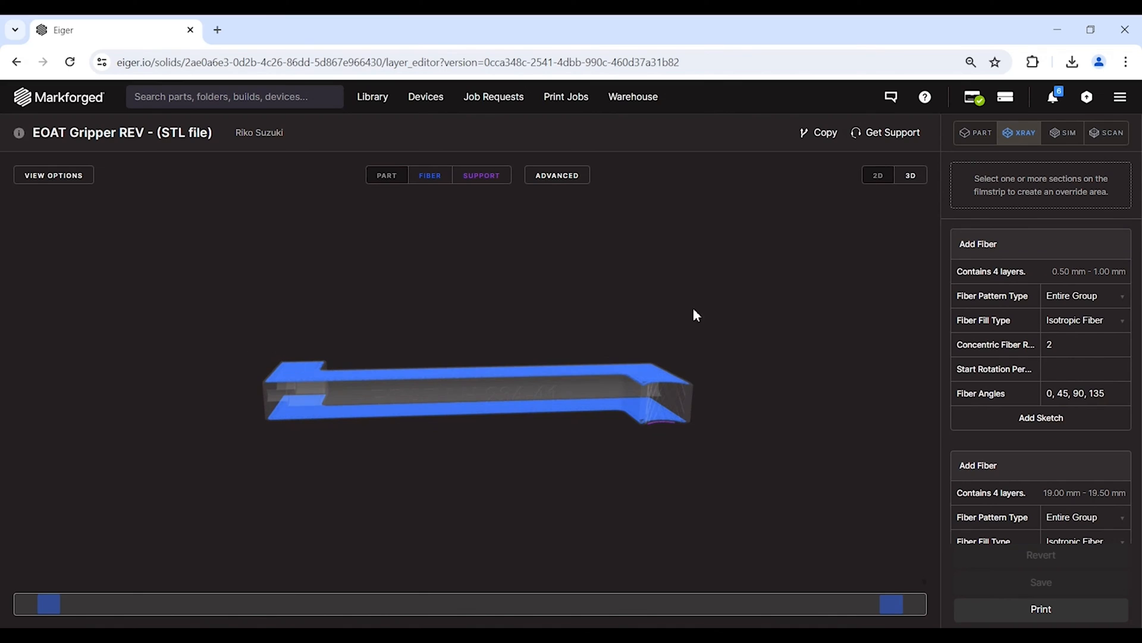
mouse_move(774, 321)
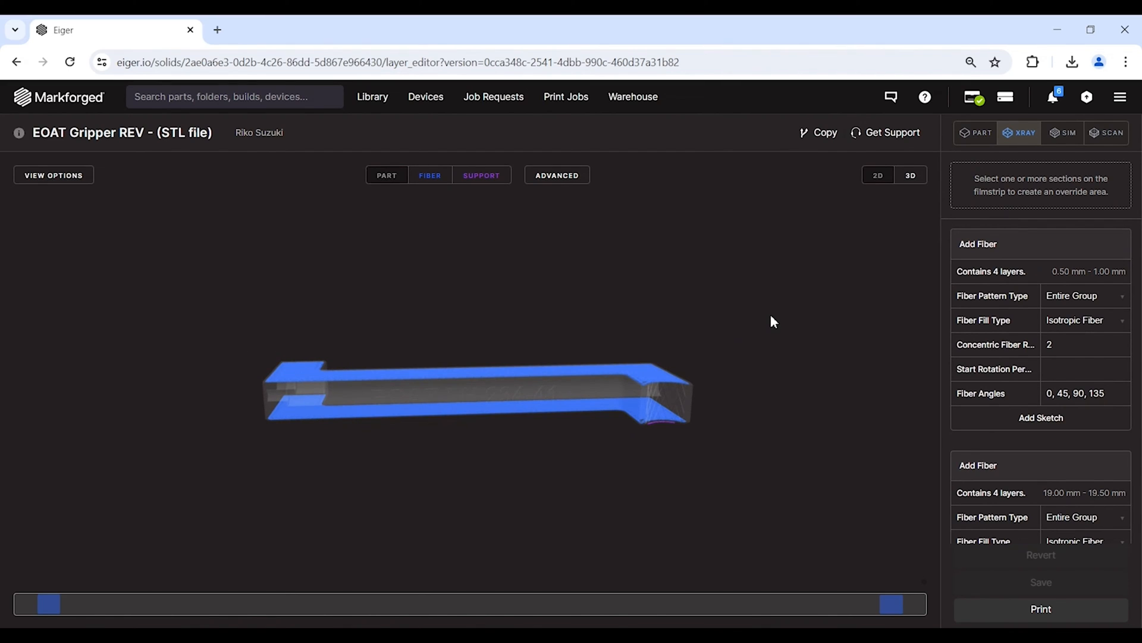
mouse_move(175, 544)
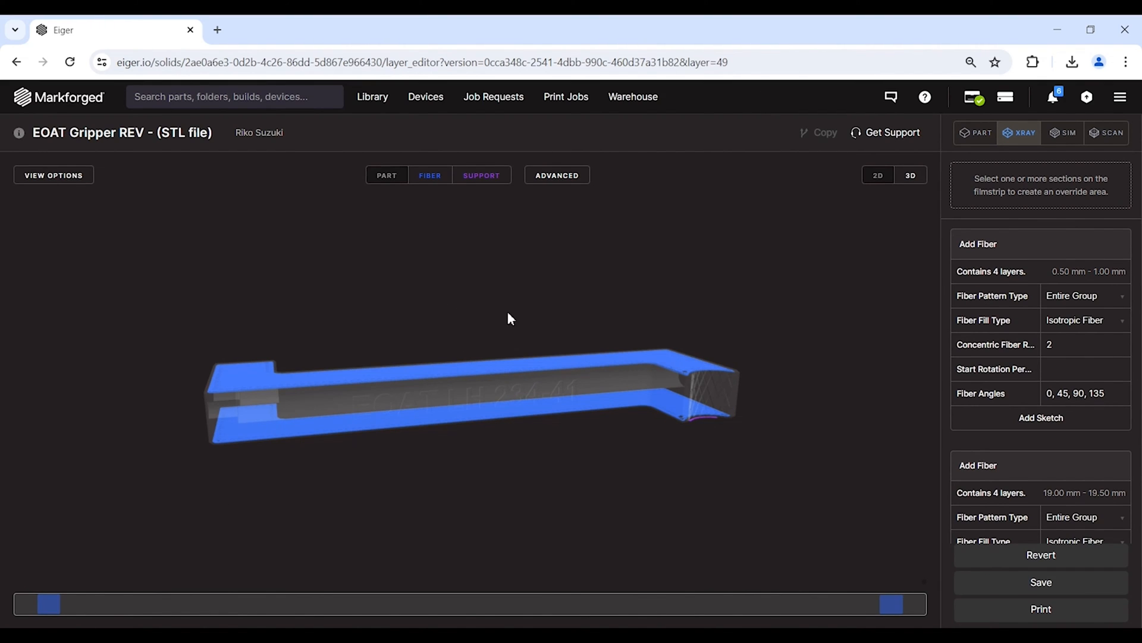
mouse_move(231, 322)
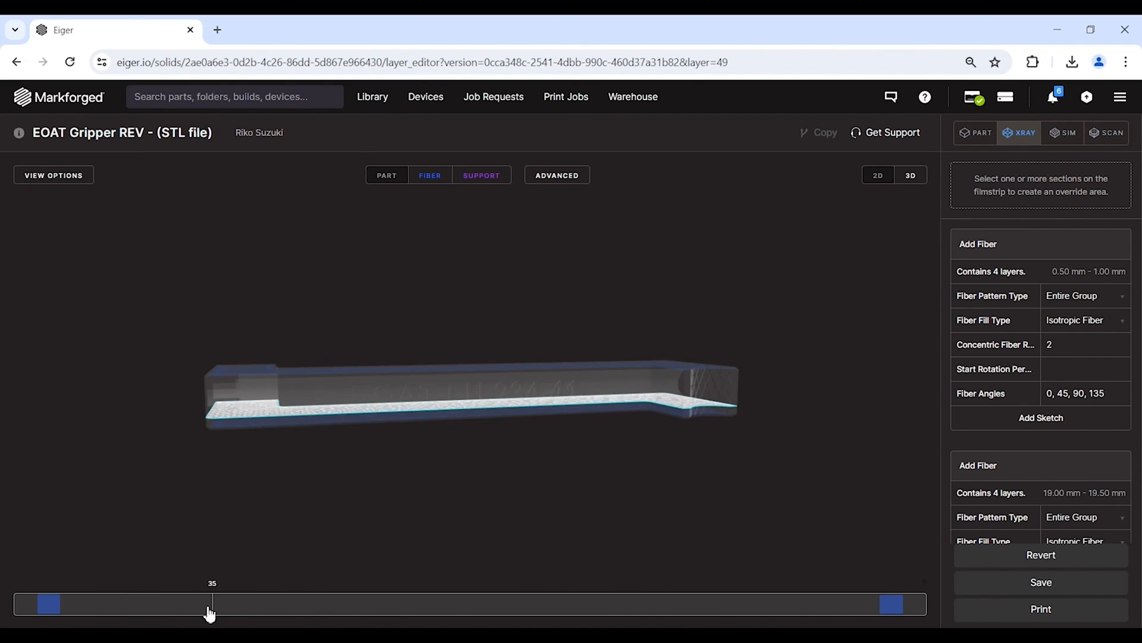
- Select layers 71–76 (8.75–9.5 mm) on the filmstrip and create a fiber override for them
left_click_drag(212, 604, 247, 604)
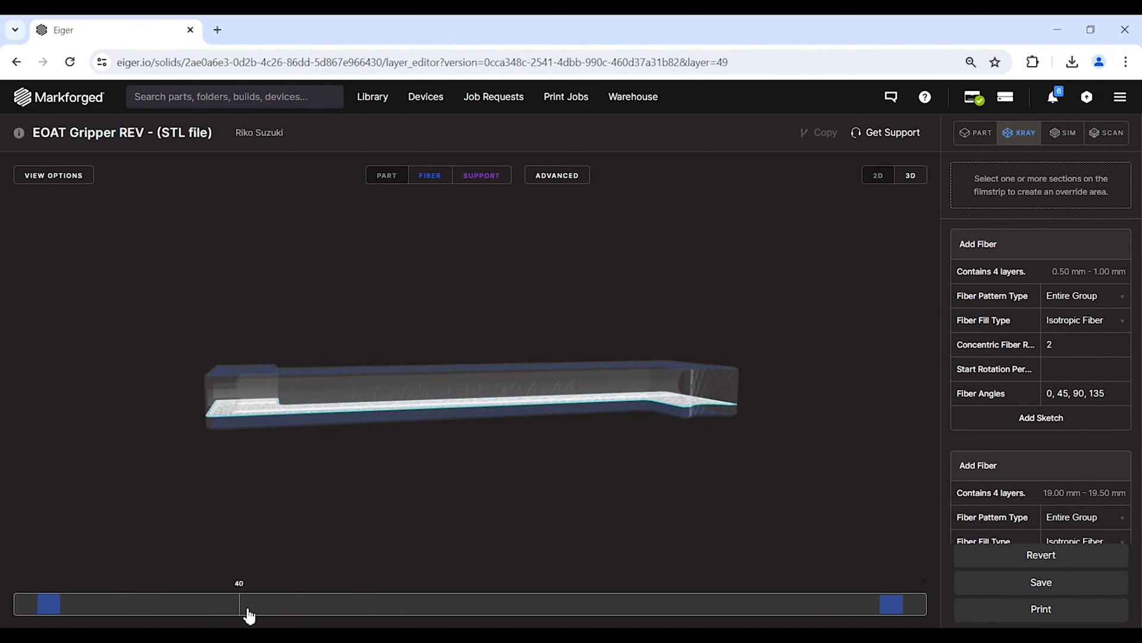
left_click_drag(248, 604, 419, 603)
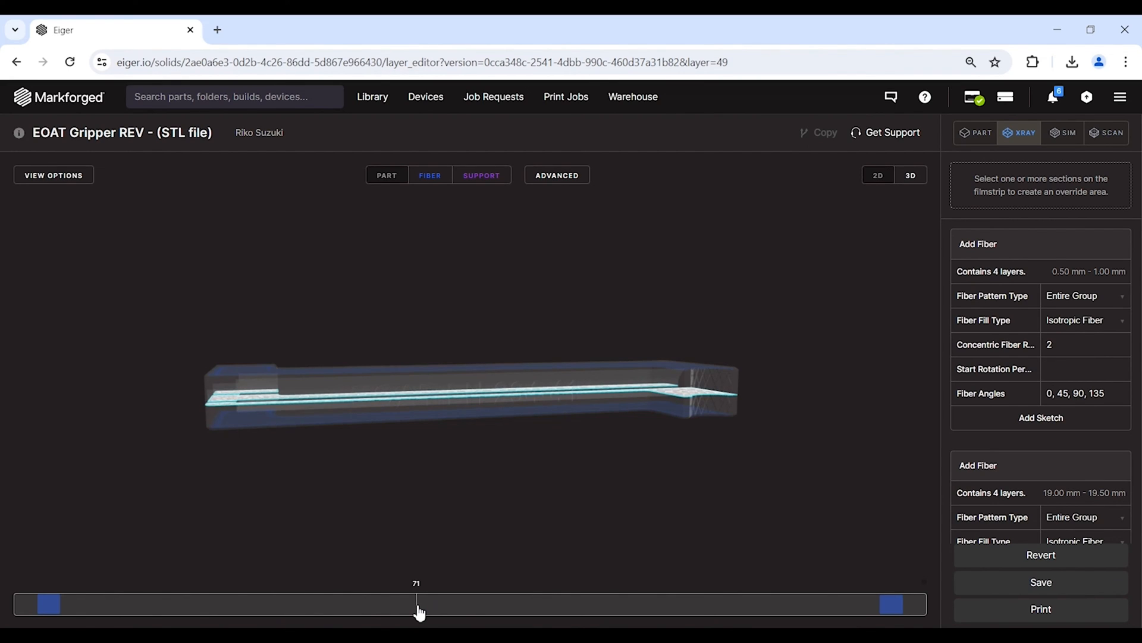
left_click_drag(416, 603, 433, 603)
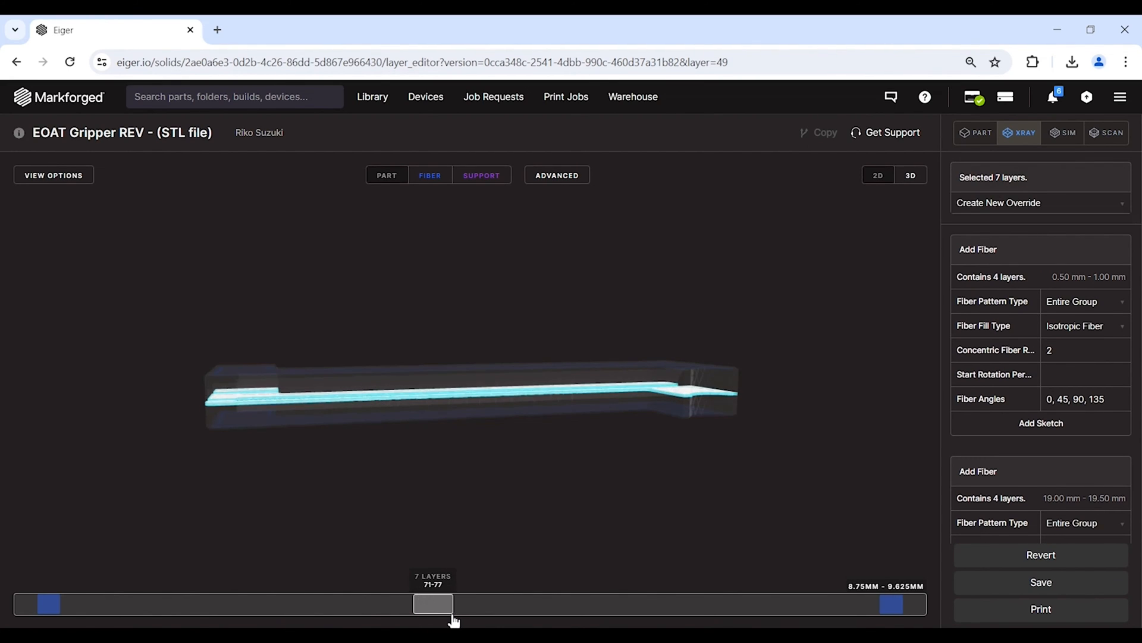
mouse_move(451, 623)
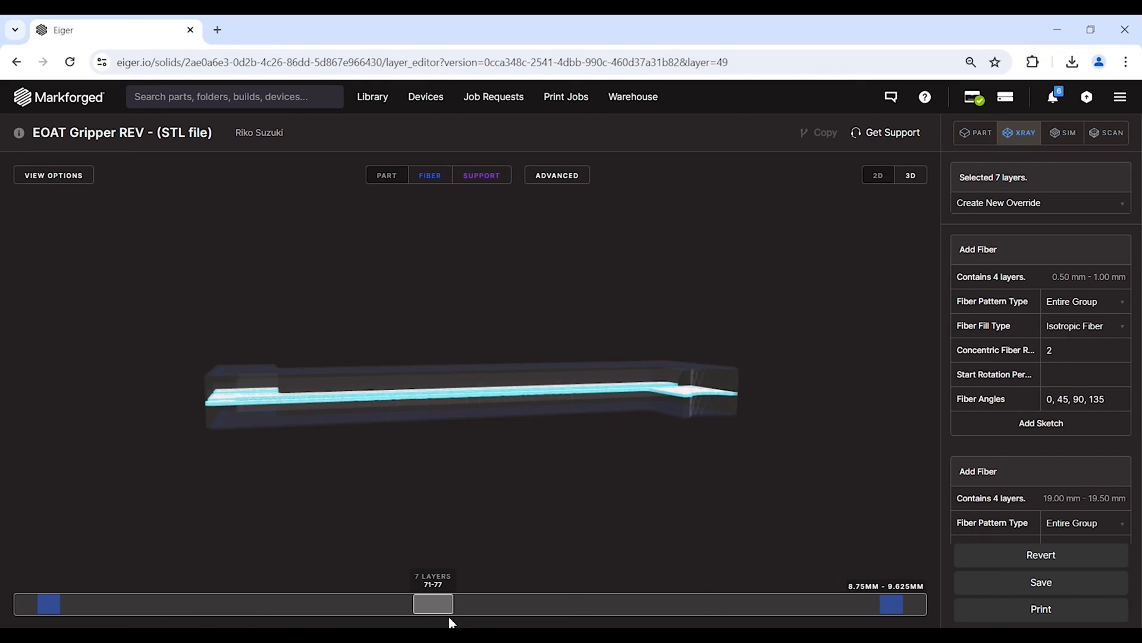
left_click_drag(452, 603, 430, 604)
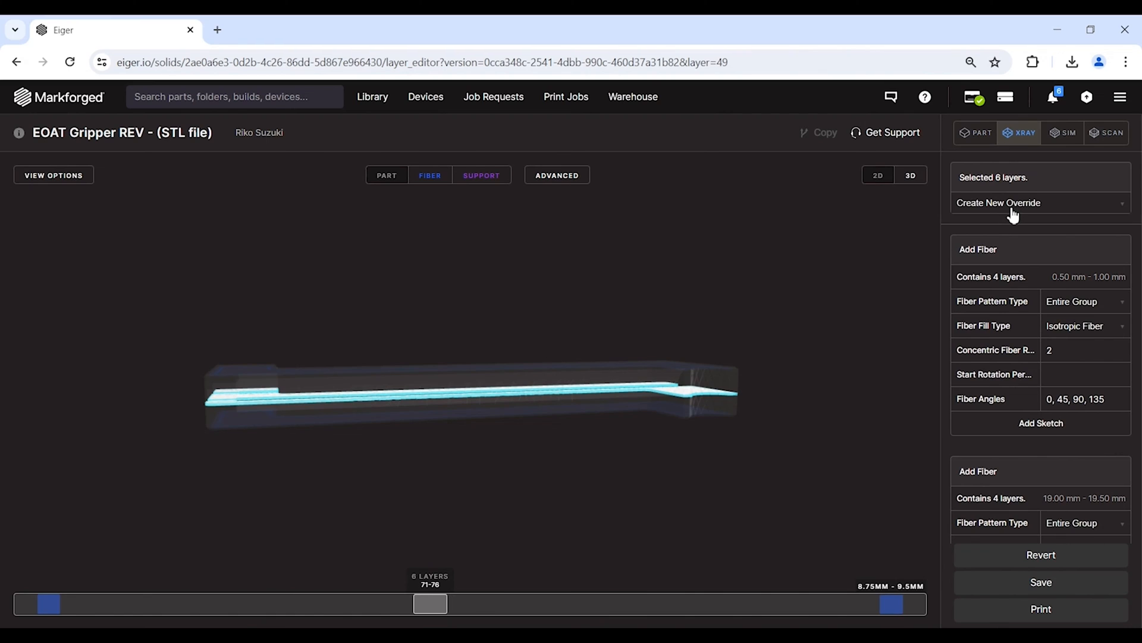
left_click(1040, 202)
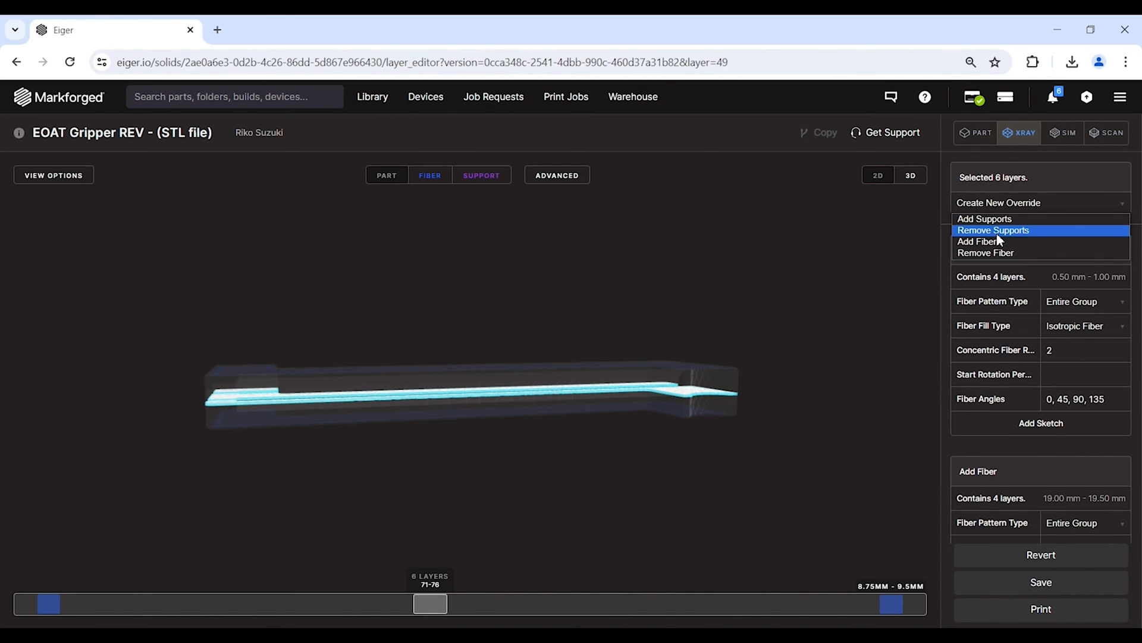
left_click(977, 242)
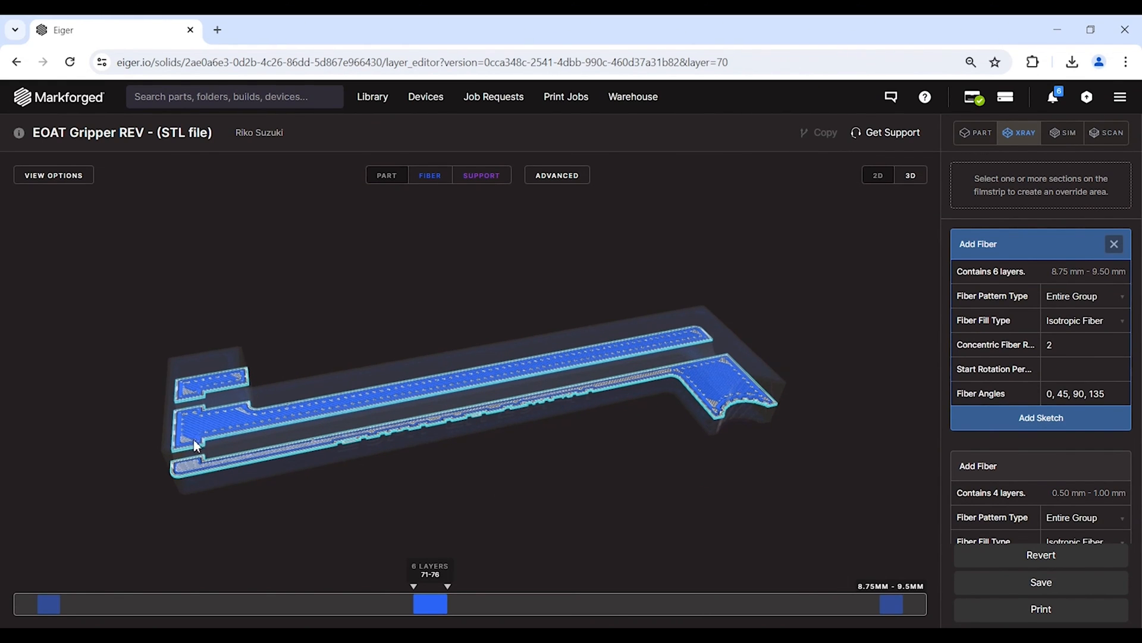
mouse_move(552, 486)
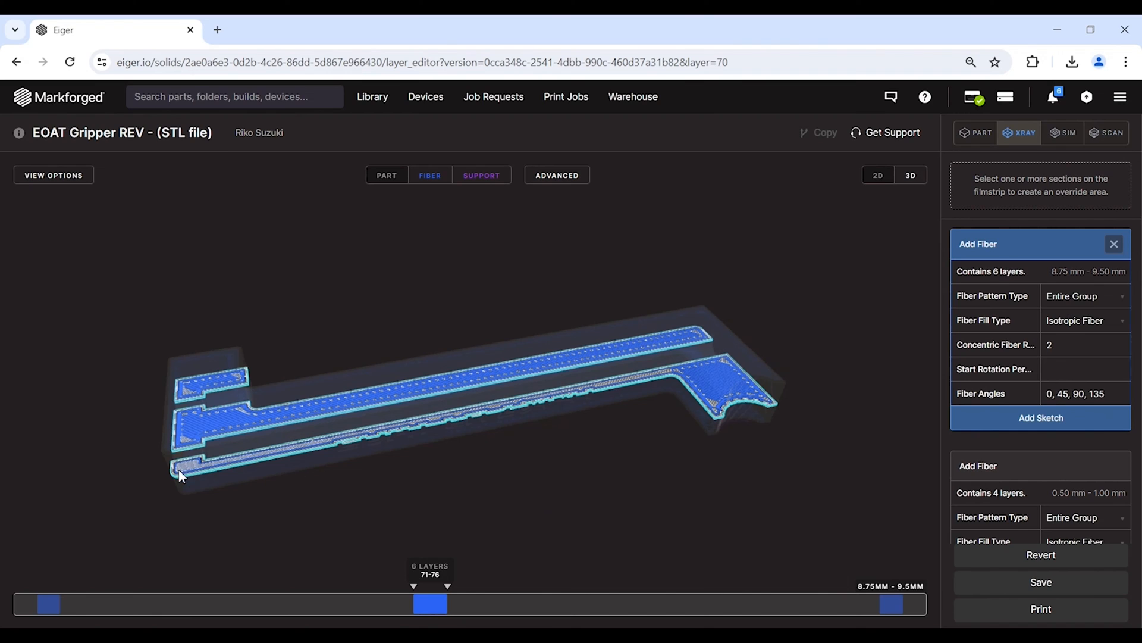
mouse_move(608, 389)
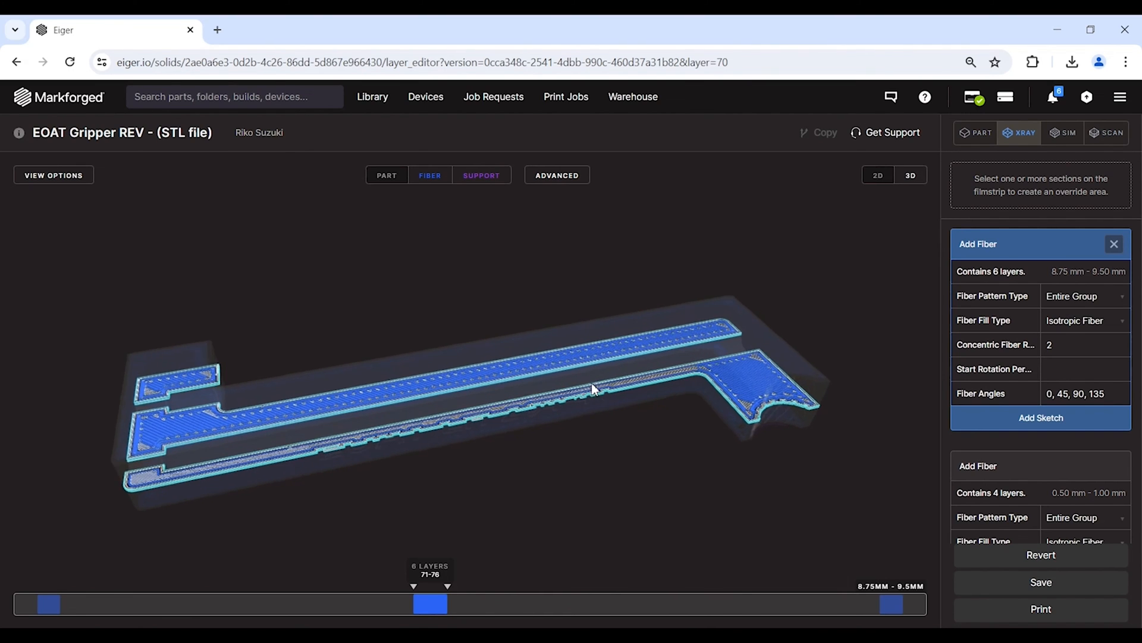
- Tilt the view and preview layers 71, 72 and 74 of the override range
left_click_drag(591, 388, 418, 529)
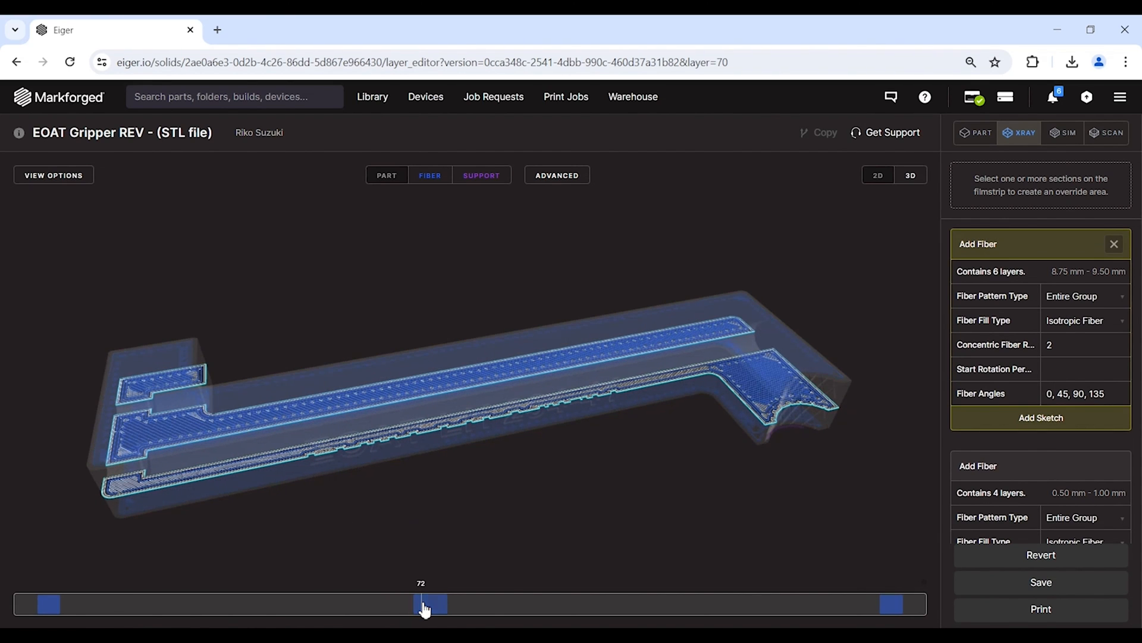
left_click_drag(426, 604, 416, 605)
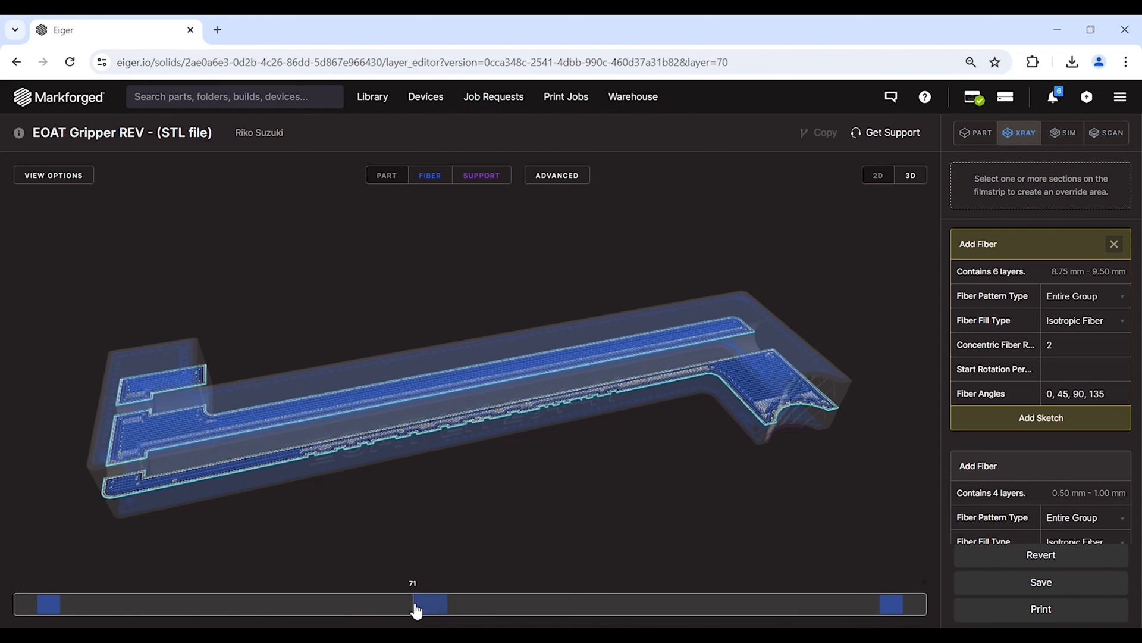
left_click_drag(414, 603, 423, 603)
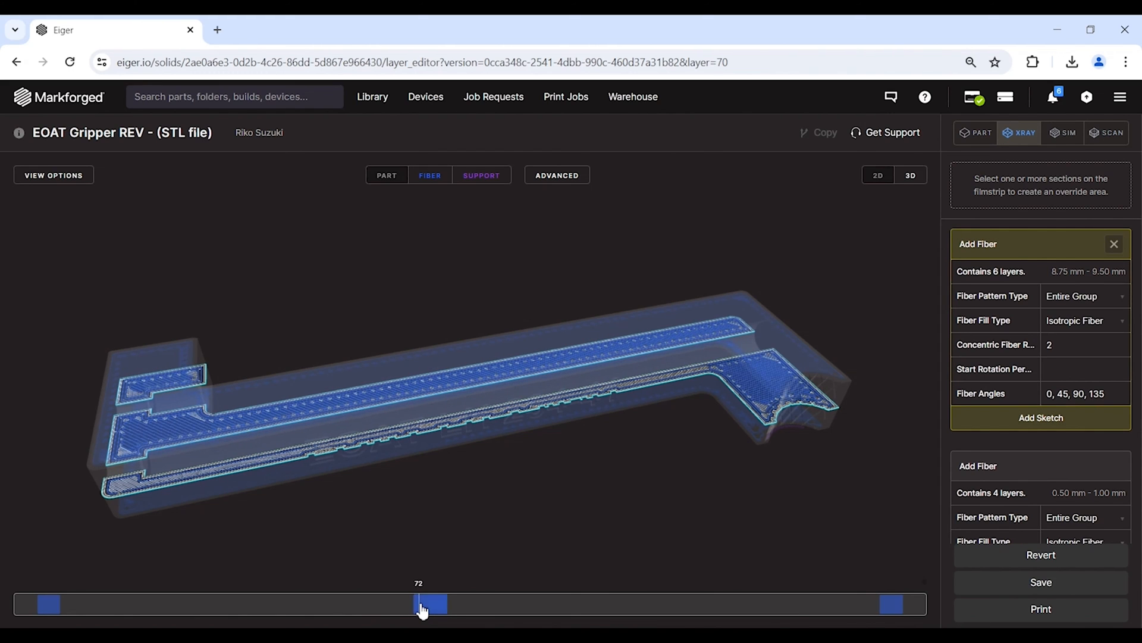
left_click_drag(418, 604, 430, 603)
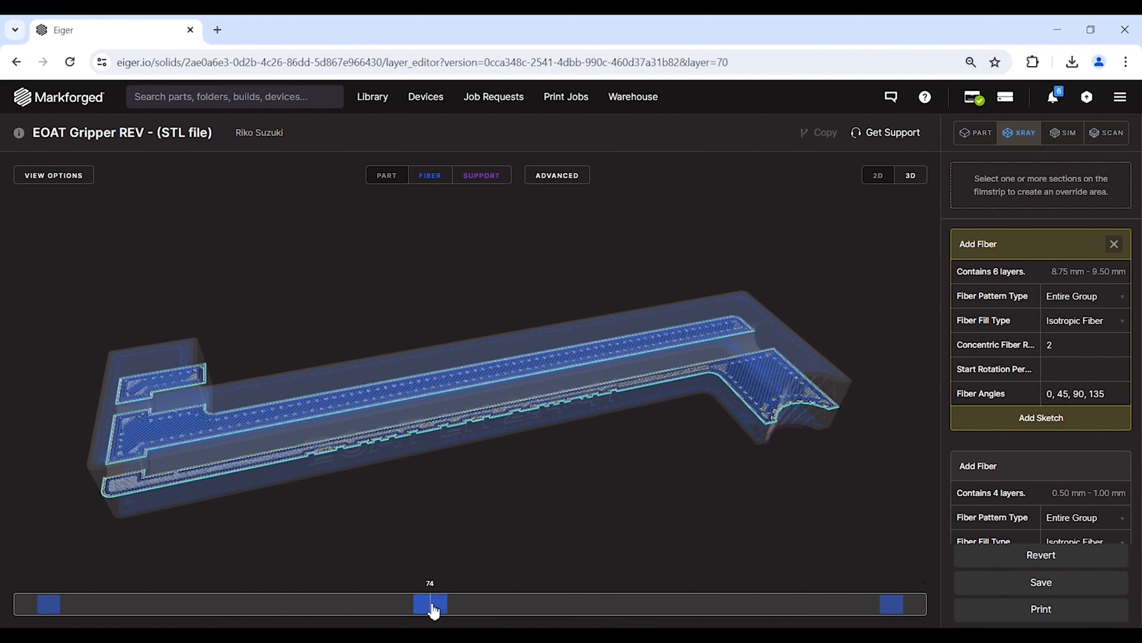
left_click_drag(429, 603, 444, 603)
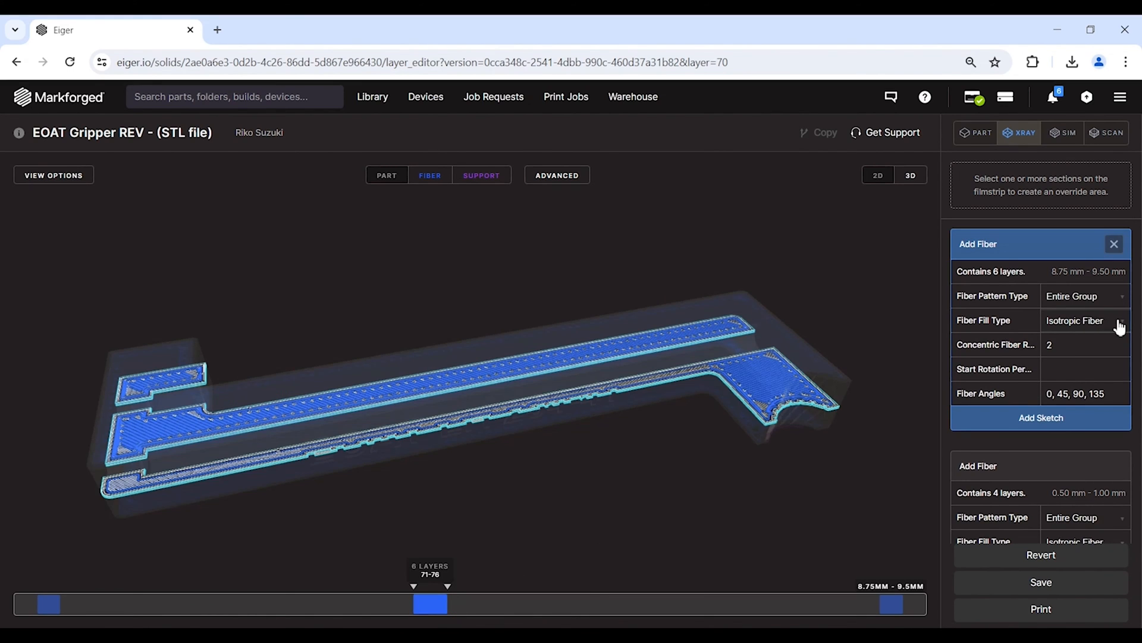
- Try Concentric Fiber with 4 rings, then revert the fill type to Isotropic Fiber and apply
left_click(1085, 321)
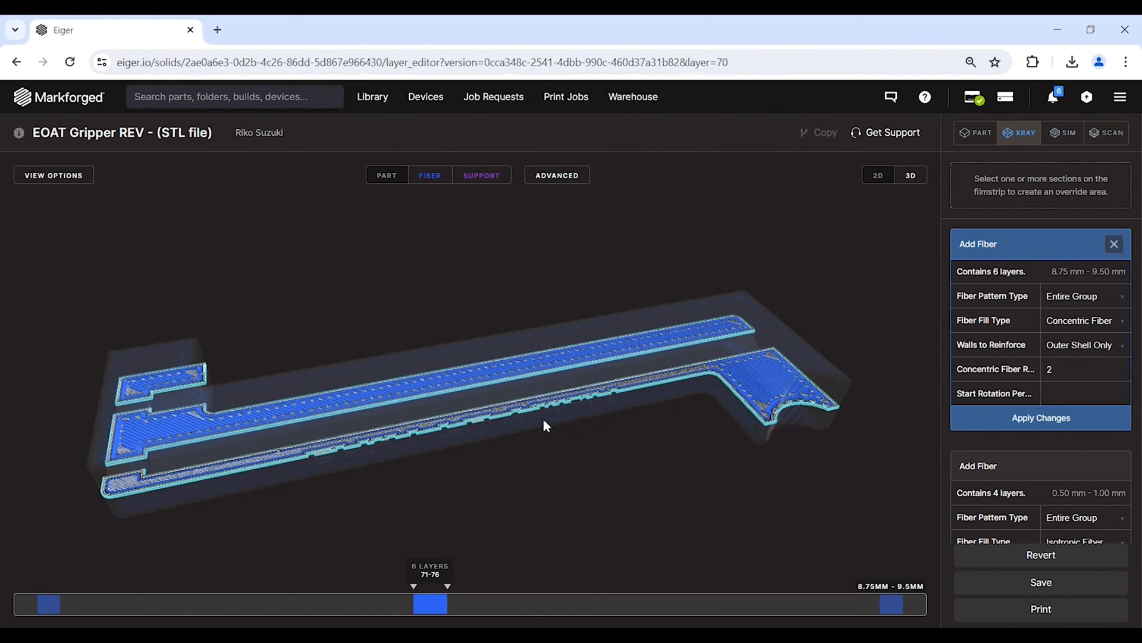
left_click(1040, 418)
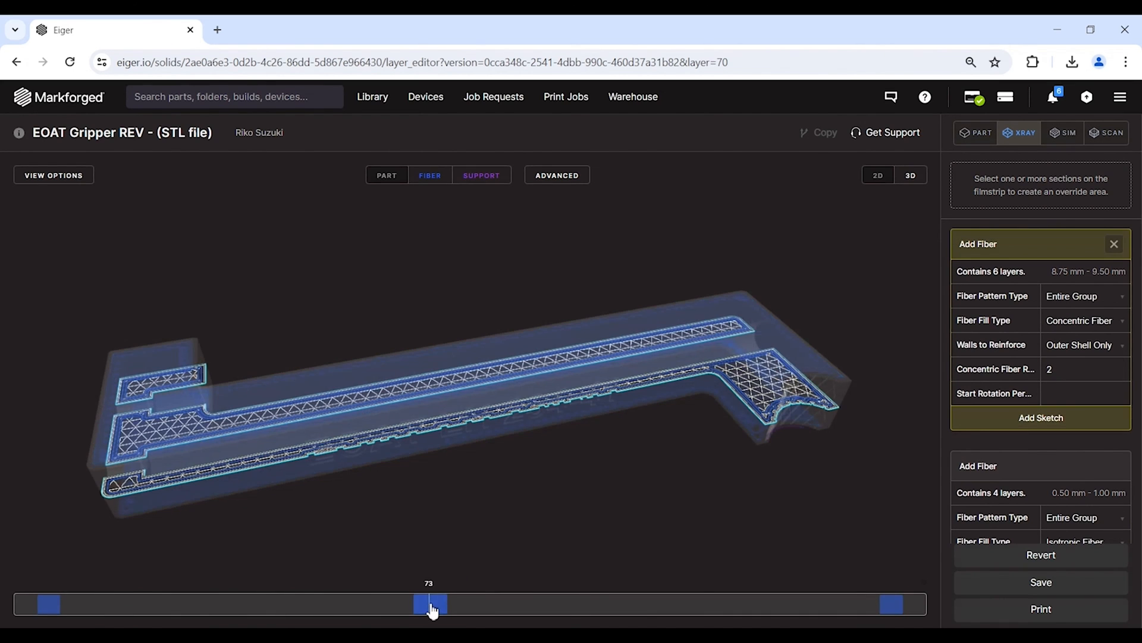
left_click(429, 604)
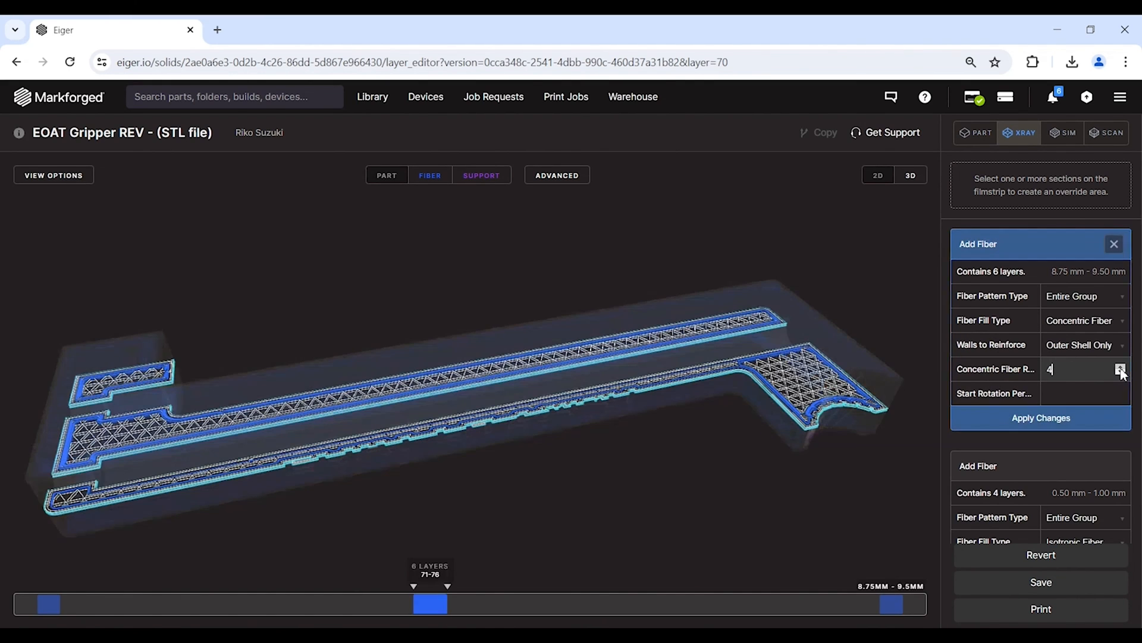
left_click(1040, 418)
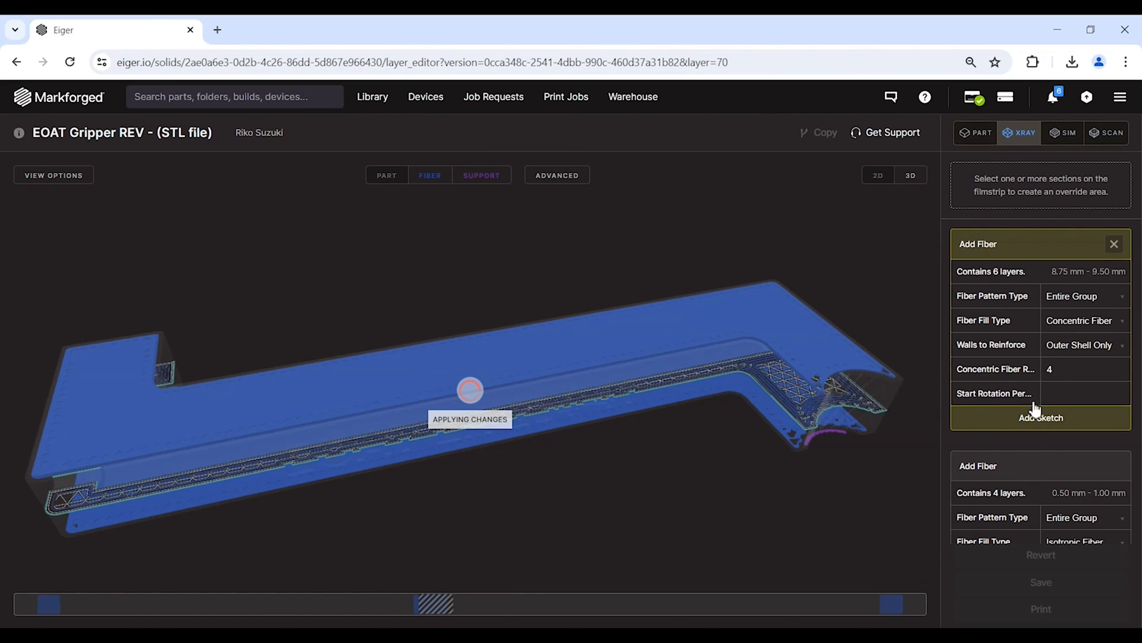
left_click_drag(434, 604, 424, 603)
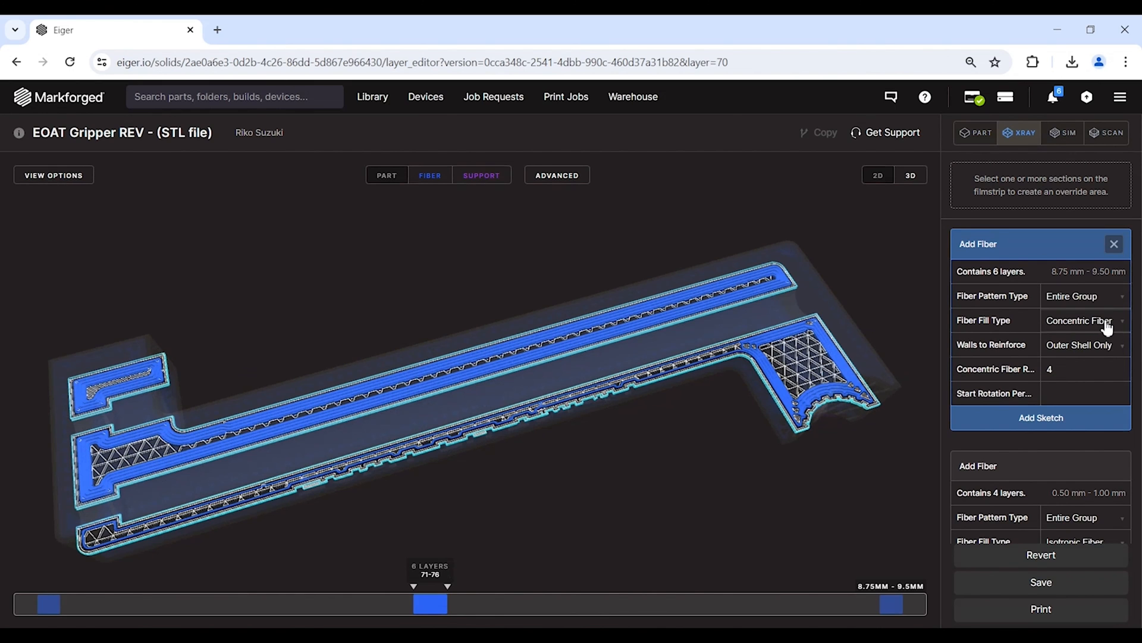
left_click(1085, 321)
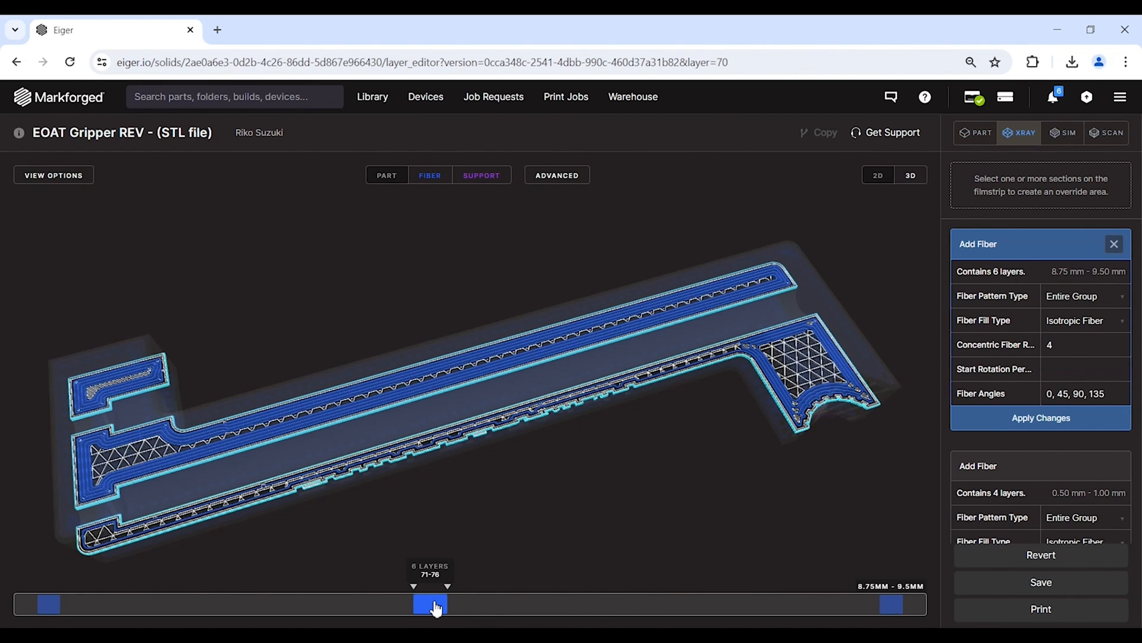
left_click(1040, 417)
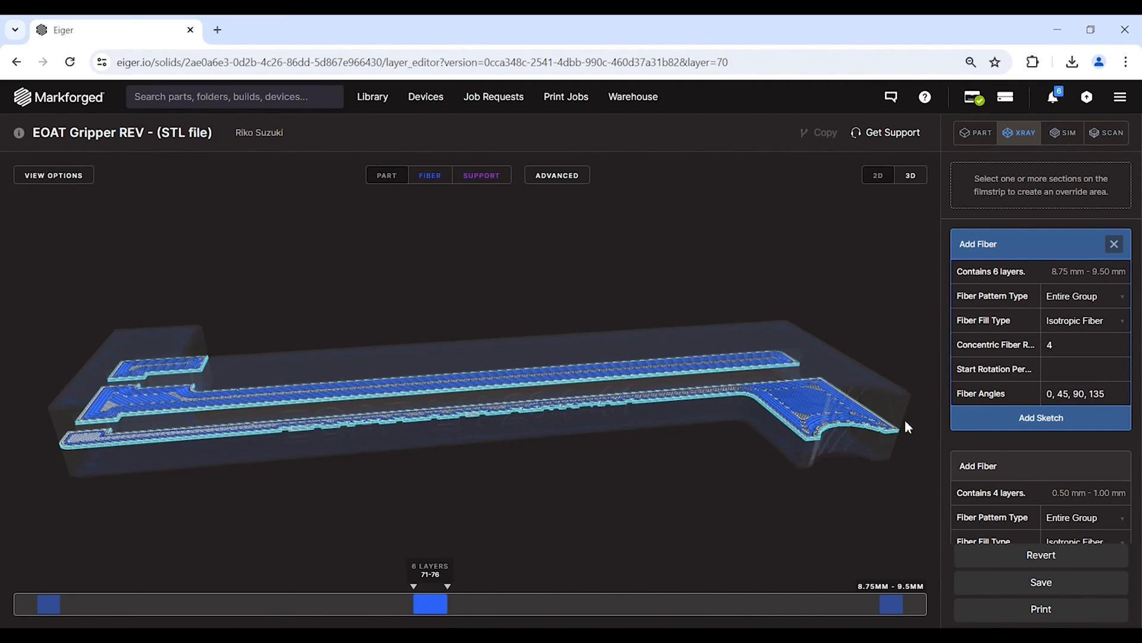
mouse_move(1114, 244)
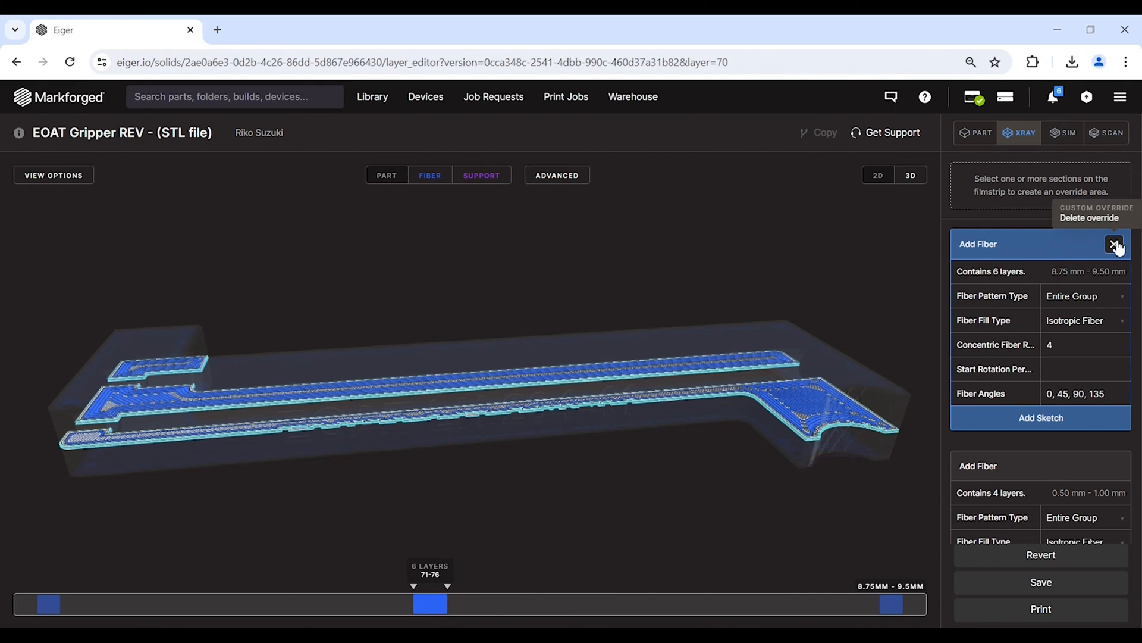
mouse_move(978, 271)
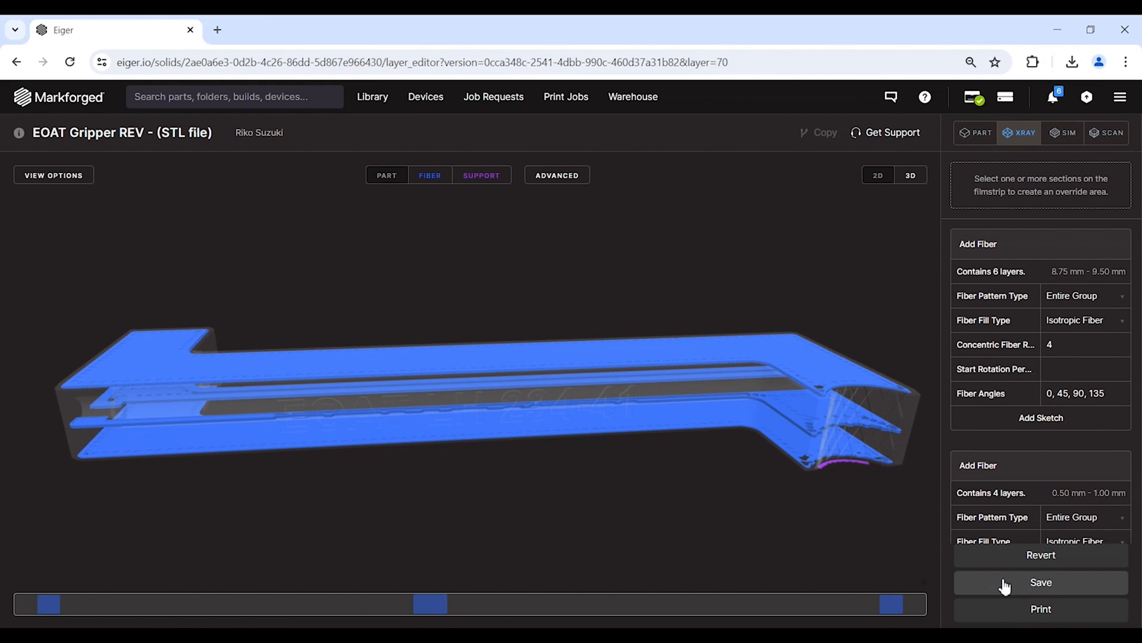
- Save the EOAT Gripper with its layer 71–76 Add Fiber override
left_click(1040, 583)
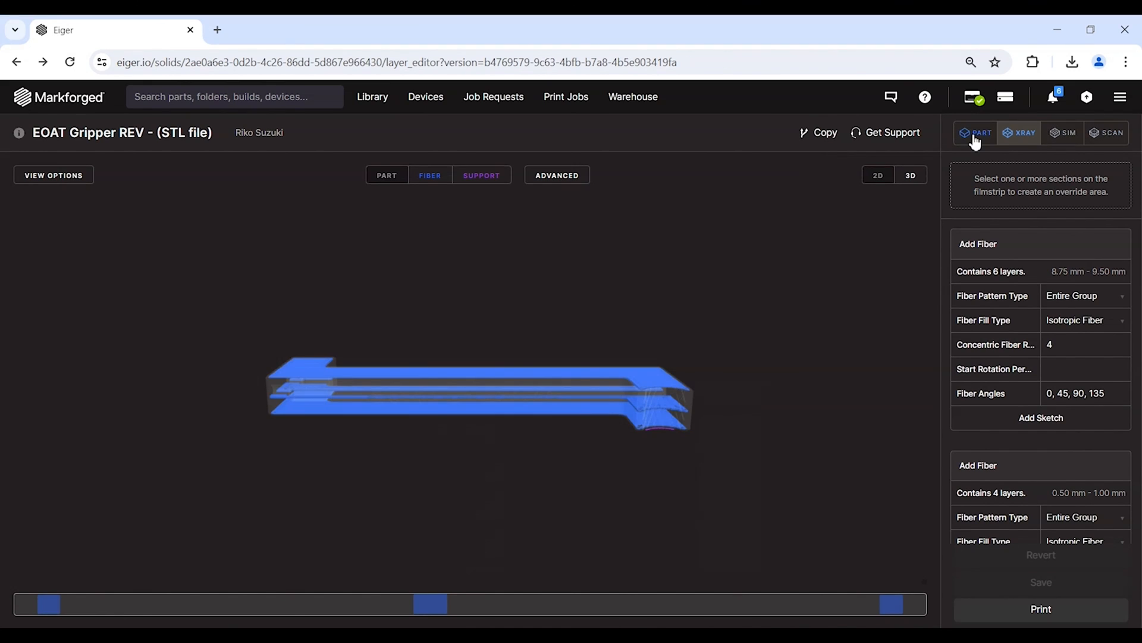
- Return to the part overview and start a print build for the EOAT Gripper
left_click(976, 133)
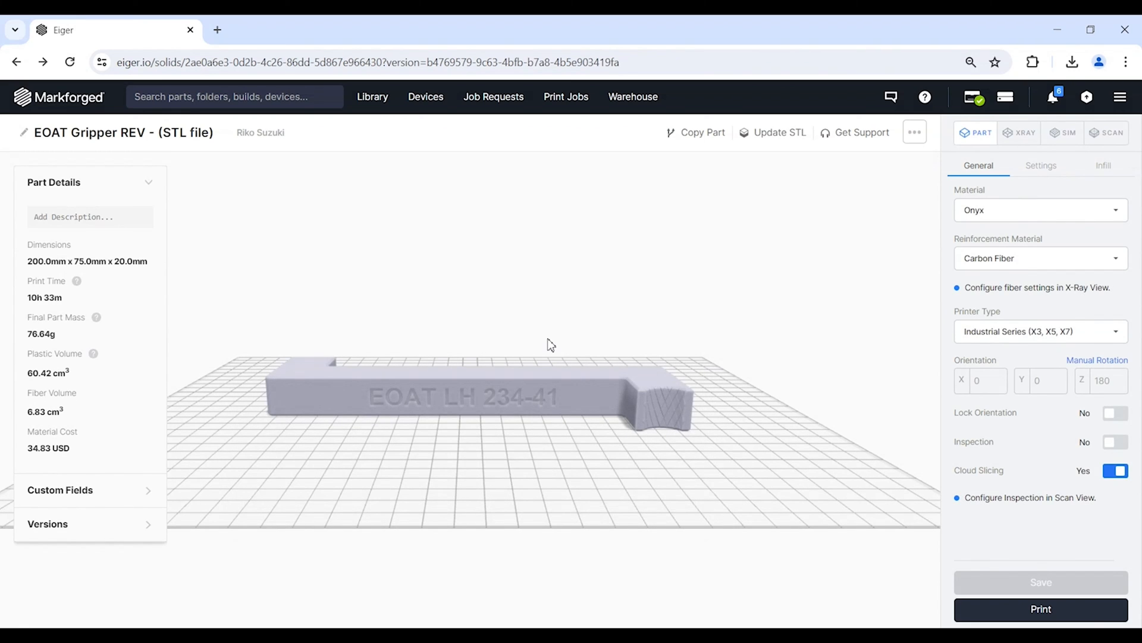
mouse_move(86, 331)
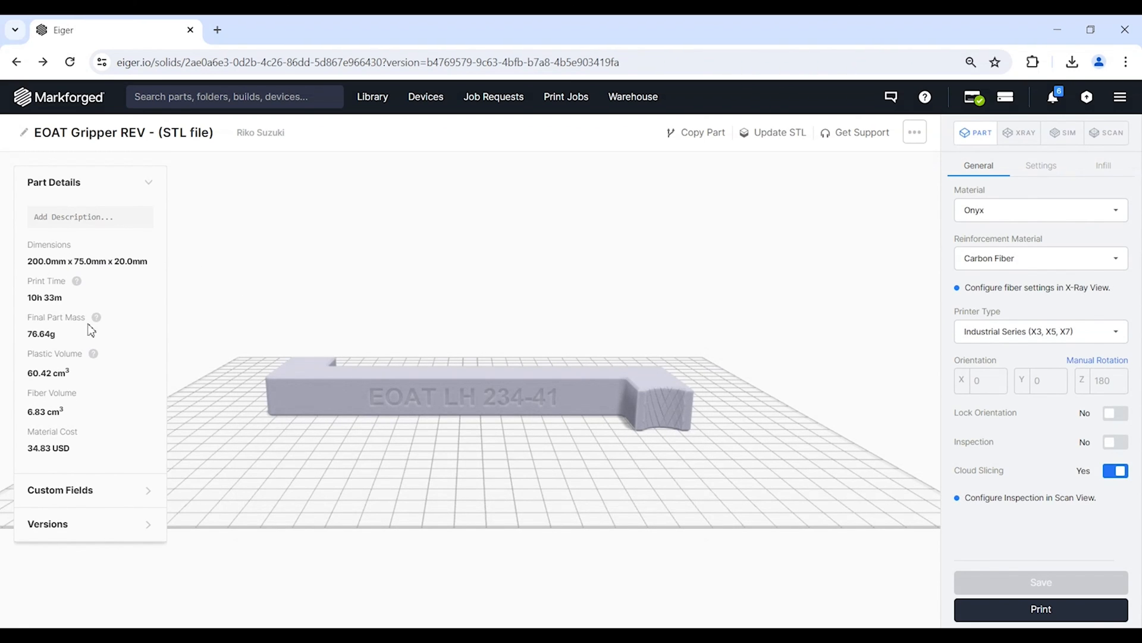
mouse_move(47, 249)
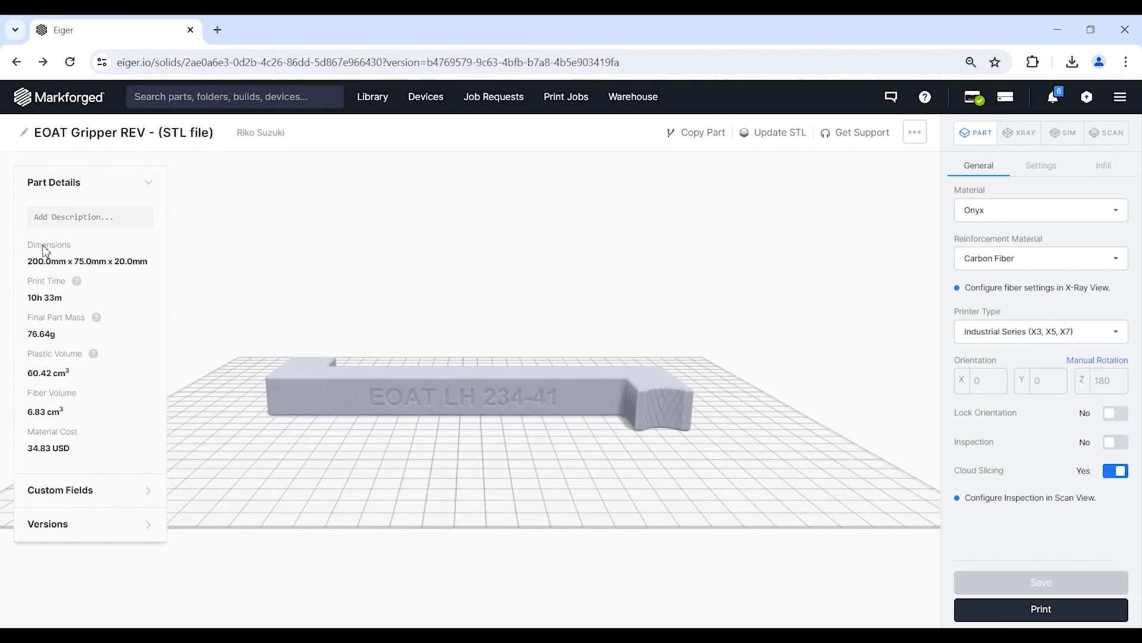
mouse_move(18, 331)
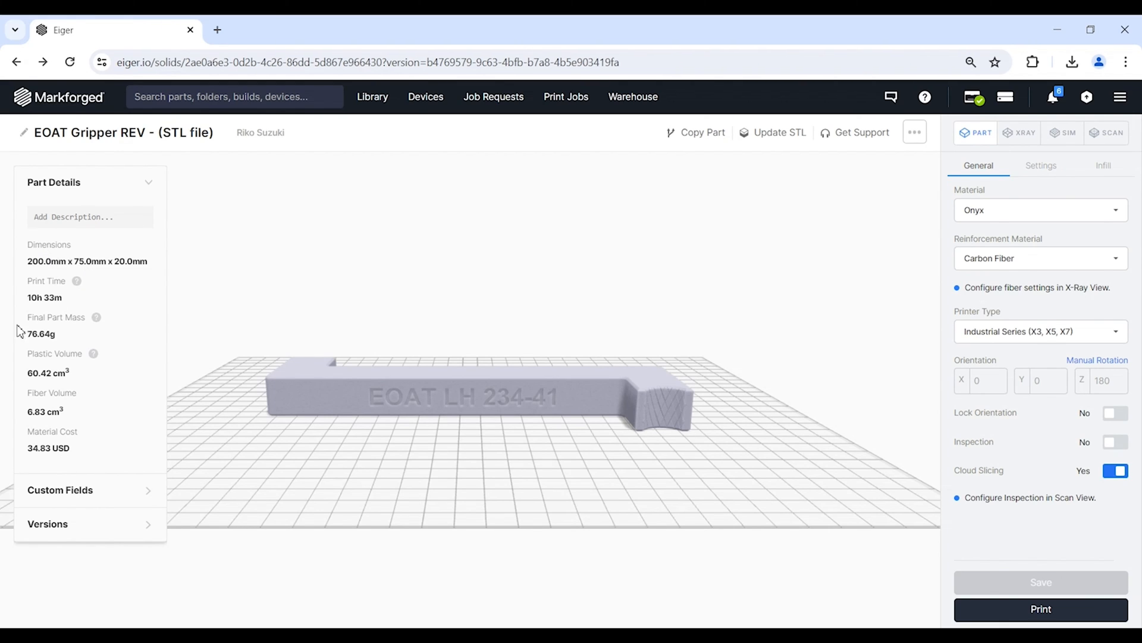
mouse_move(464, 466)
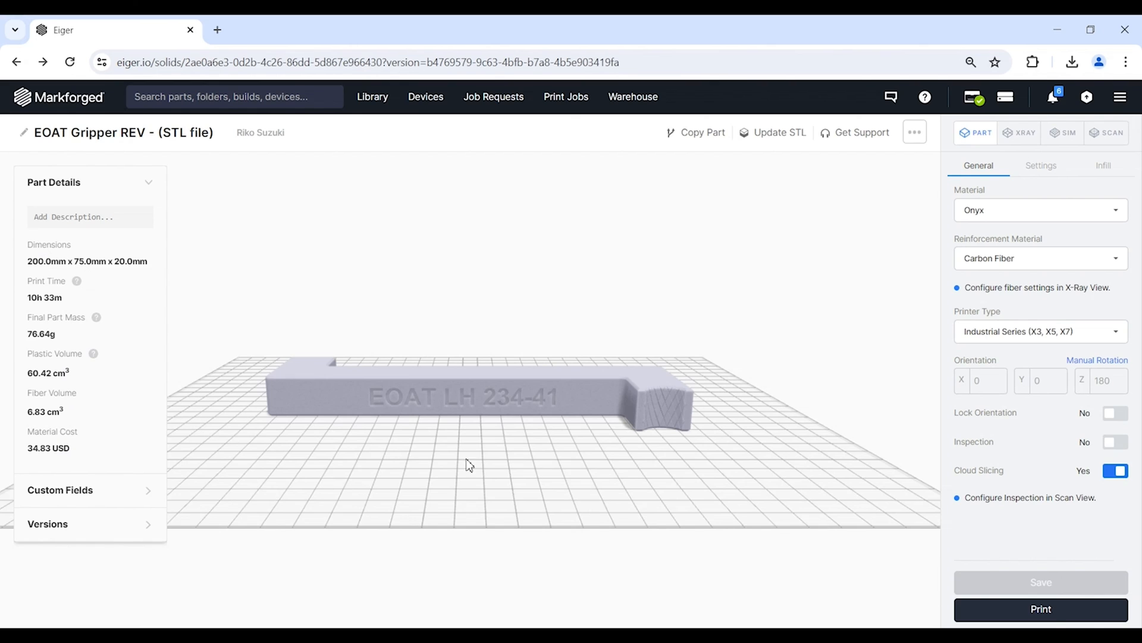
left_click(1040, 610)
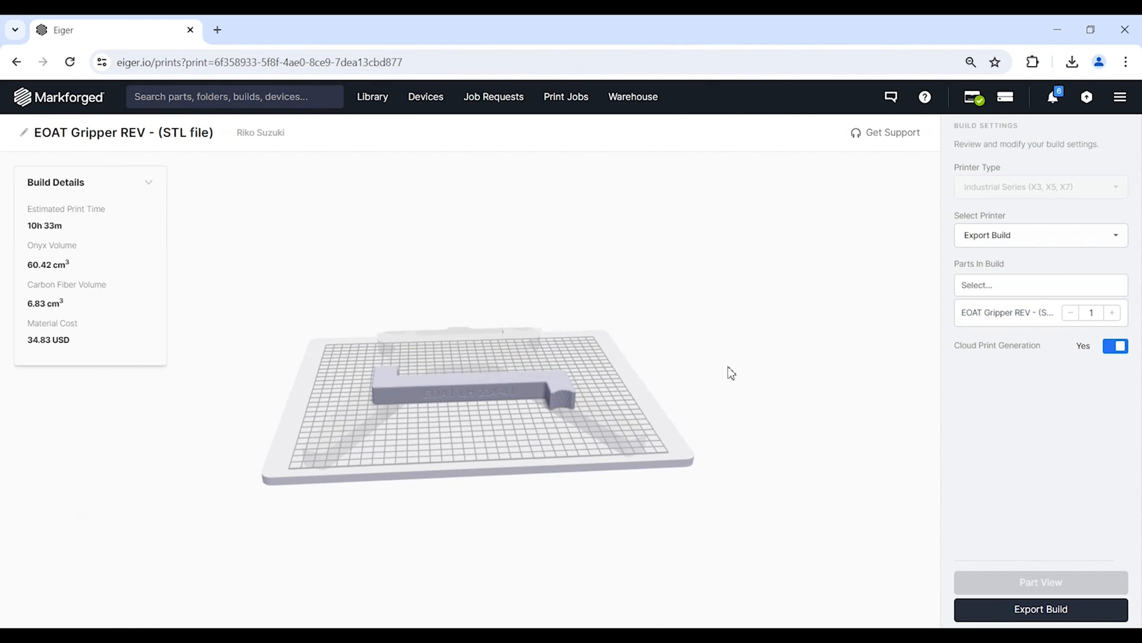
- Target the Saratech X7, adjust gripper copies up and back to 1
left_click(1040, 234)
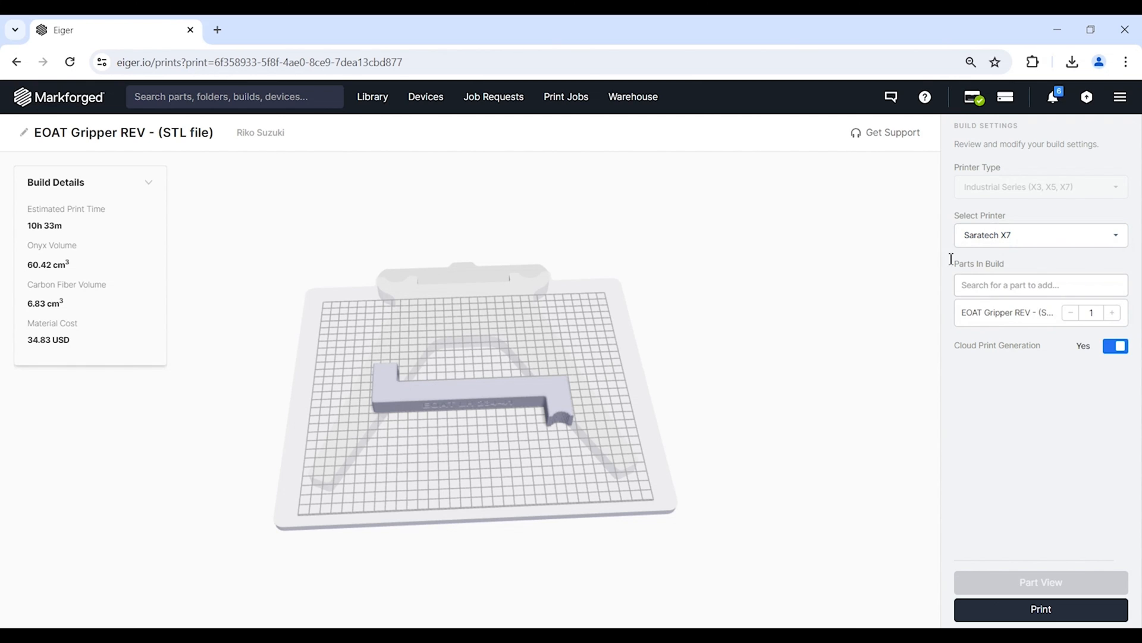
mouse_move(979, 266)
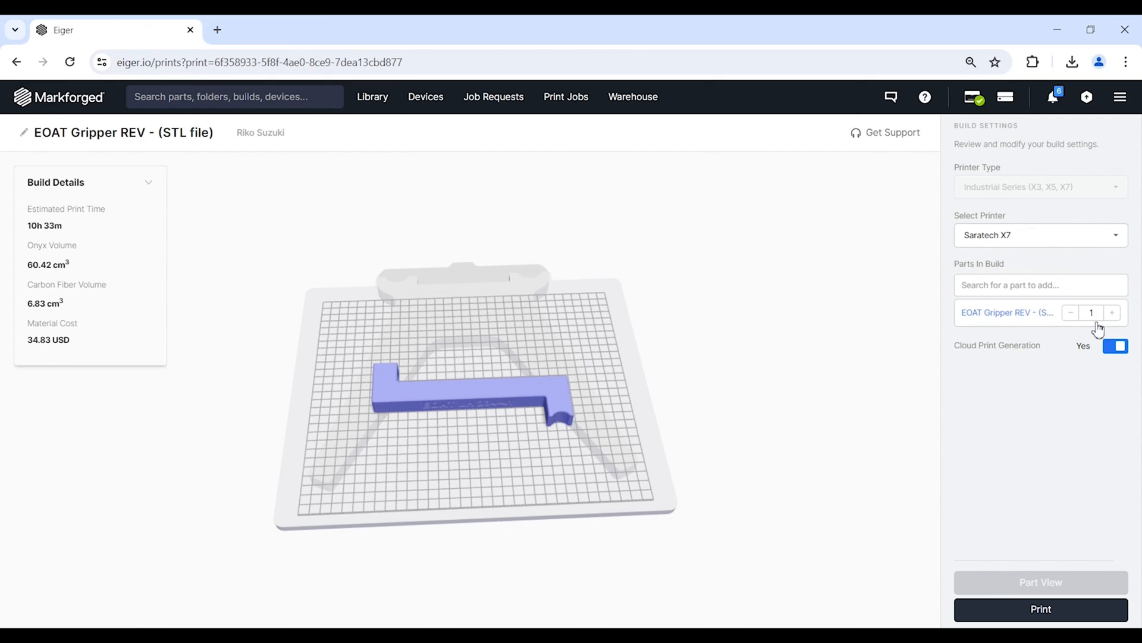
left_click(1111, 312)
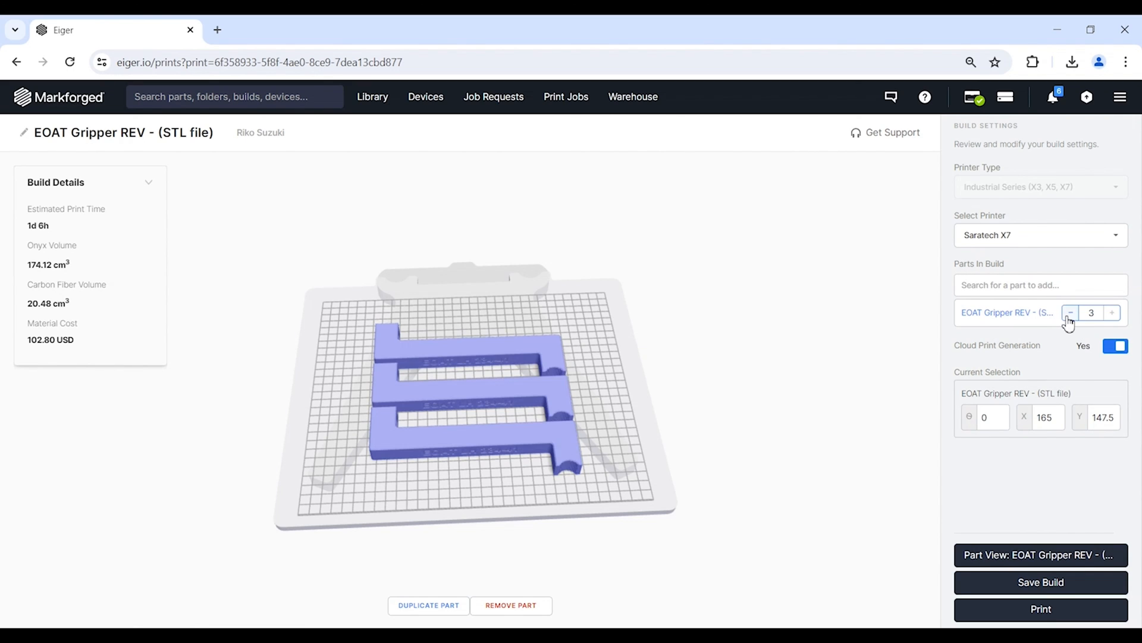
left_click(1070, 311)
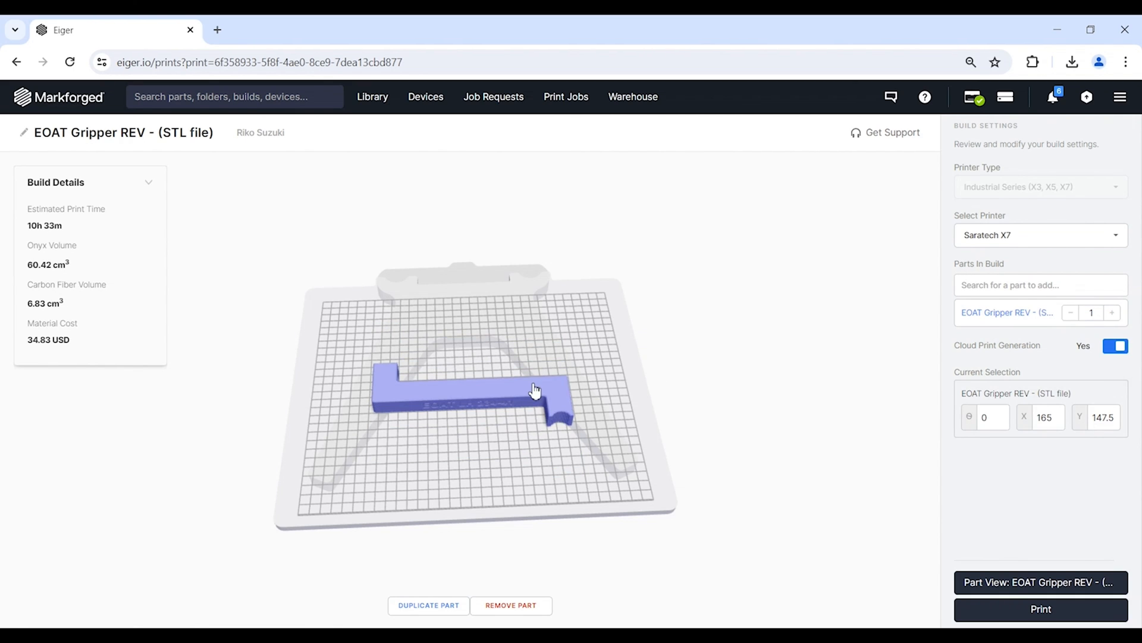
left_click(1040, 285)
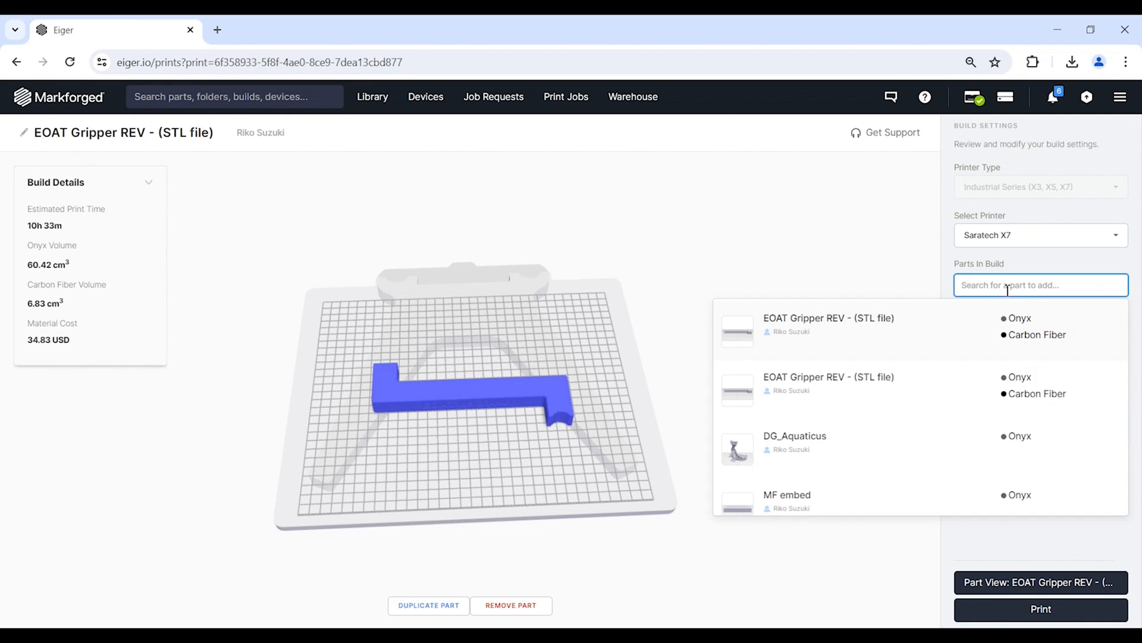
mouse_move(915, 349)
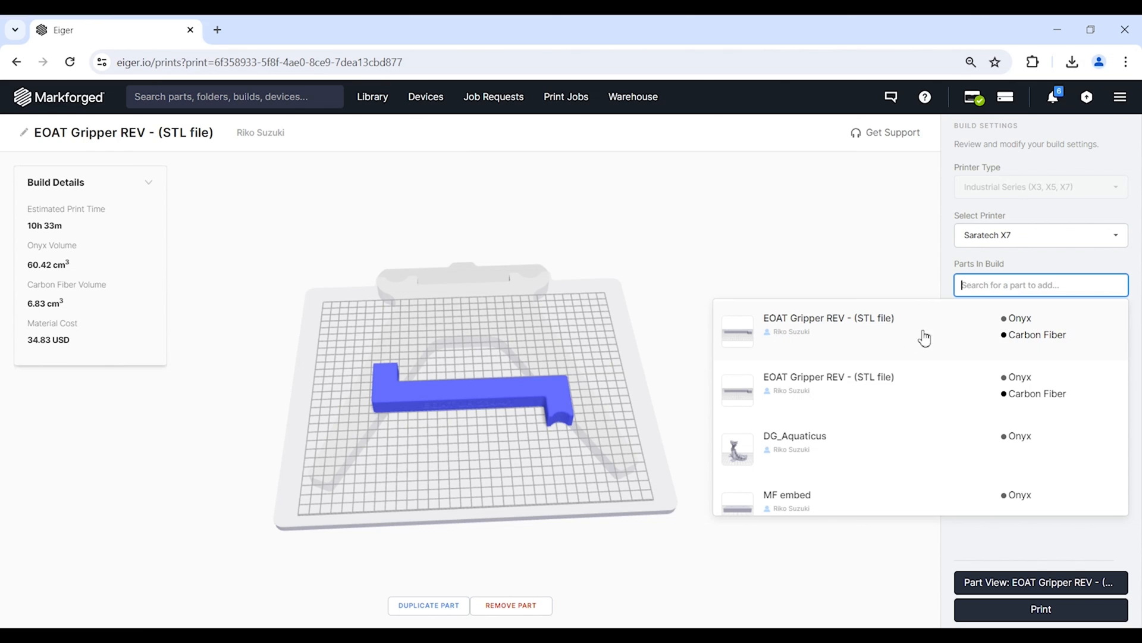
left_click(787, 494)
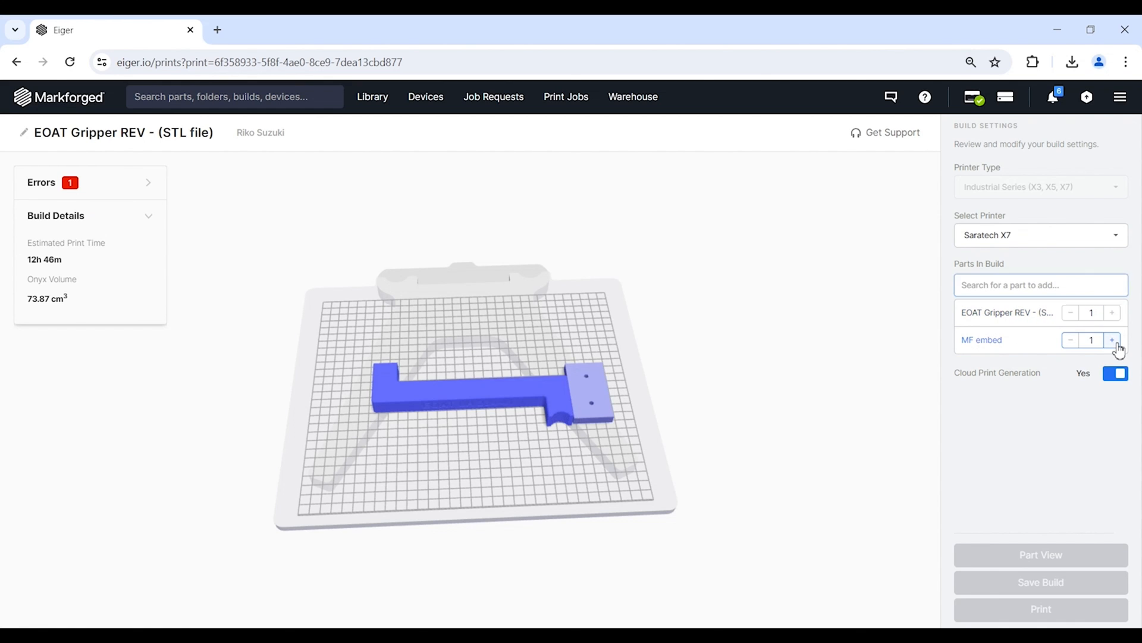
left_click(1112, 340)
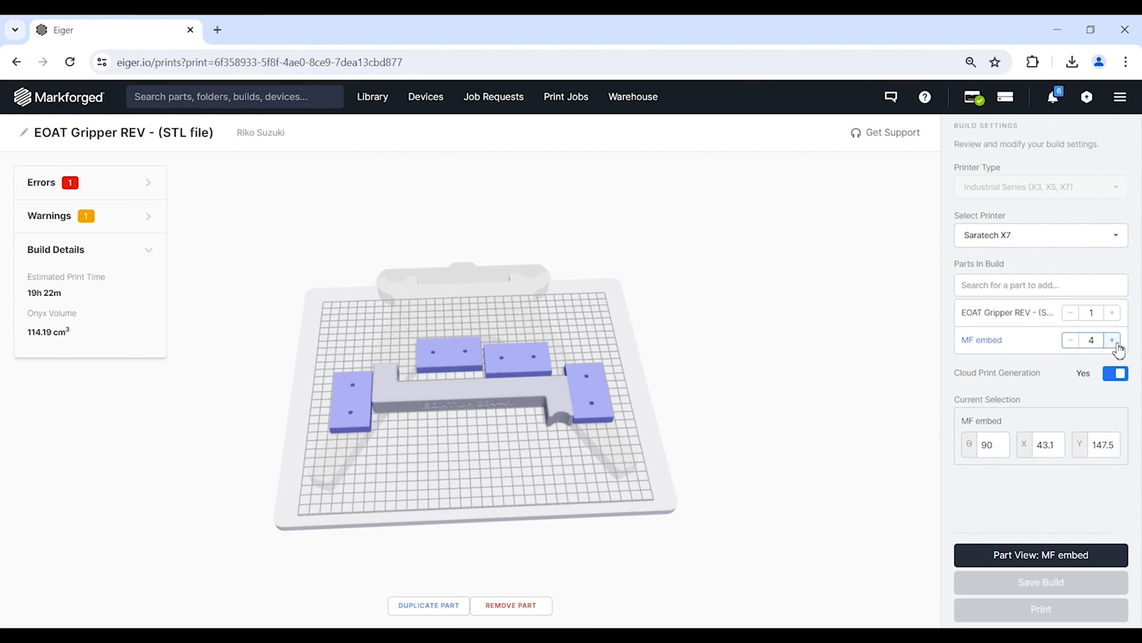
left_click(1111, 340)
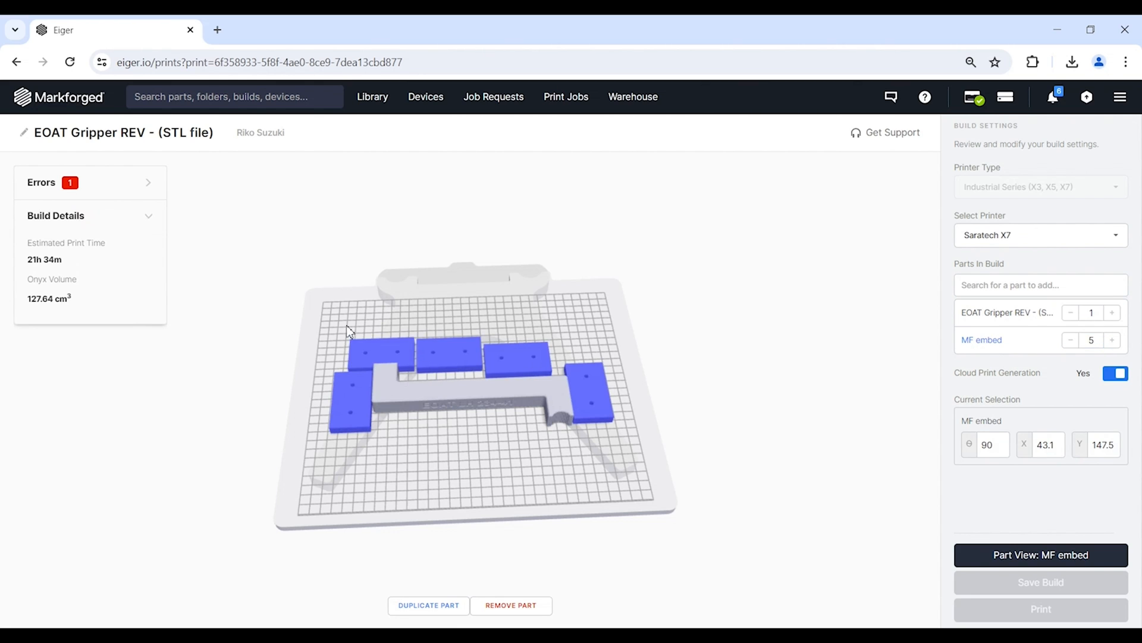
left_click(1070, 340)
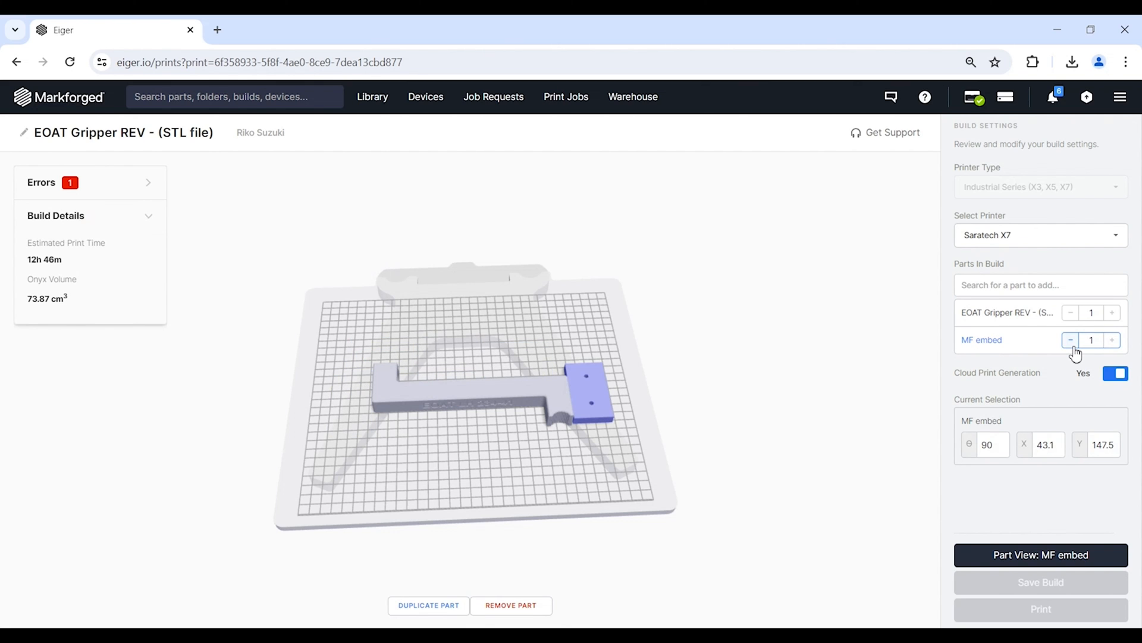
left_click(1071, 340)
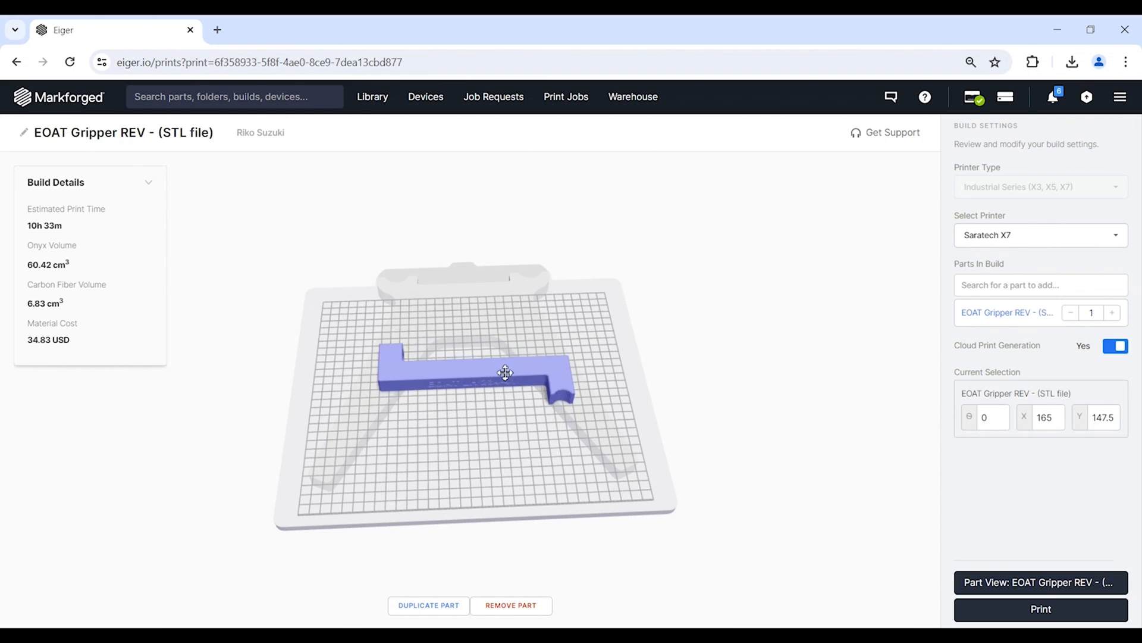
left_click_drag(504, 372, 465, 424)
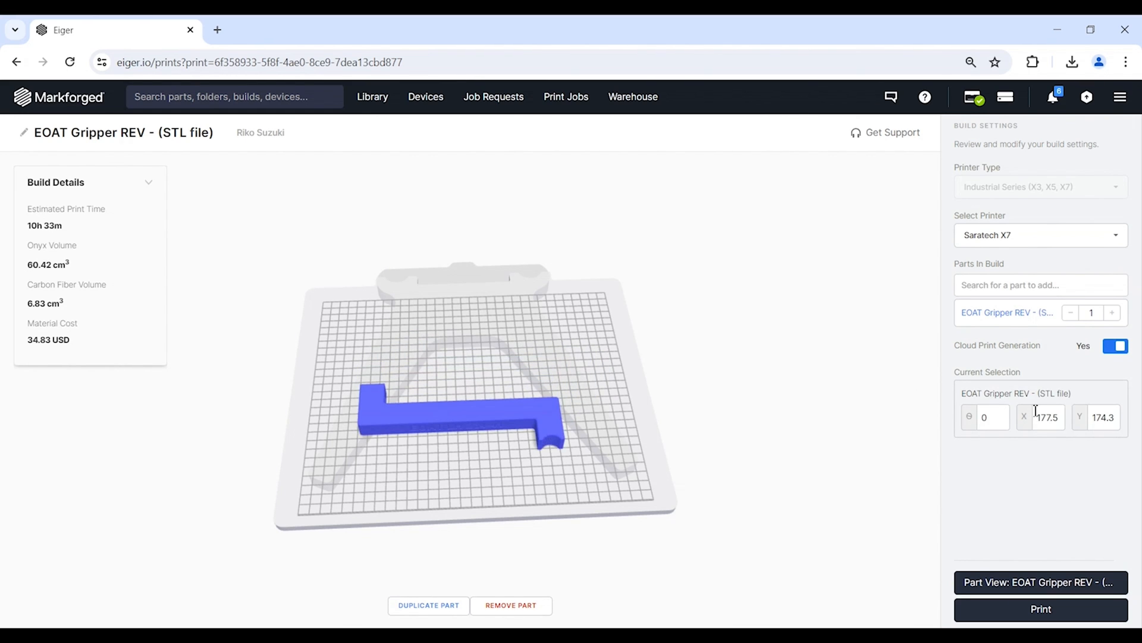
type("90")
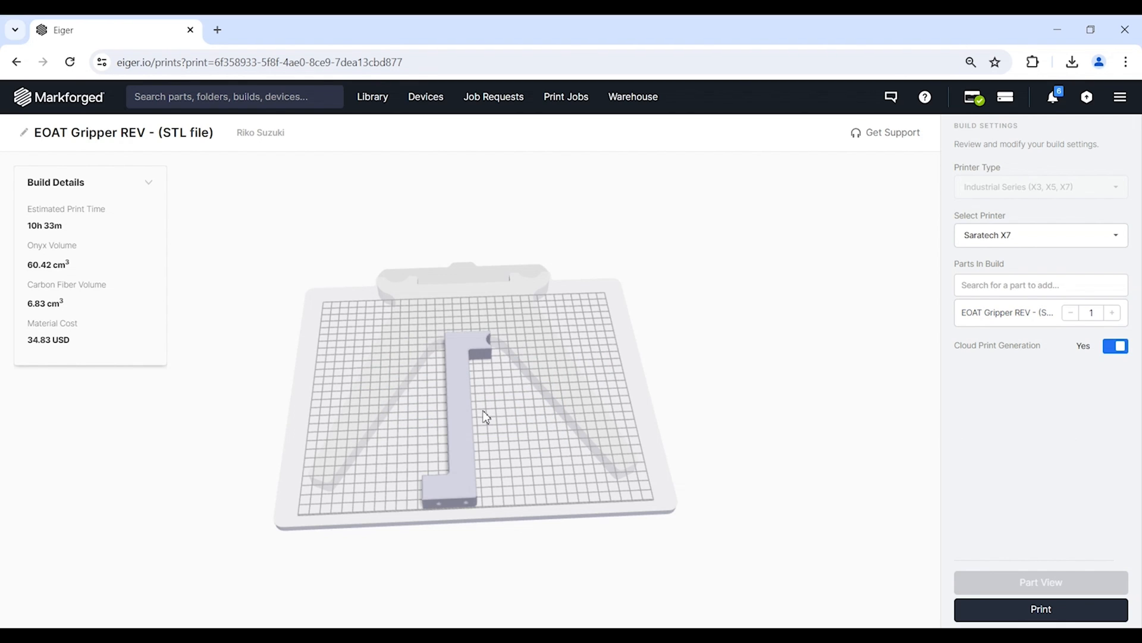
left_click(455, 414)
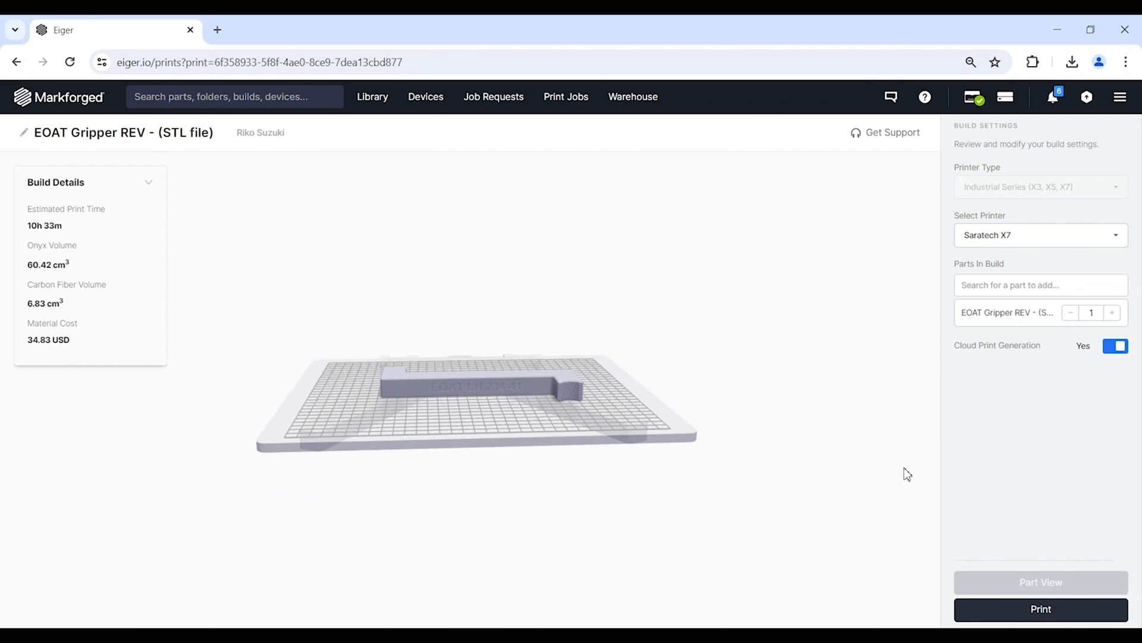
- Send the build to the Saratech X7 print queue
left_click(1040, 609)
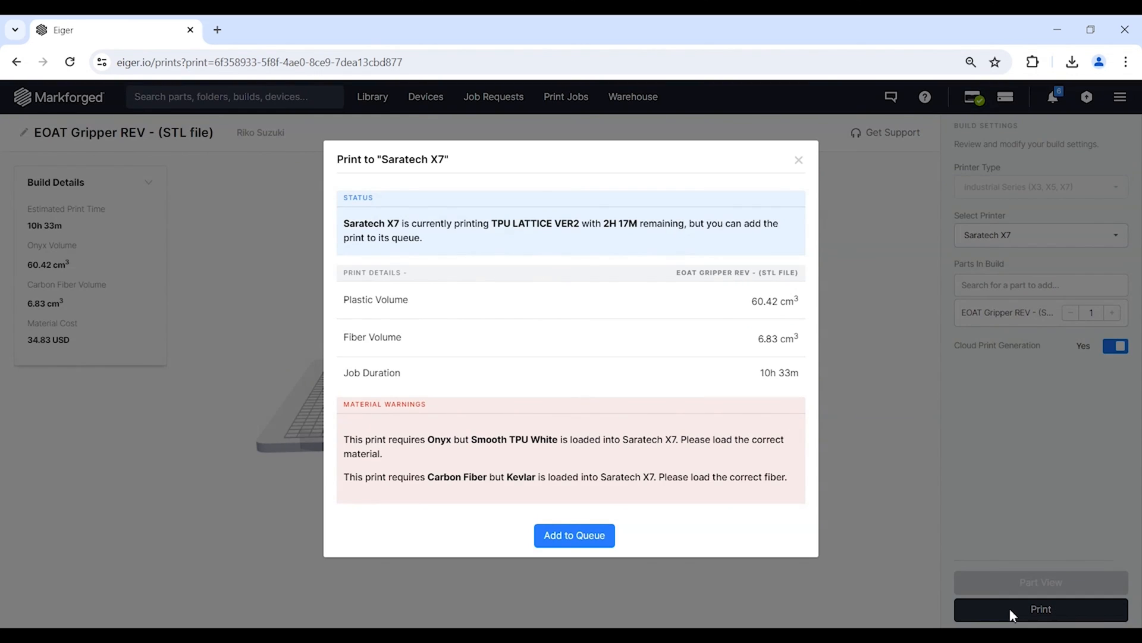
mouse_move(394, 191)
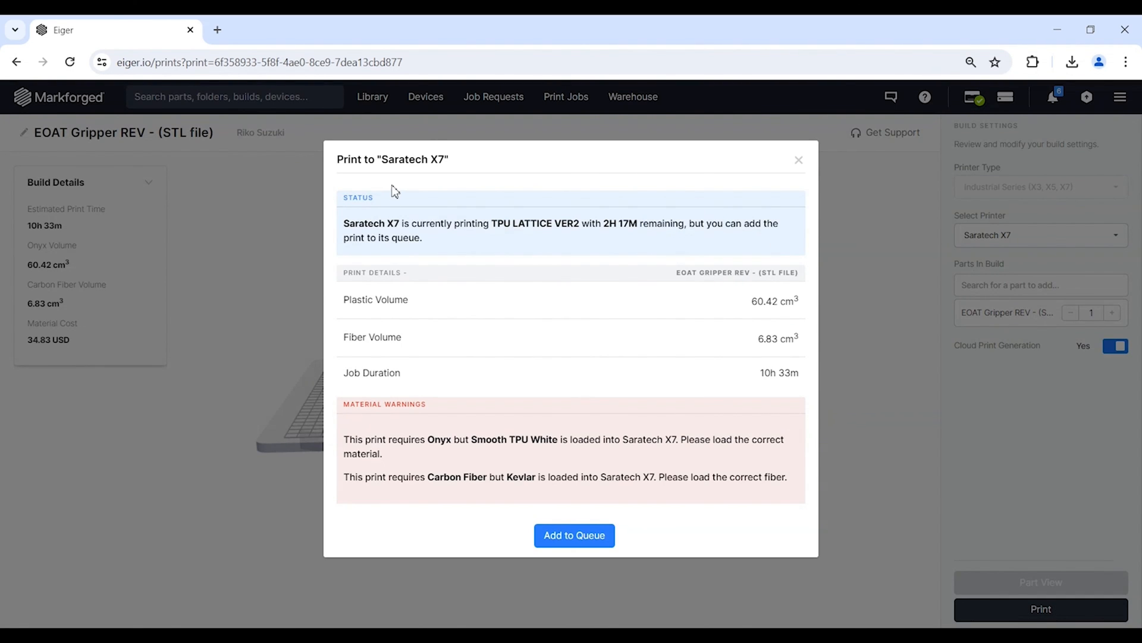
mouse_move(690, 556)
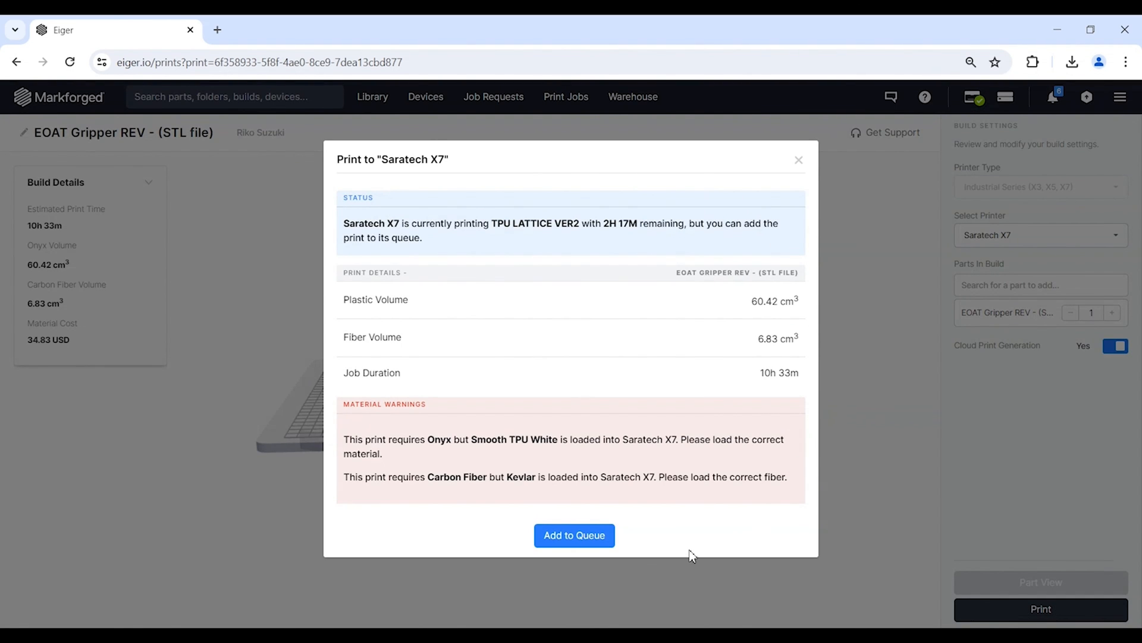
mouse_move(621, 533)
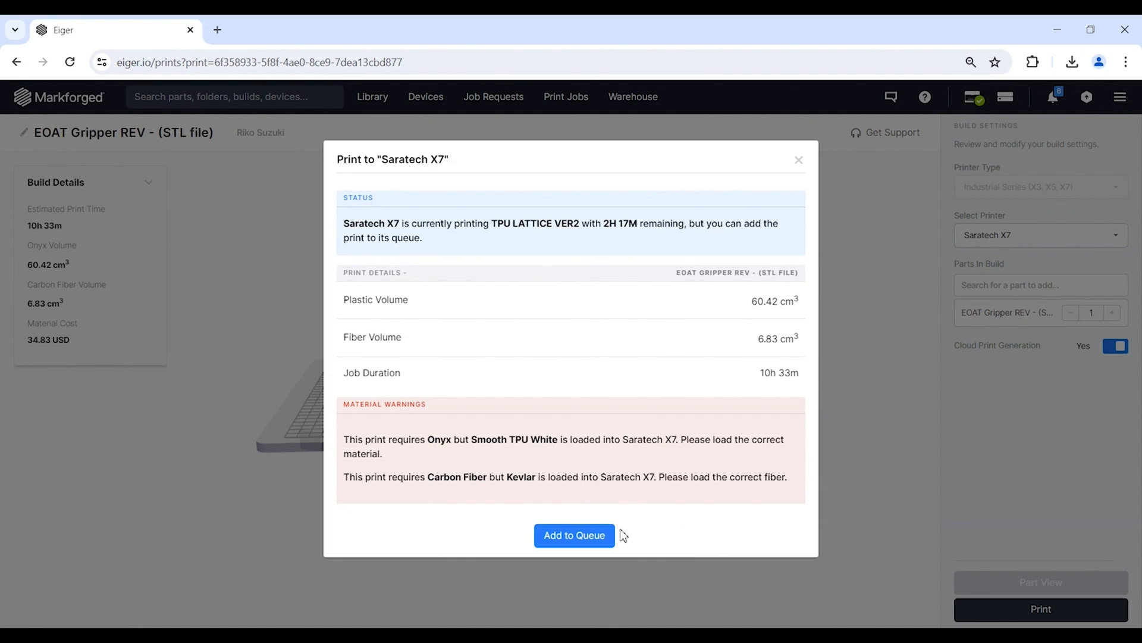
mouse_move(661, 531)
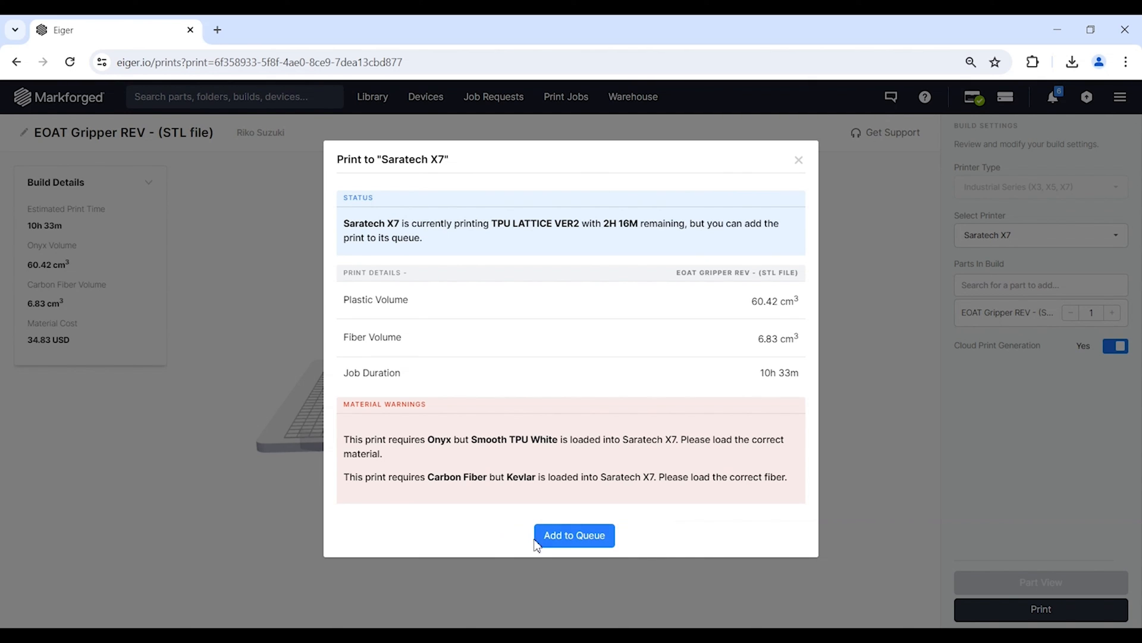
mouse_move(460, 534)
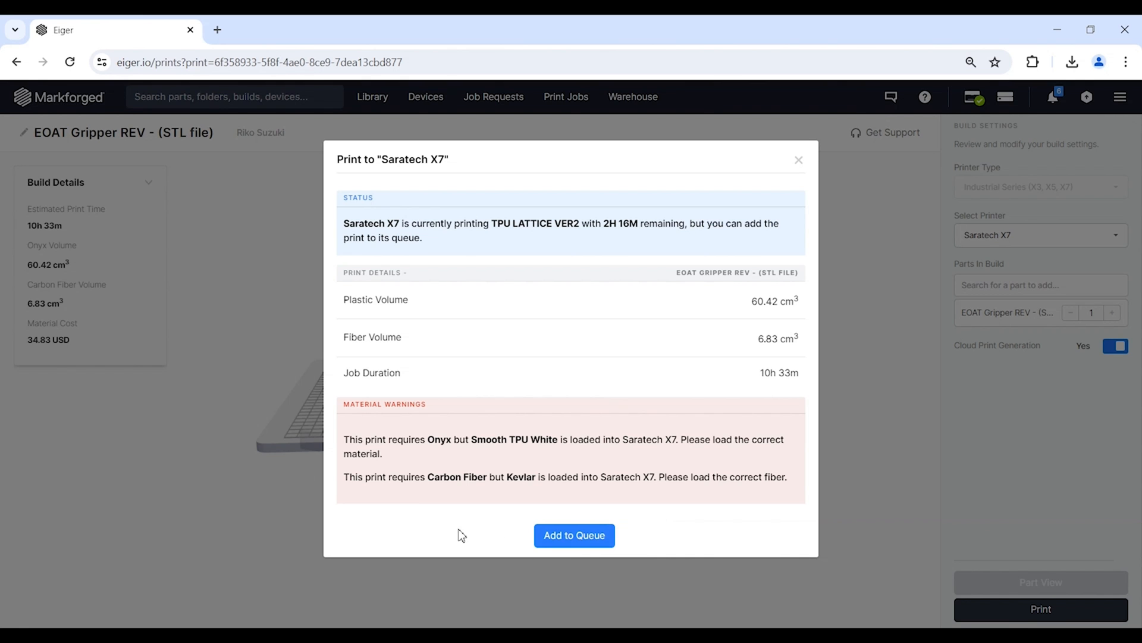